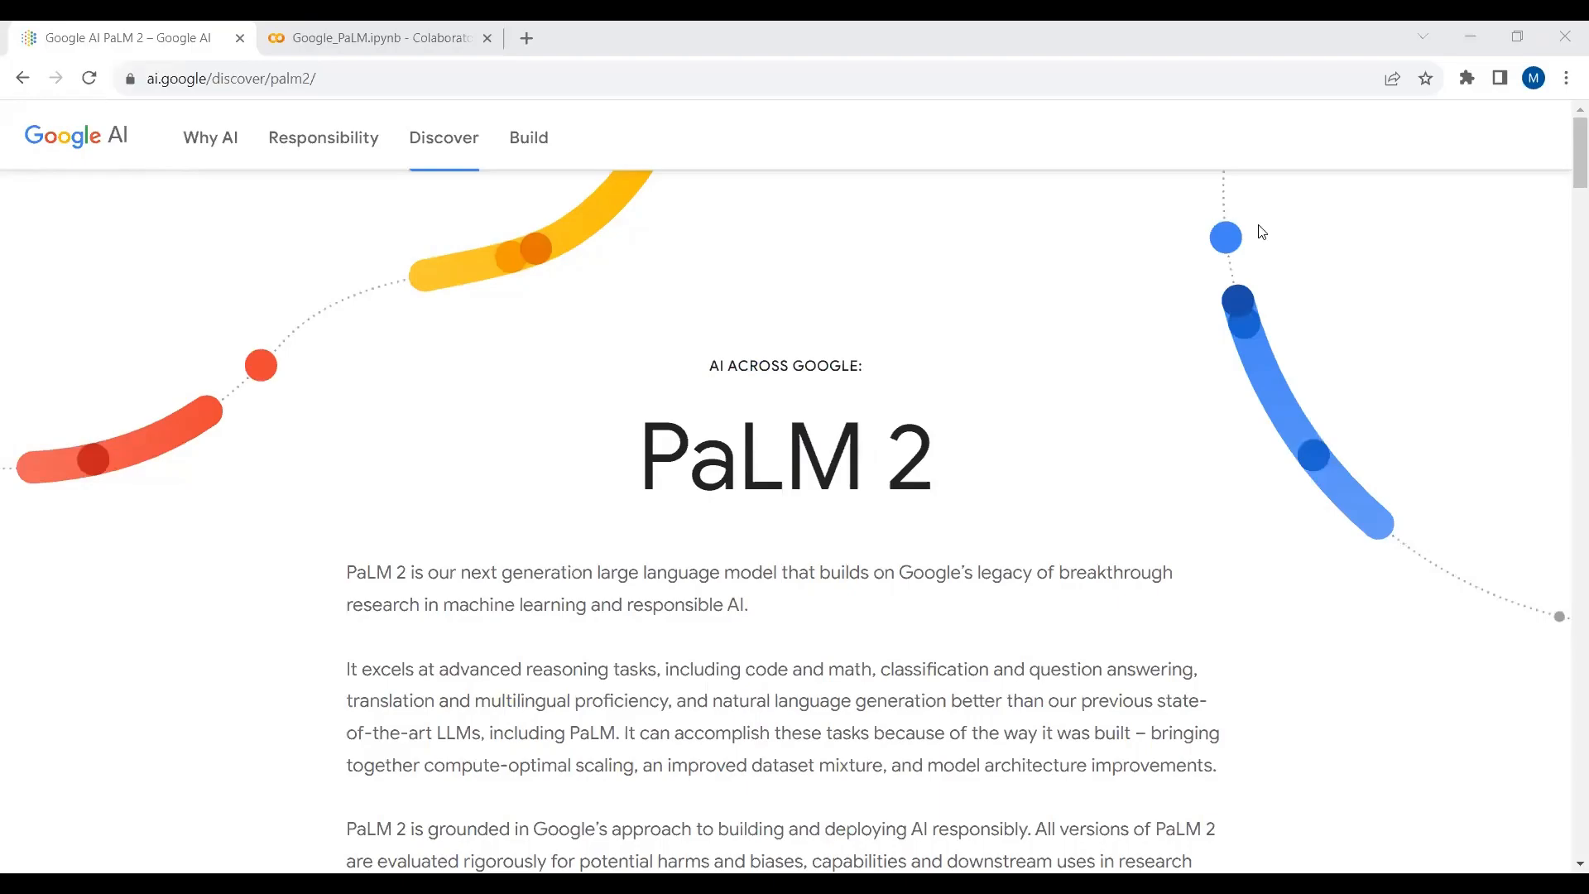
Scroll down the Google AI for Developers page to the PaLM API section
{"action": "scroll", "scroll_direction": "down", "scroll_amount": 3}
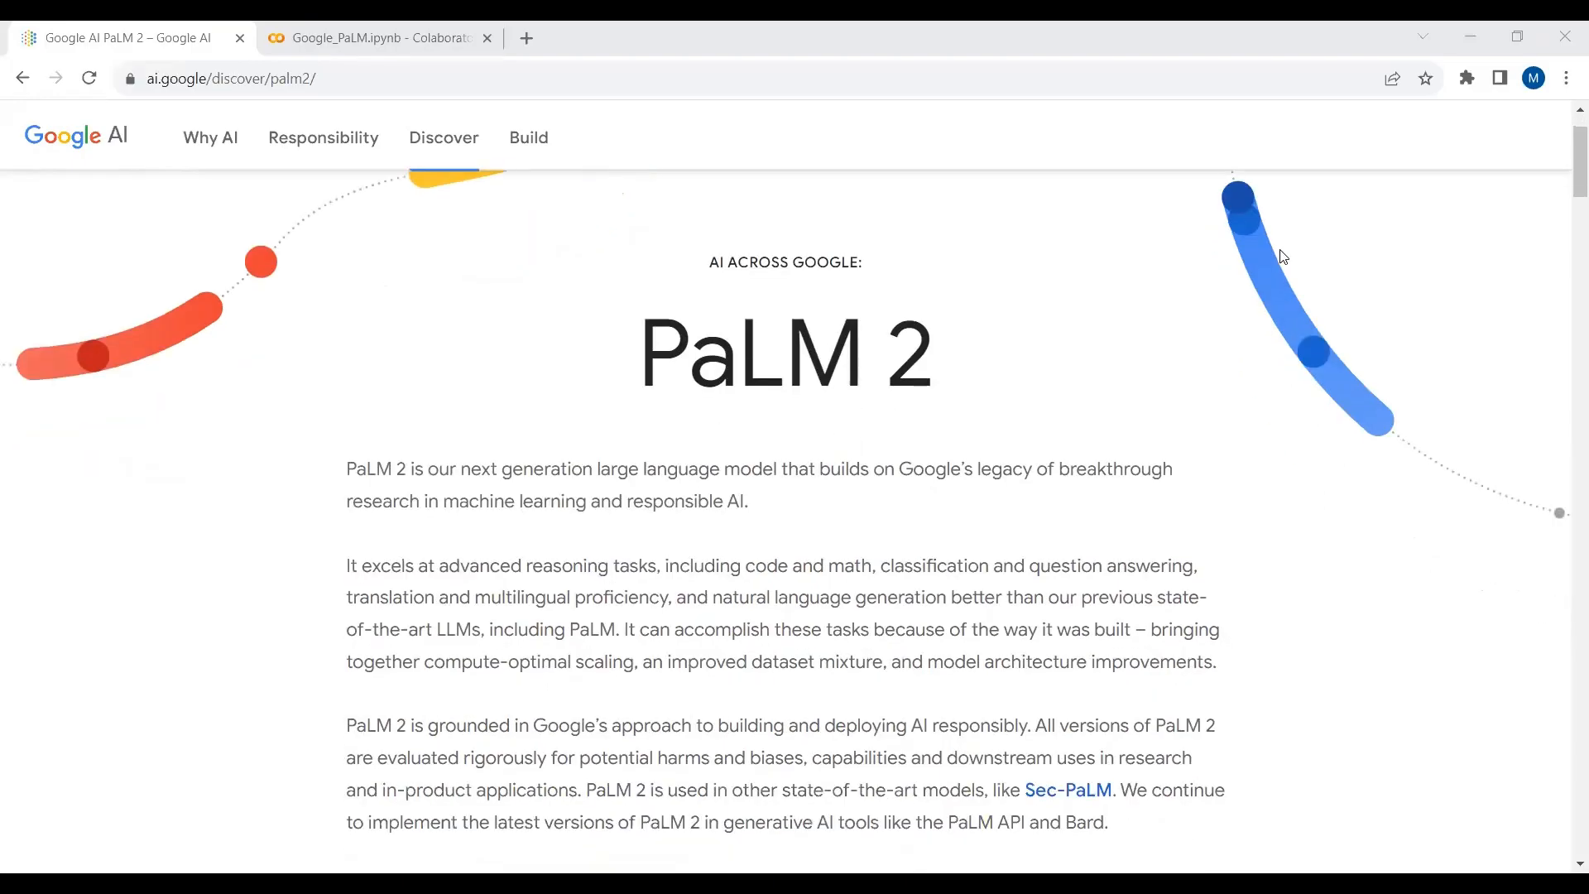
{"action": "scroll", "scroll_direction": "down", "scroll_amount": 3}
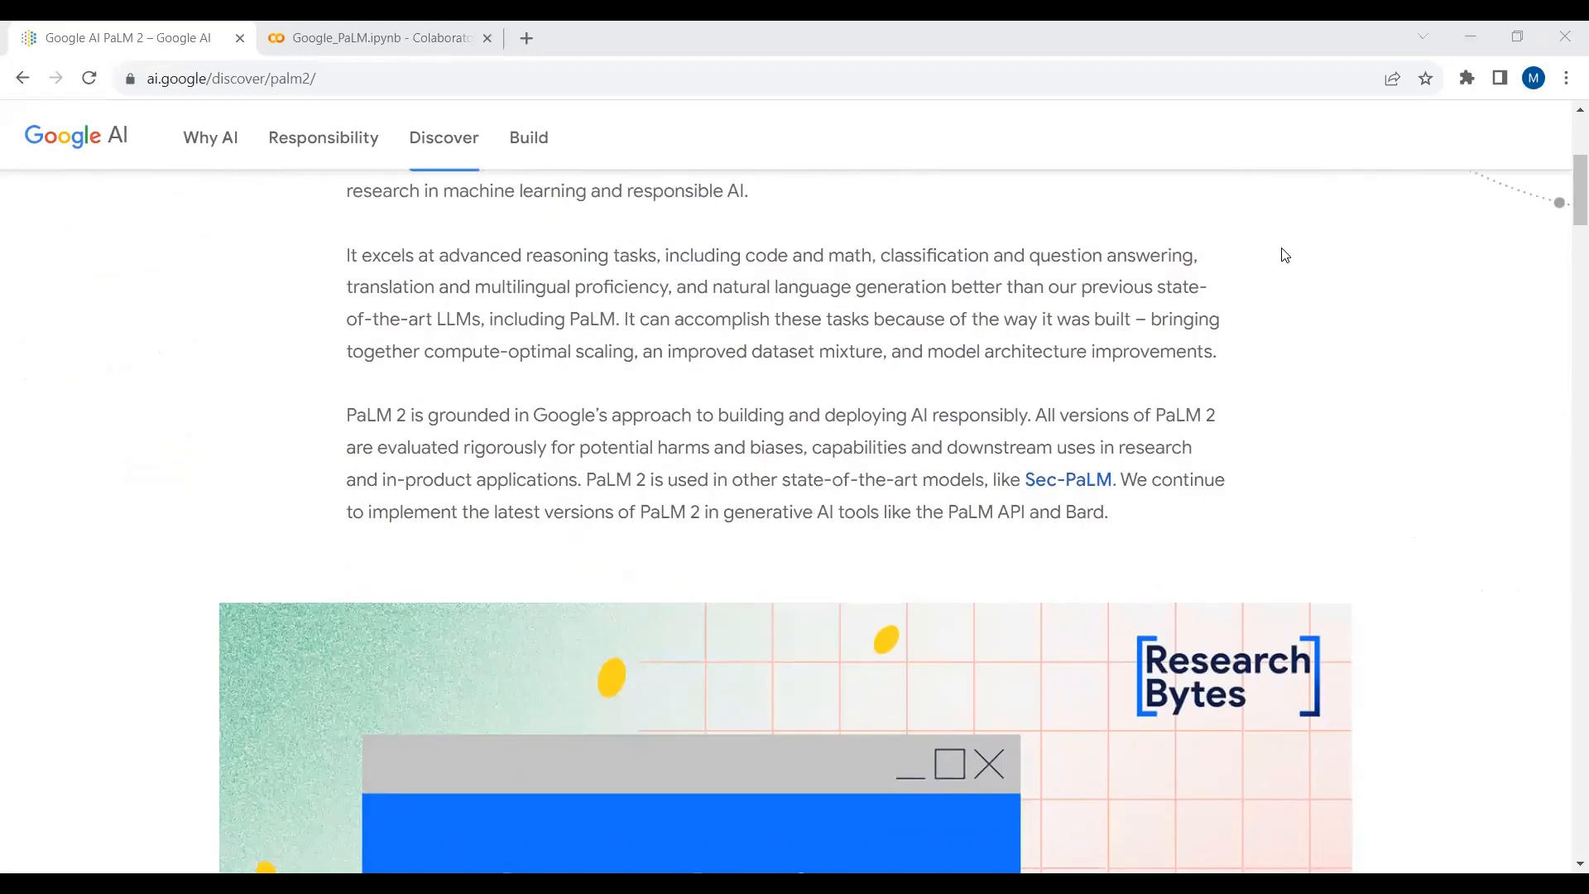
{"action": "scroll", "scroll_direction": "down", "scroll_amount": 3}
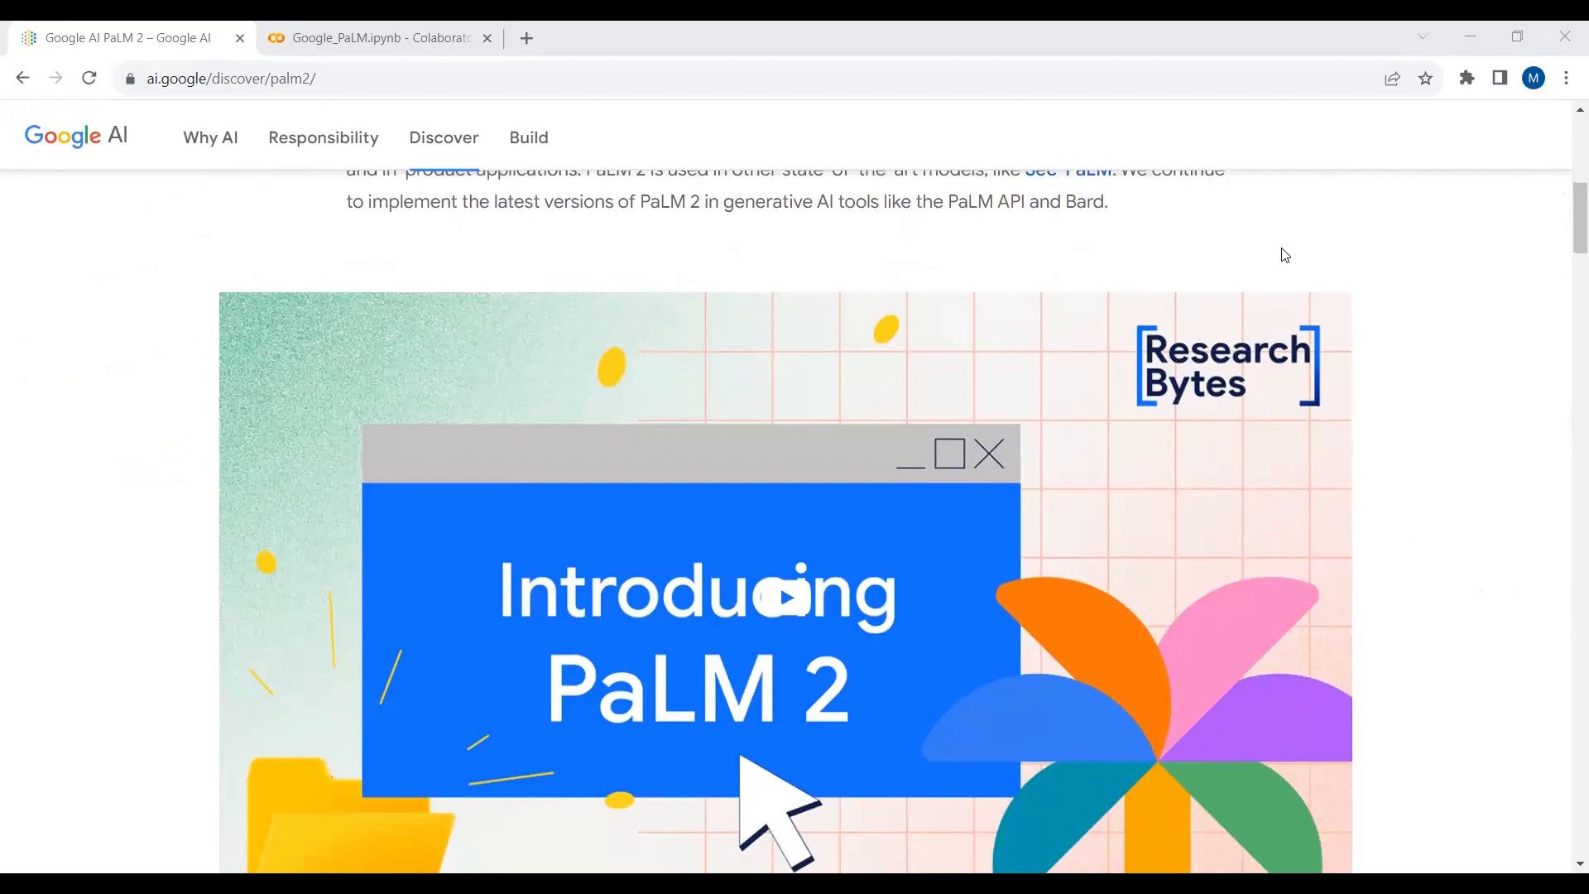
{"action": "scroll", "scroll_direction": "down", "scroll_amount": 3}
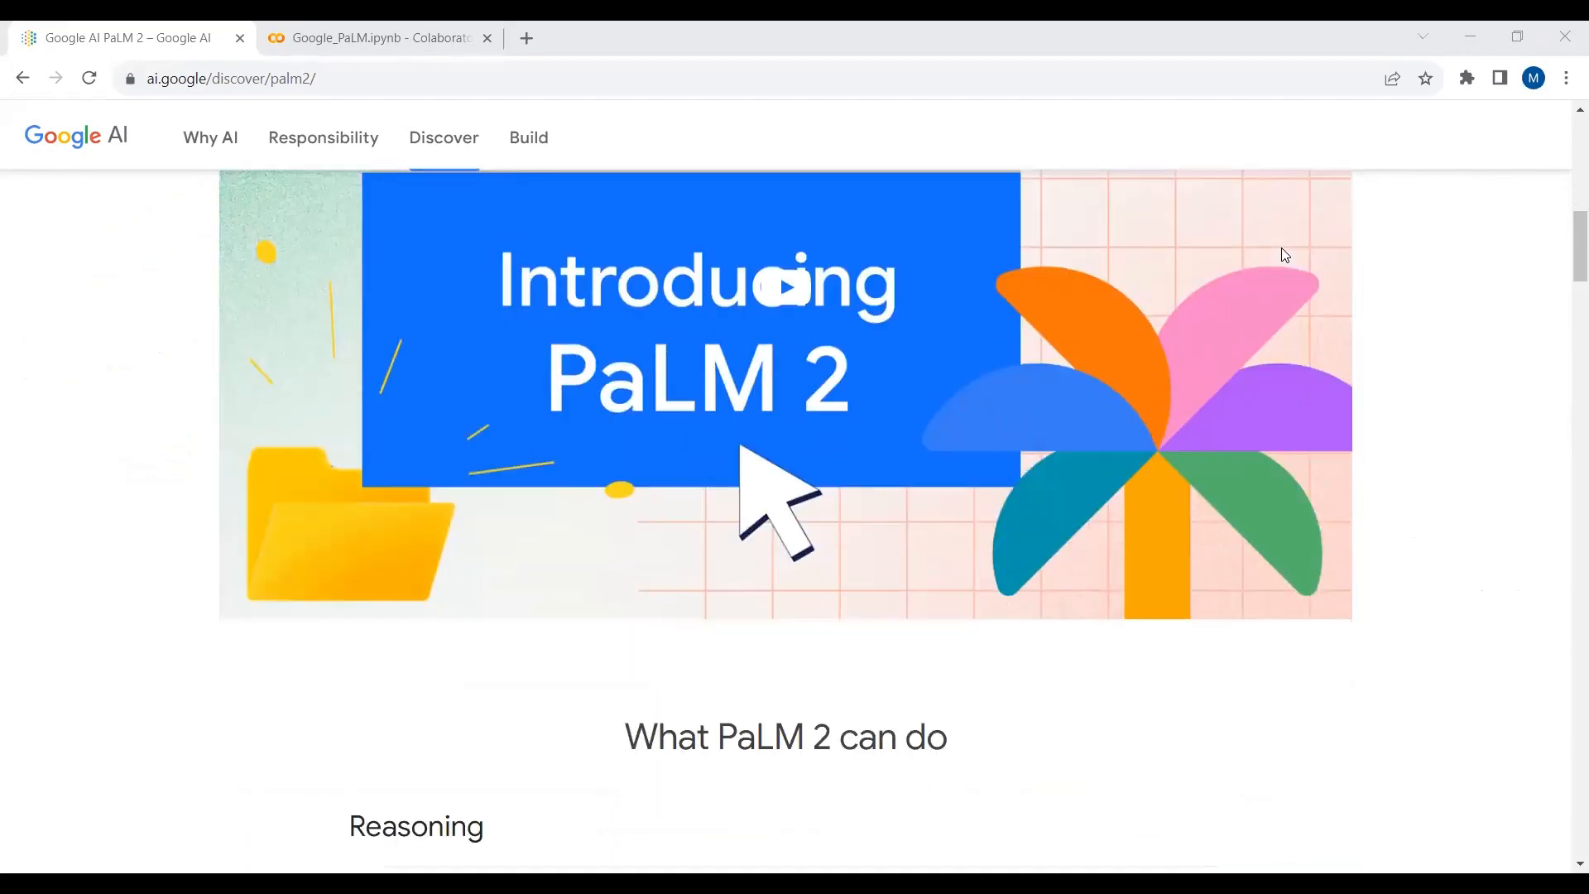
{"action": "scroll", "scroll_direction": "down", "scroll_amount": 3}
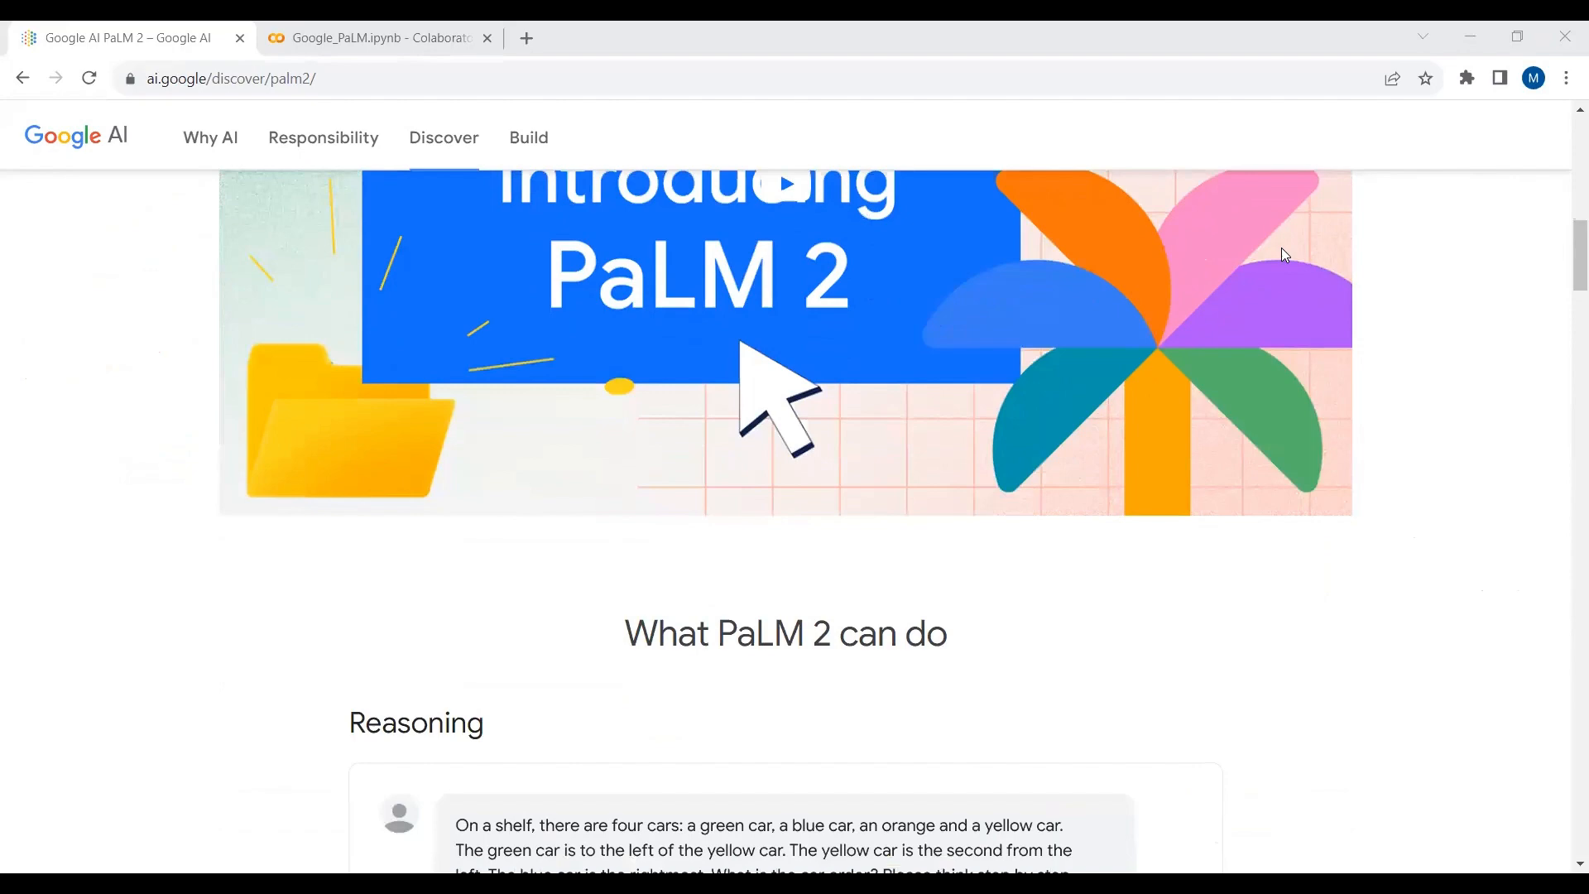
{"action": "scroll", "scroll_direction": "down", "scroll_amount": 3}
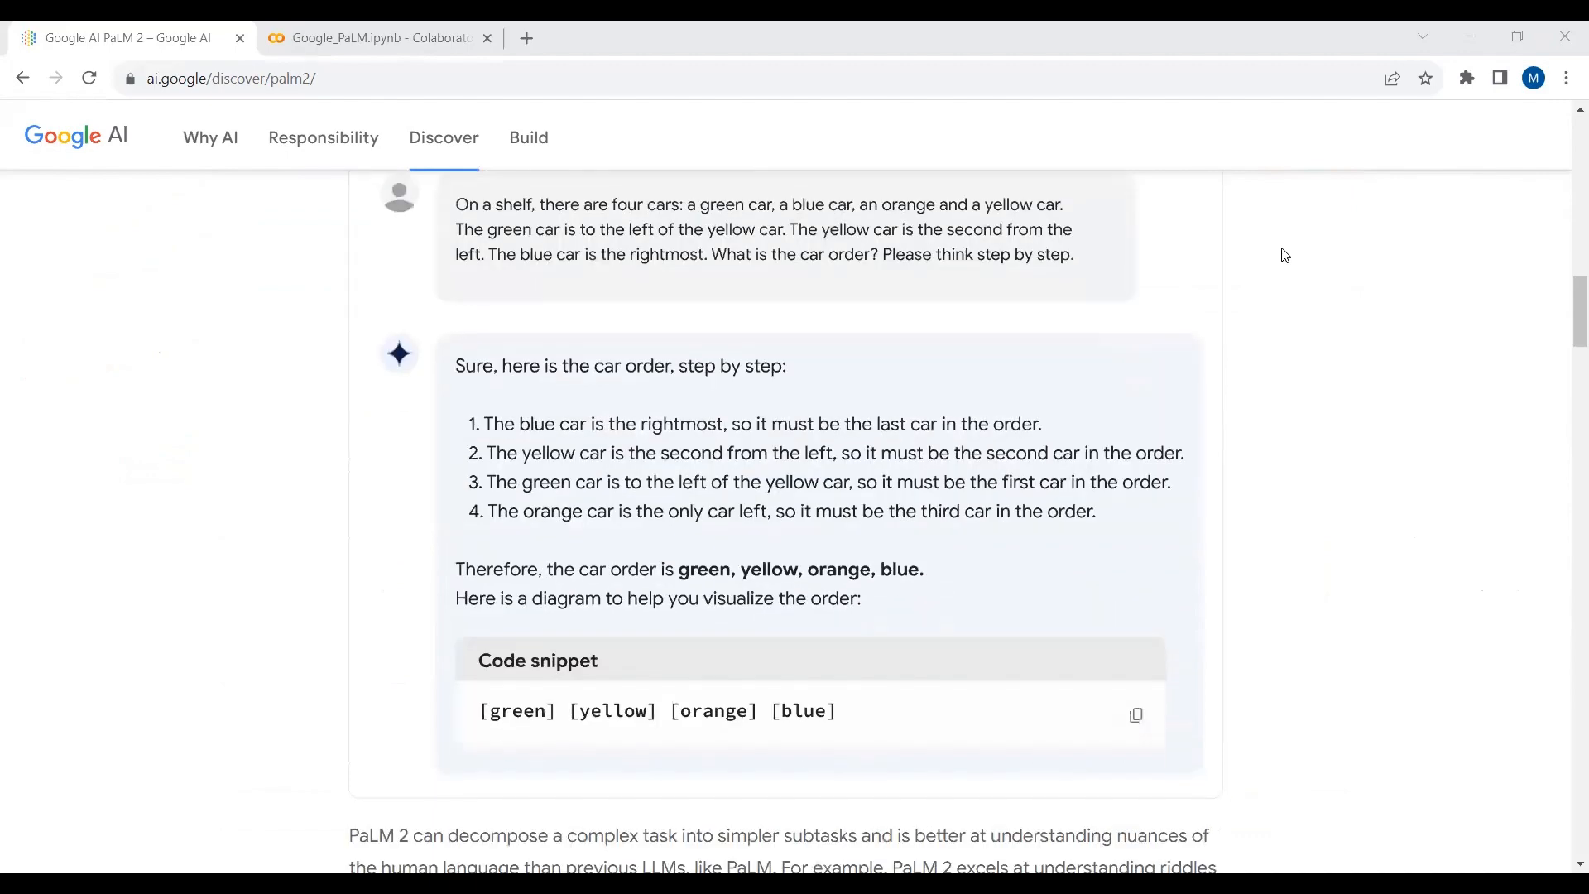
{"action": "scroll", "scroll_direction": "down", "scroll_amount": 3}
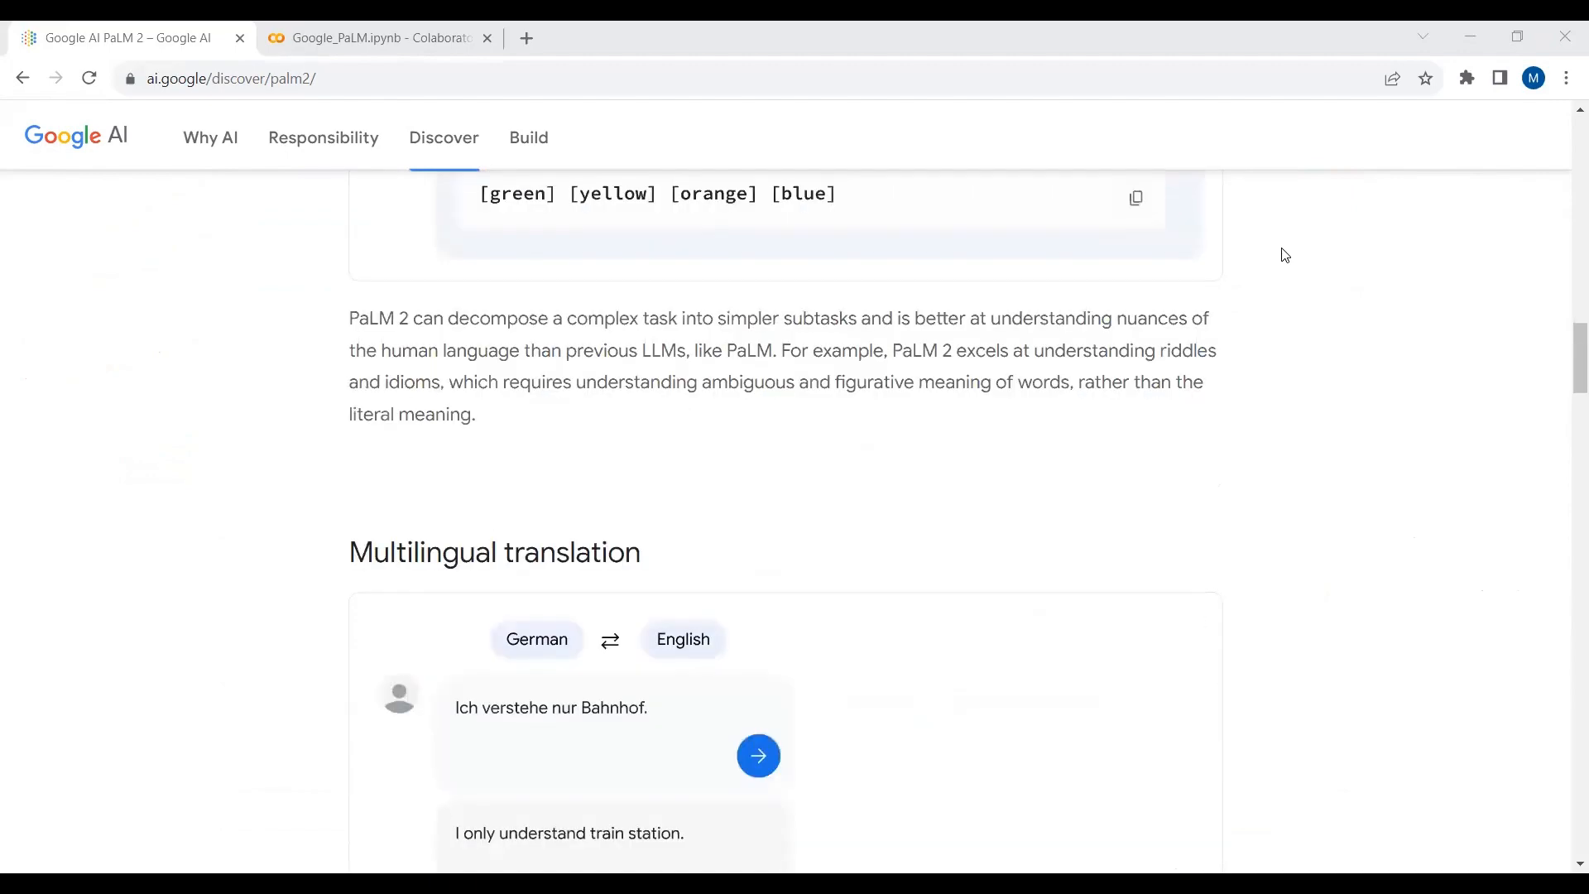
{"action": "scroll", "scroll_direction": "down", "scroll_amount": 3}
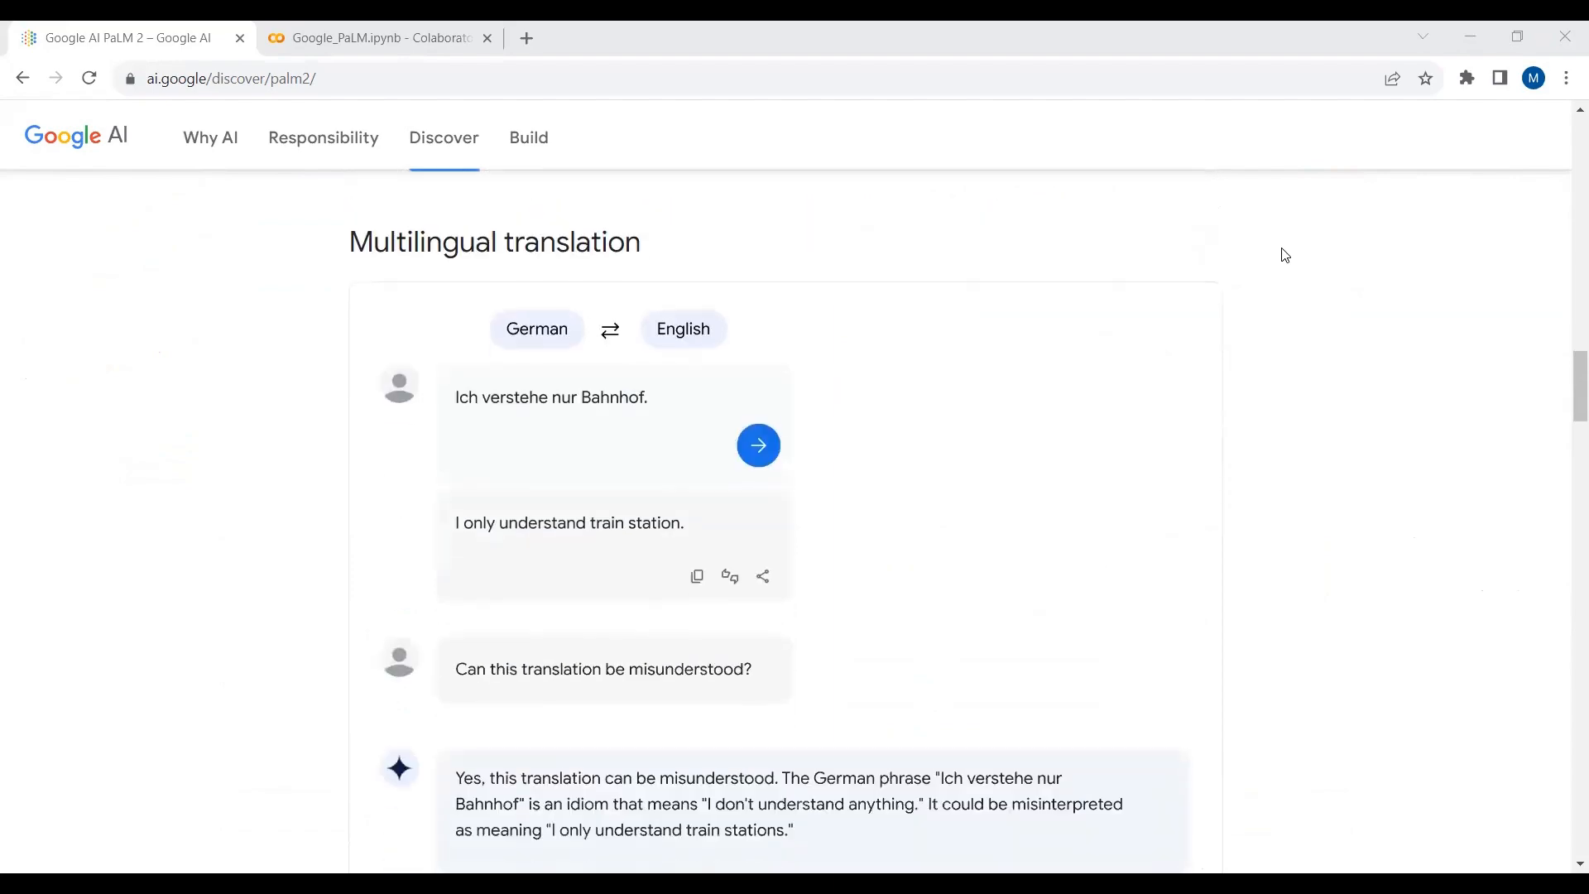
{"action": "scroll", "scroll_direction": "down", "scroll_amount": 3}
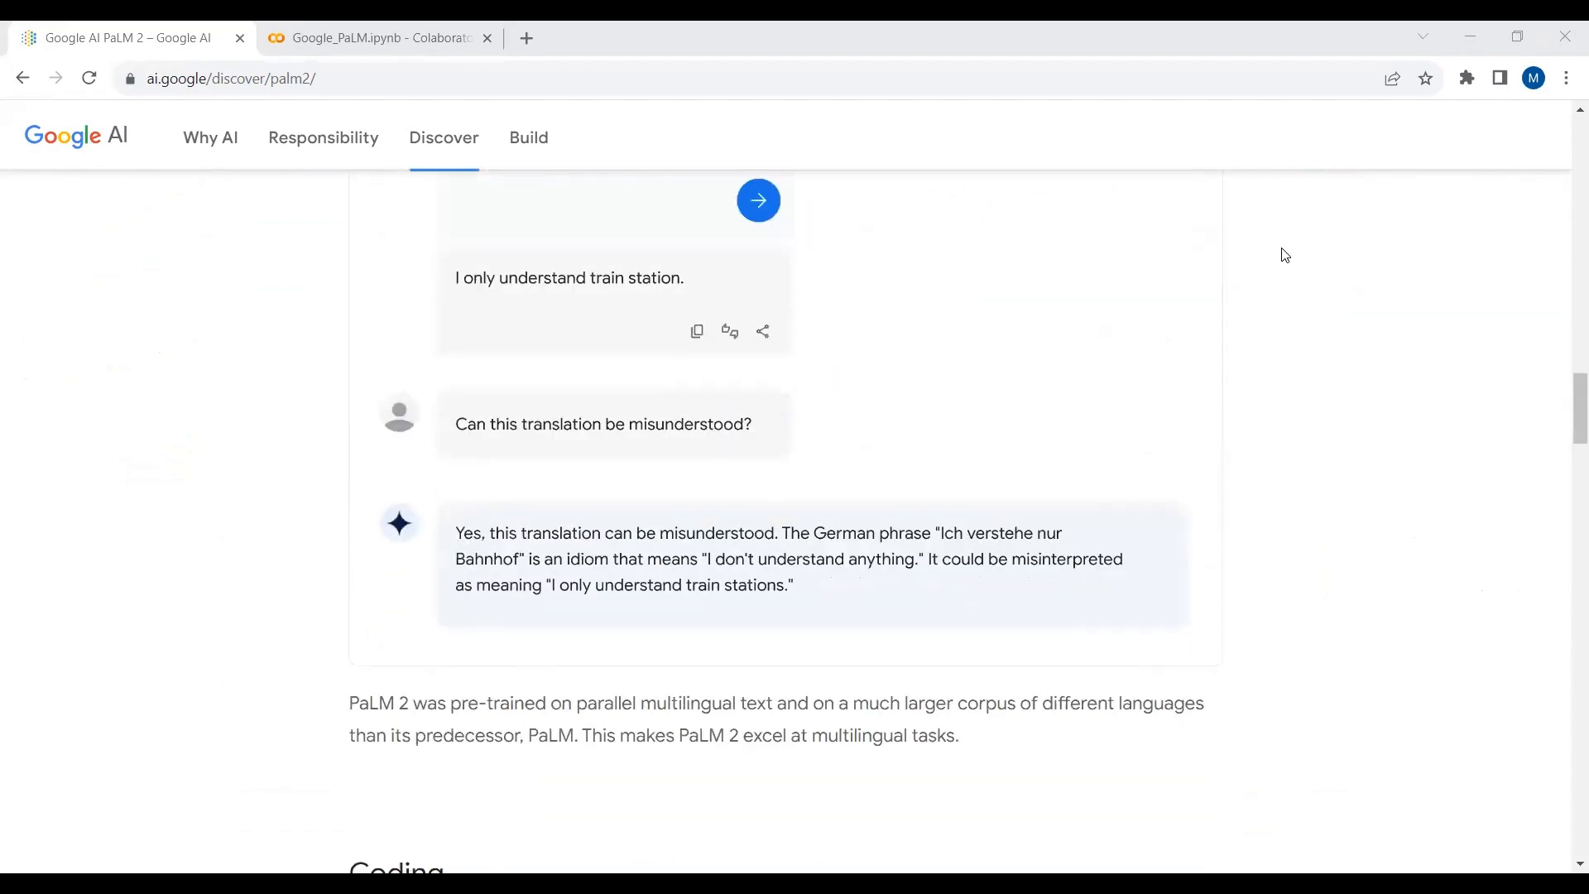
{"action": "scroll", "scroll_direction": "down", "scroll_amount": 3}
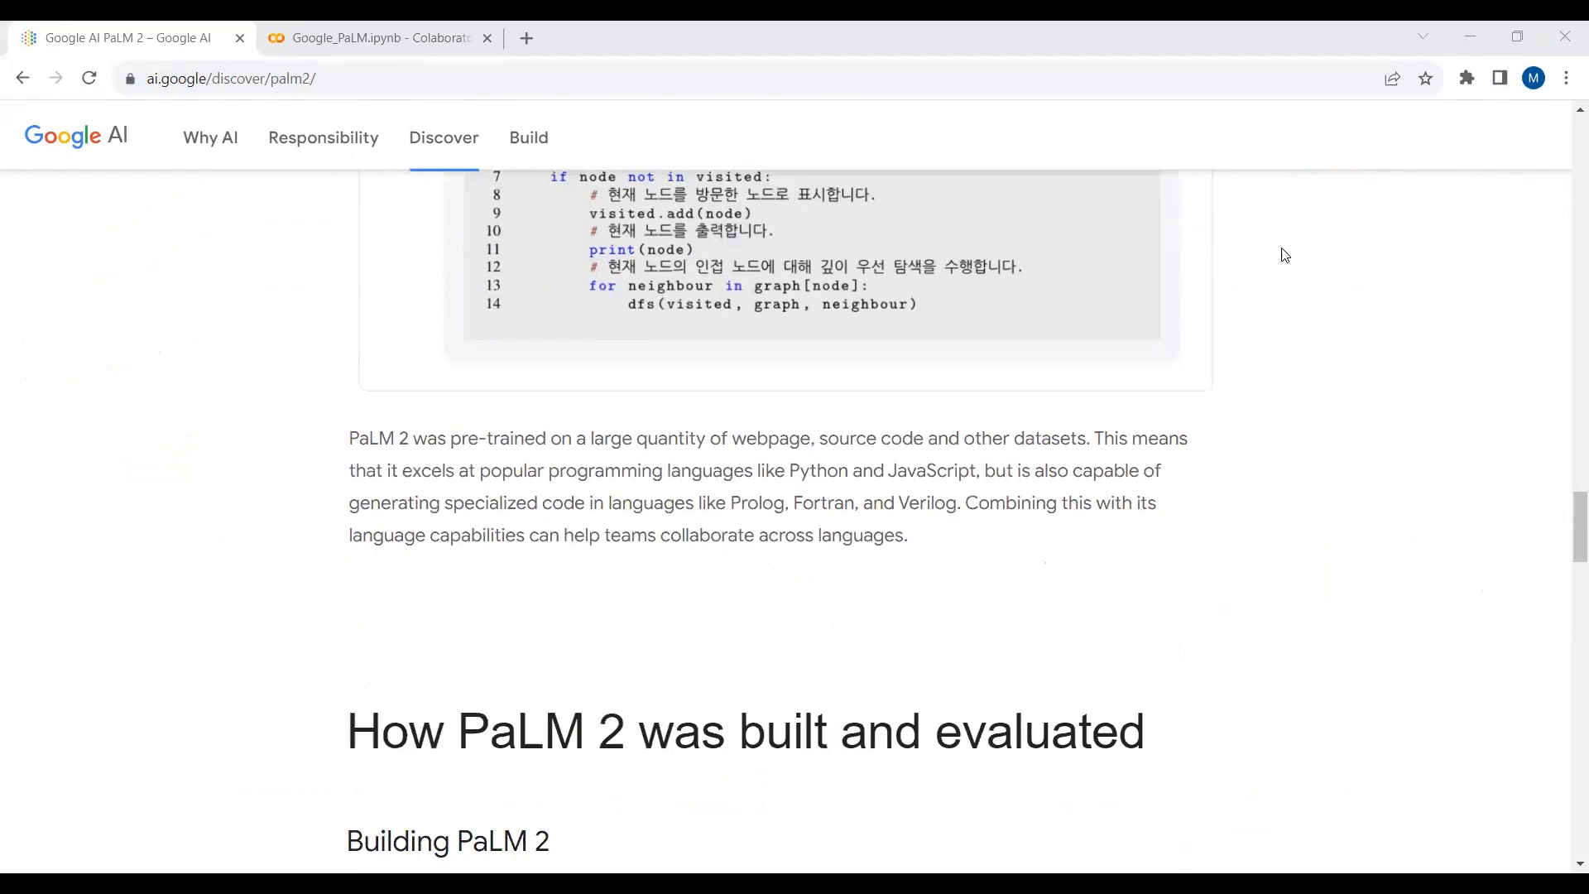
{"action": "scroll", "scroll_direction": "down", "scroll_amount": 3}
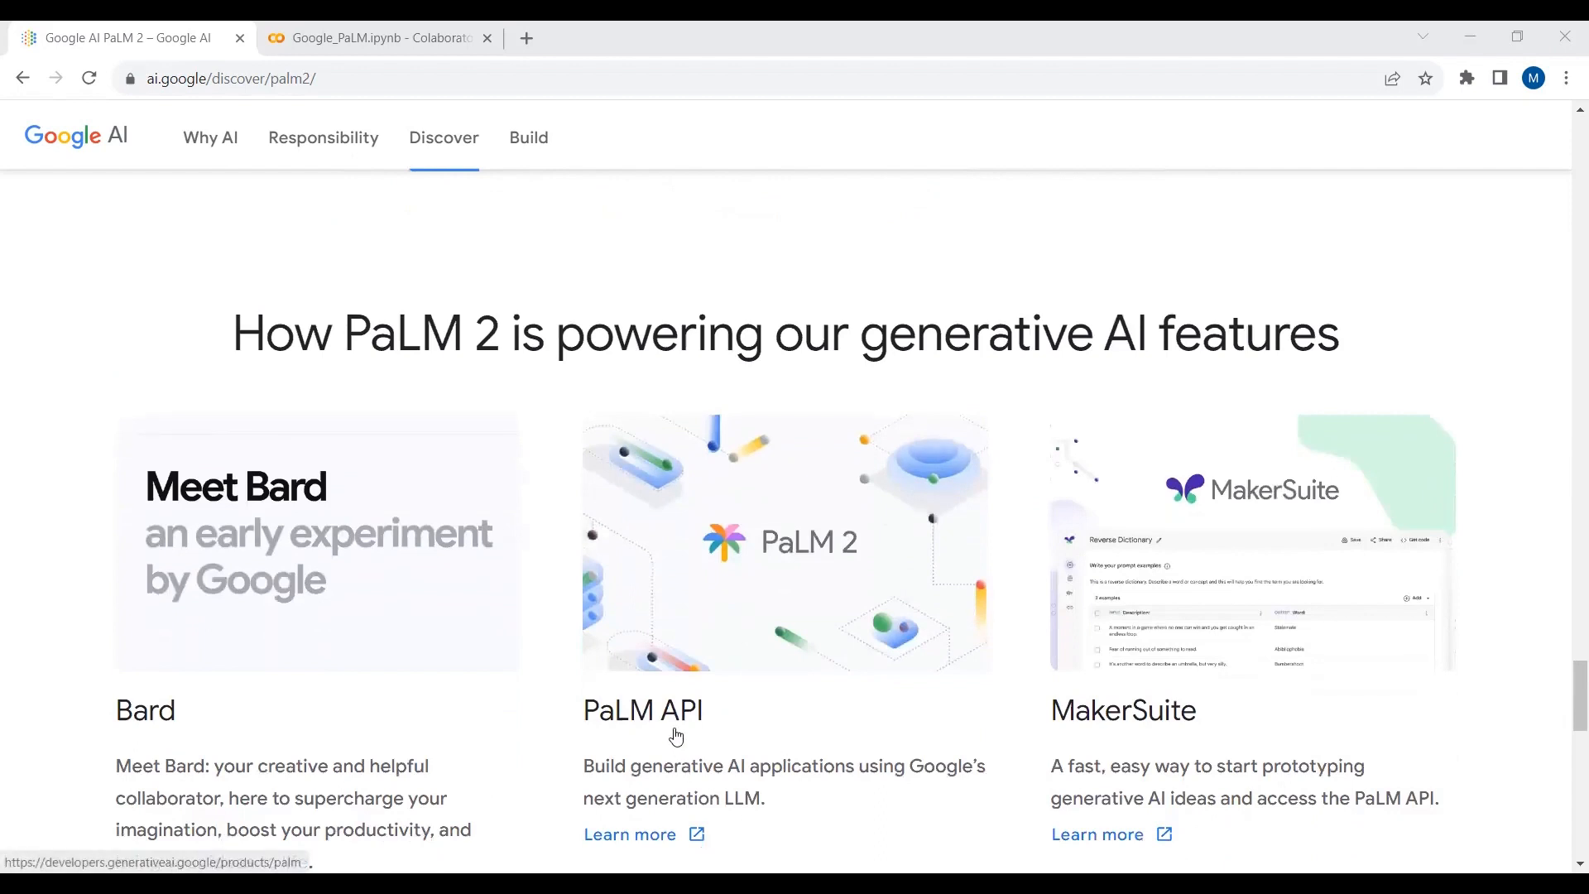
Open the PaLM API product page and follow 'Get your API key' to MakerSuite
{"action": "left_click", "coordinate": [628, 835]}
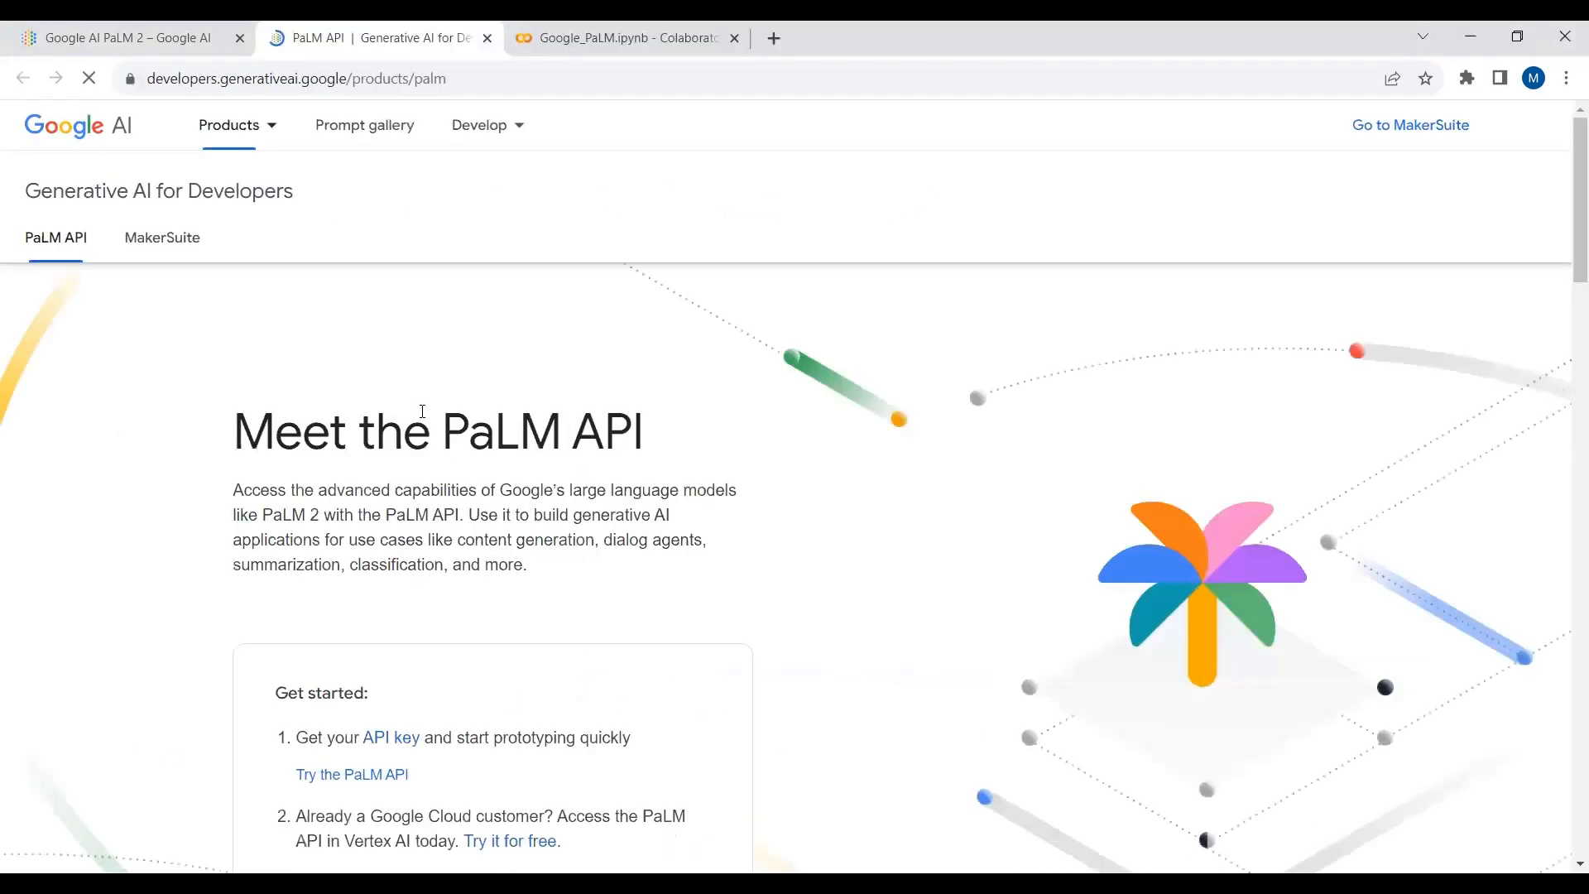
{"action": "scroll", "scroll_direction": "down", "scroll_amount": 3}
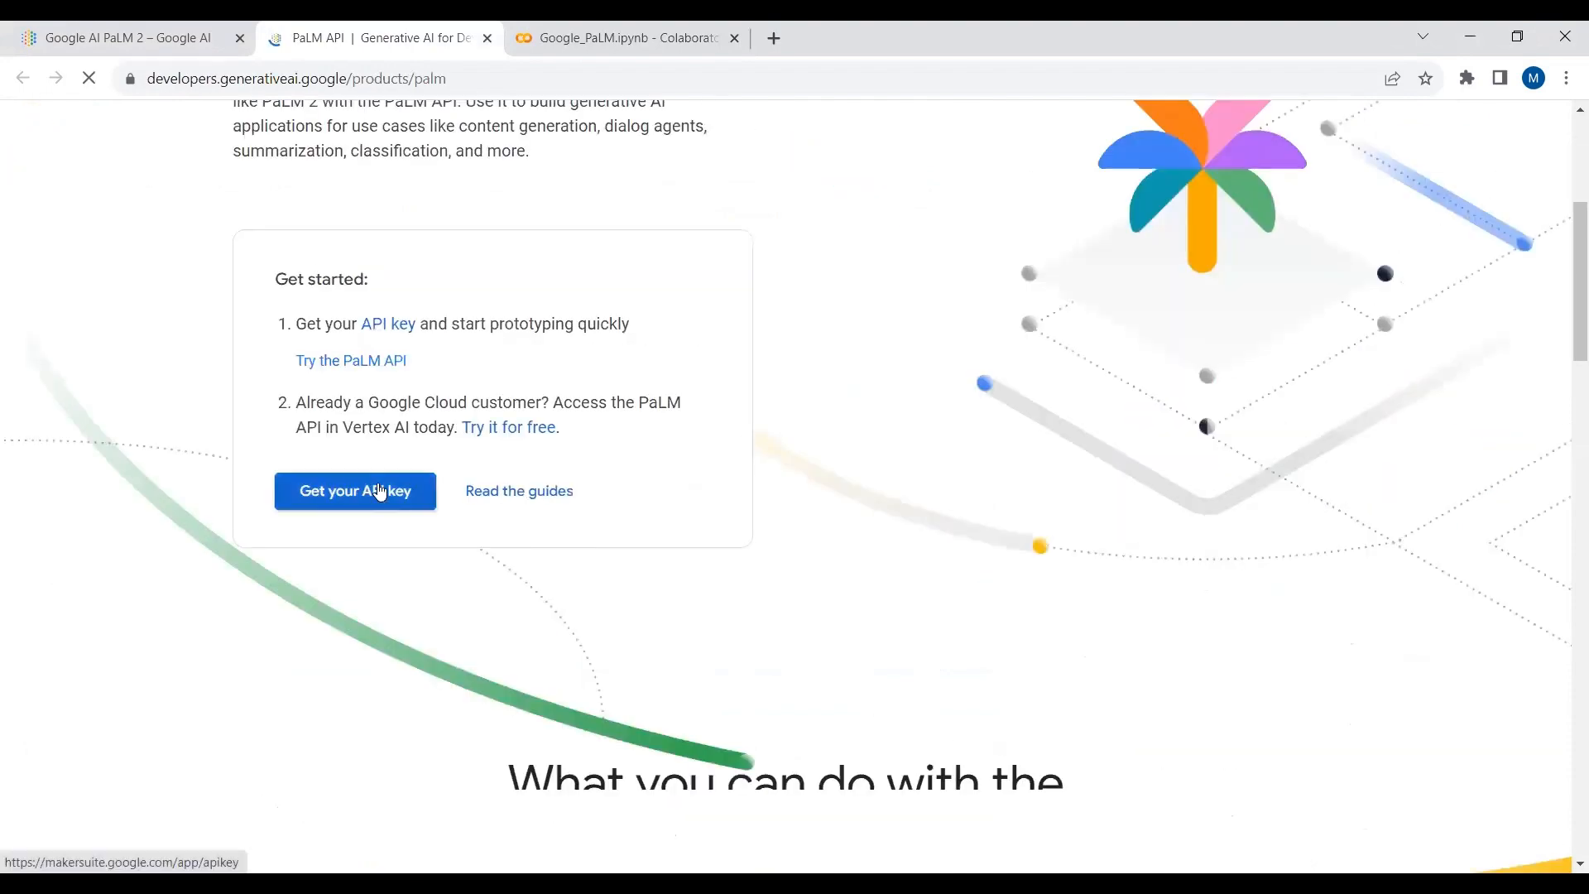
{"action": "left_click", "coordinate": [356, 490]}
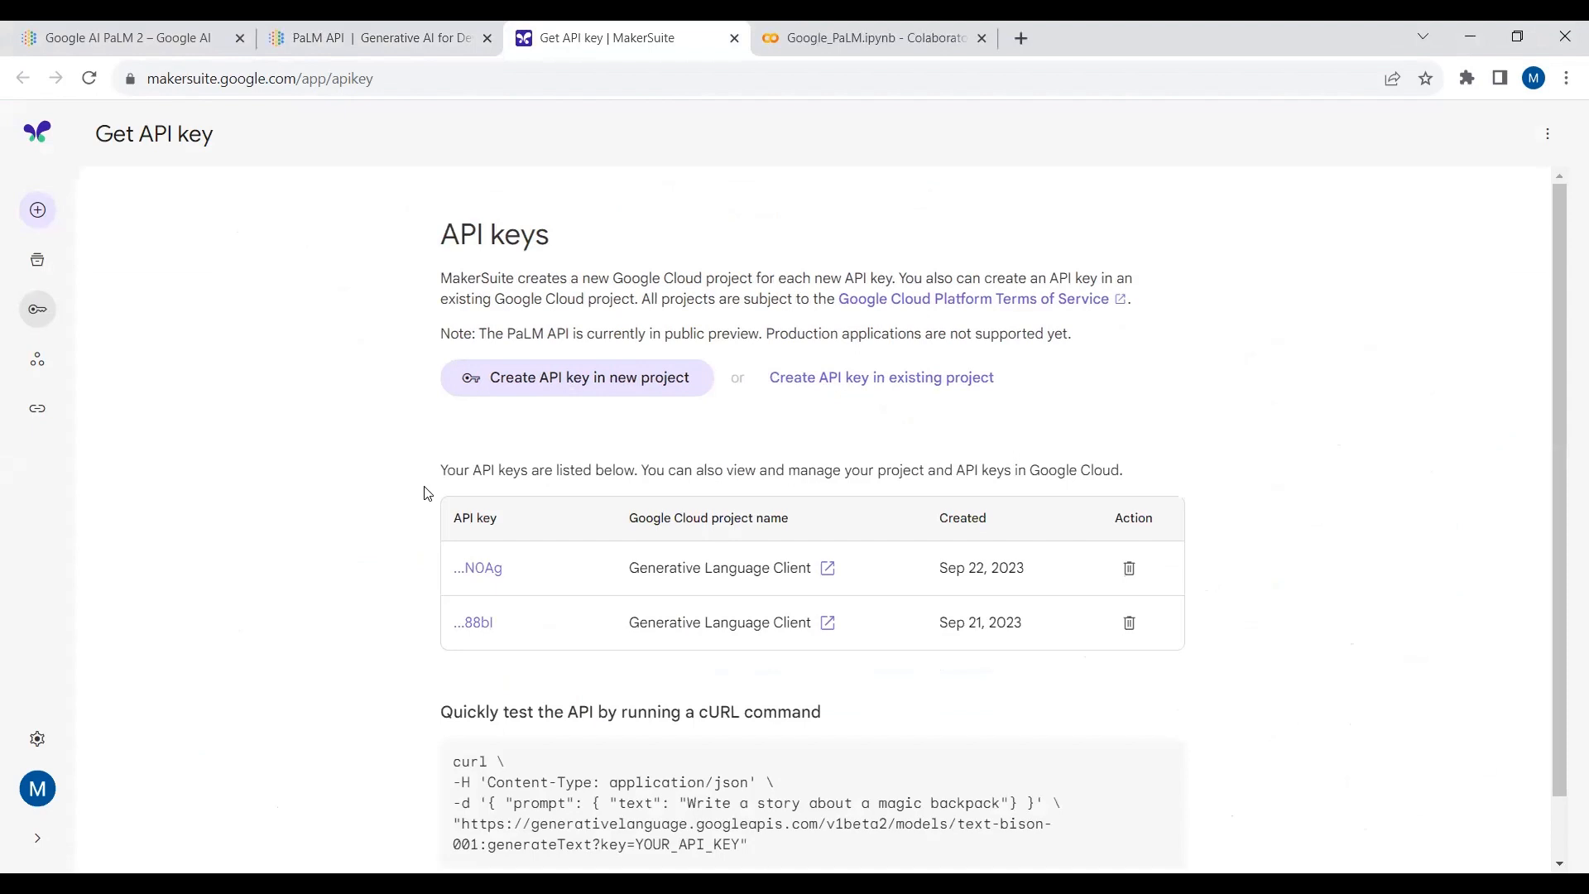
{"action": "mouse_move", "coordinate": [591, 377]}
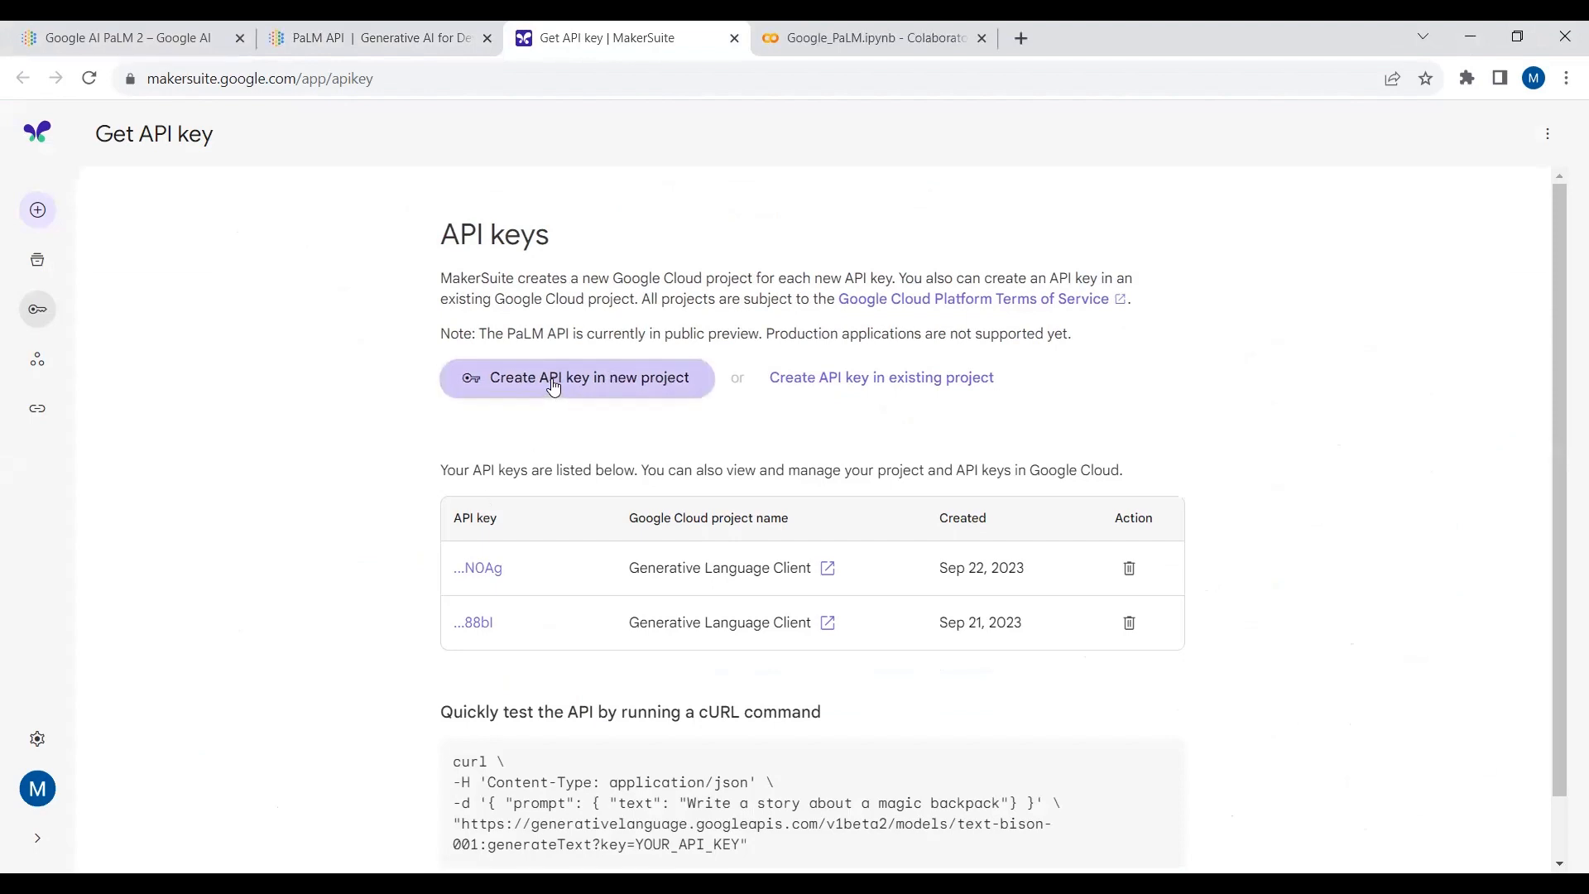
Create a PaLM API key in a new MakerSuite project and copy it to the clipboard
{"action": "left_click", "coordinate": [576, 377]}
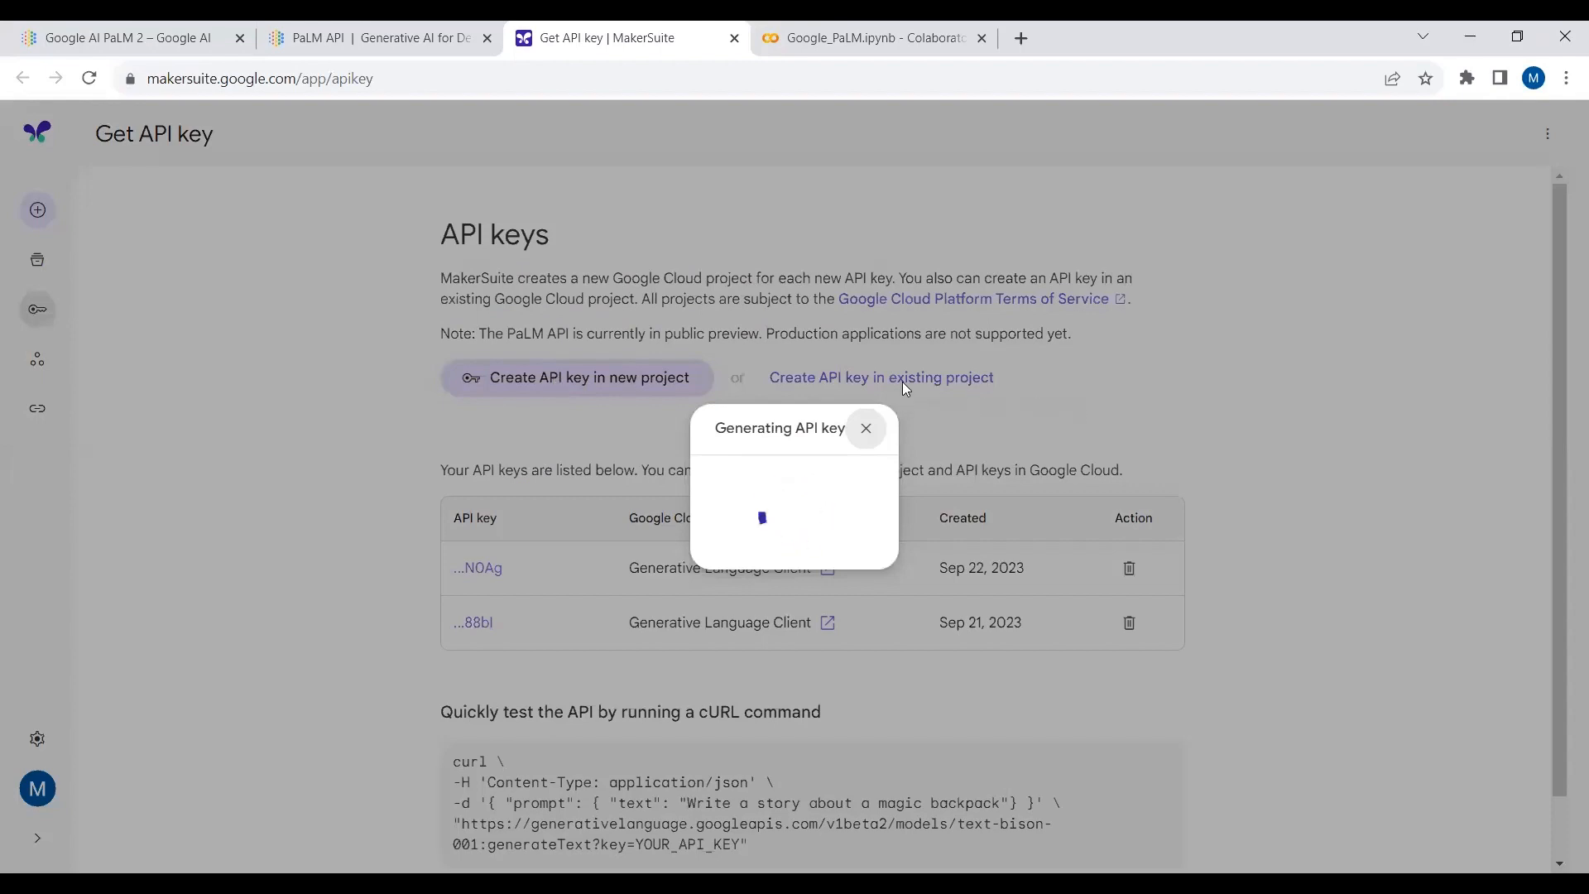
{"action": "mouse_move", "coordinate": [892, 399]}
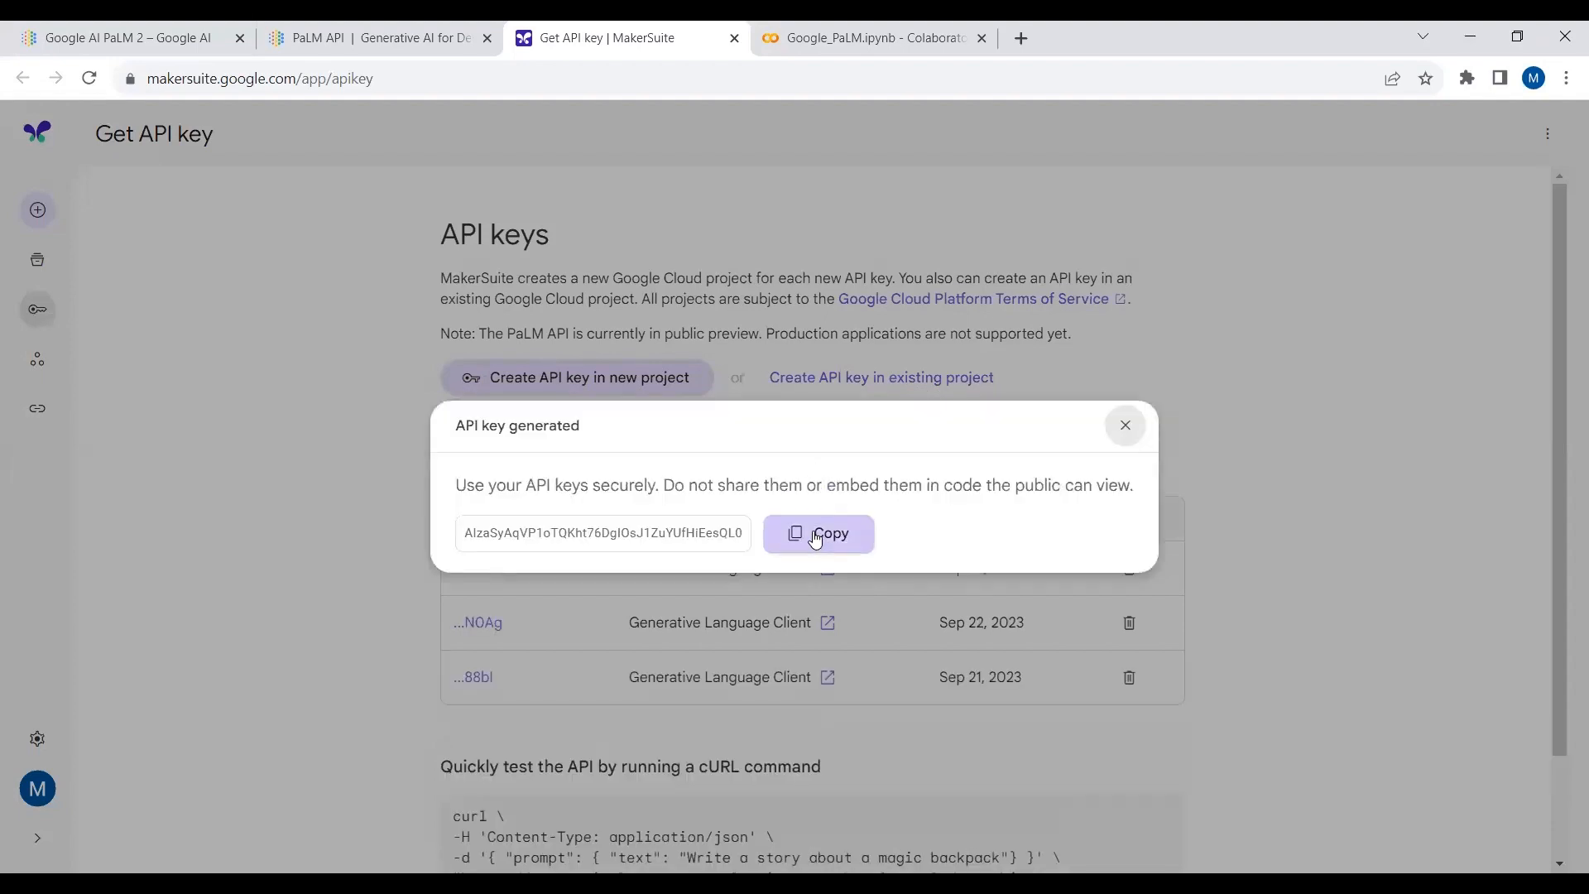
{"action": "left_click", "coordinate": [818, 533]}
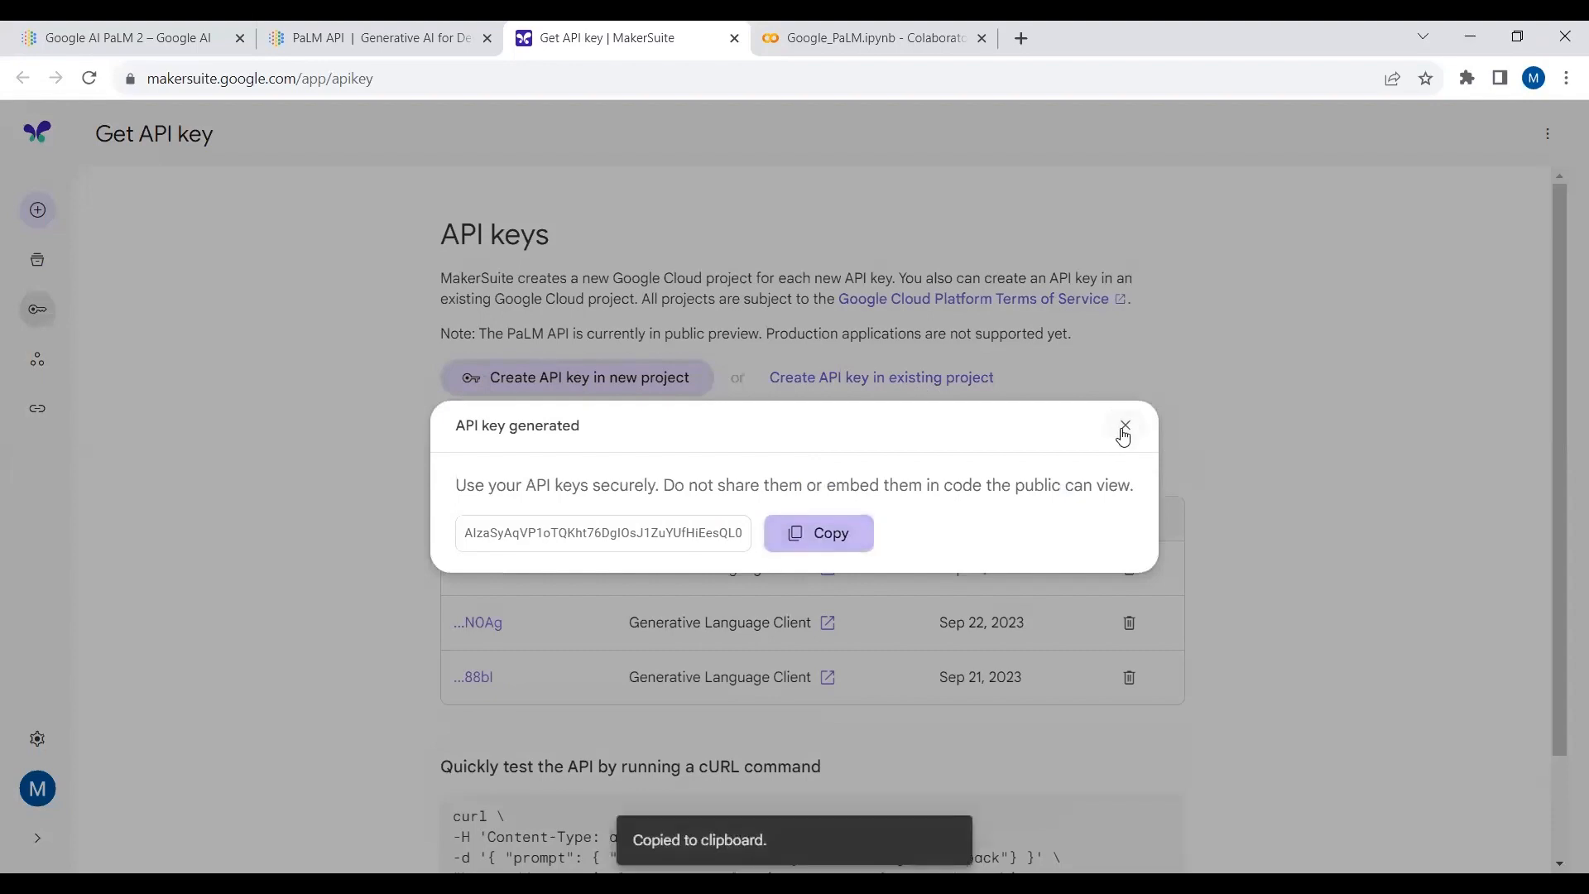
{"action": "left_click", "coordinate": [1123, 425]}
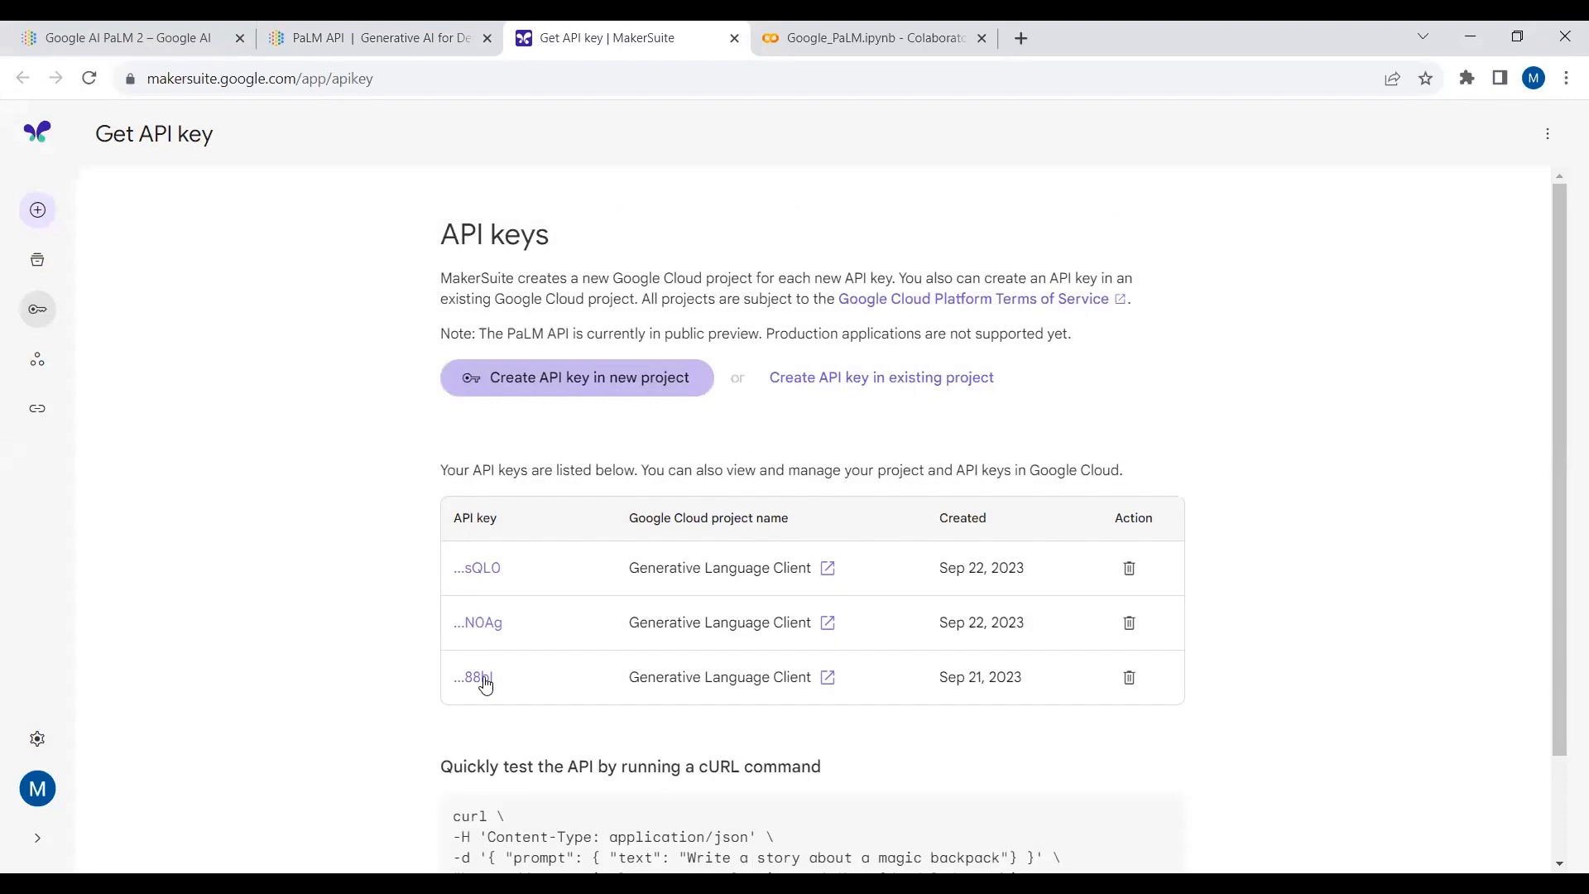
{"action": "mouse_move", "coordinate": [496, 689]}
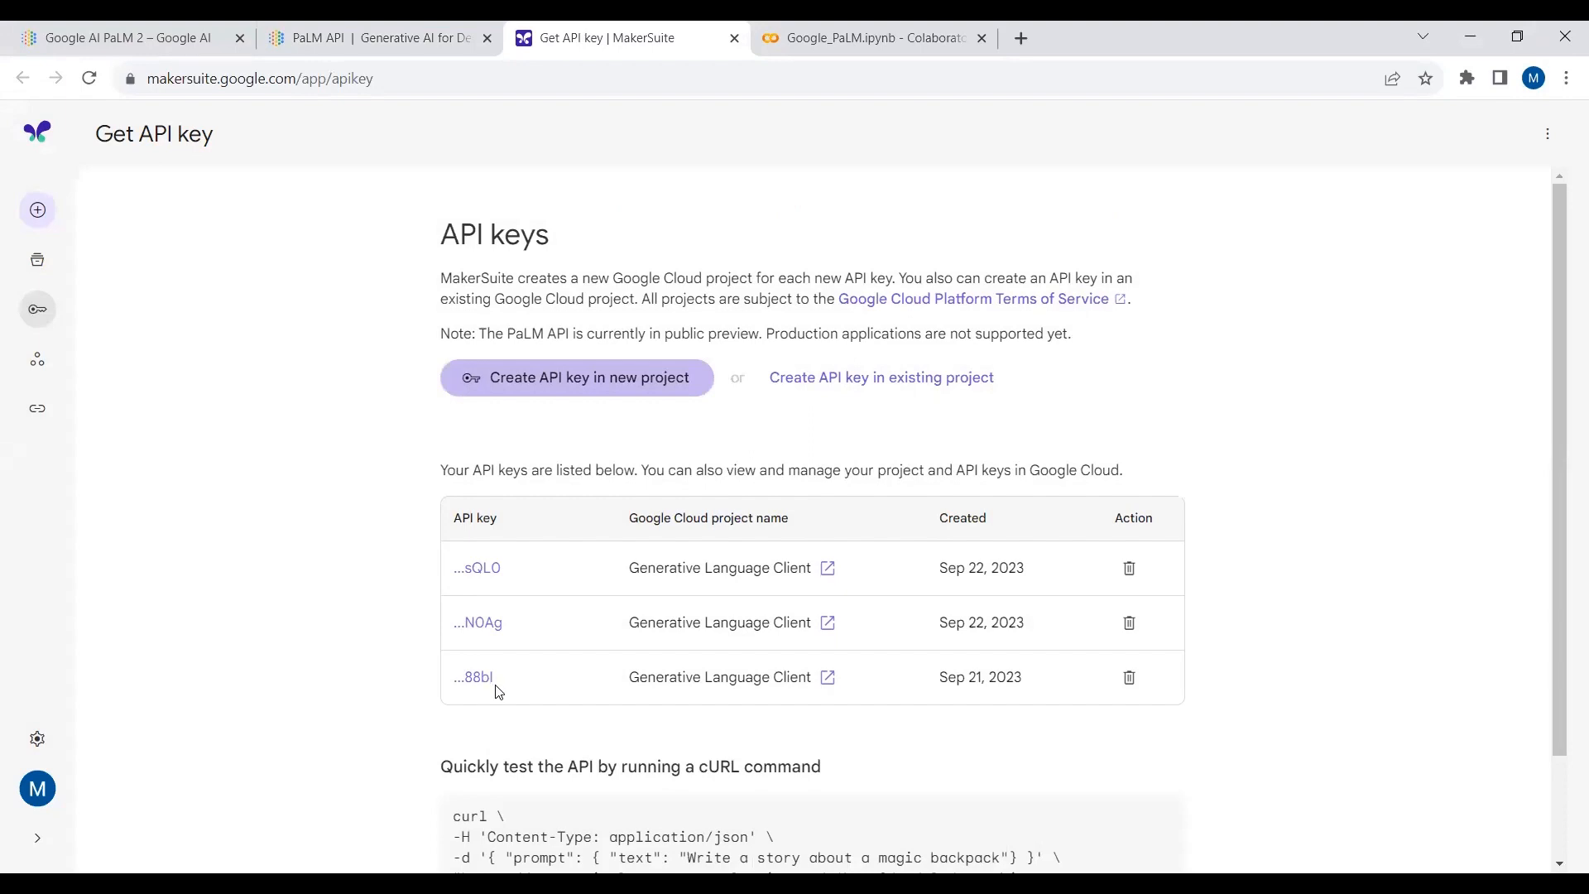
{"action": "mouse_move", "coordinate": [684, 28]}
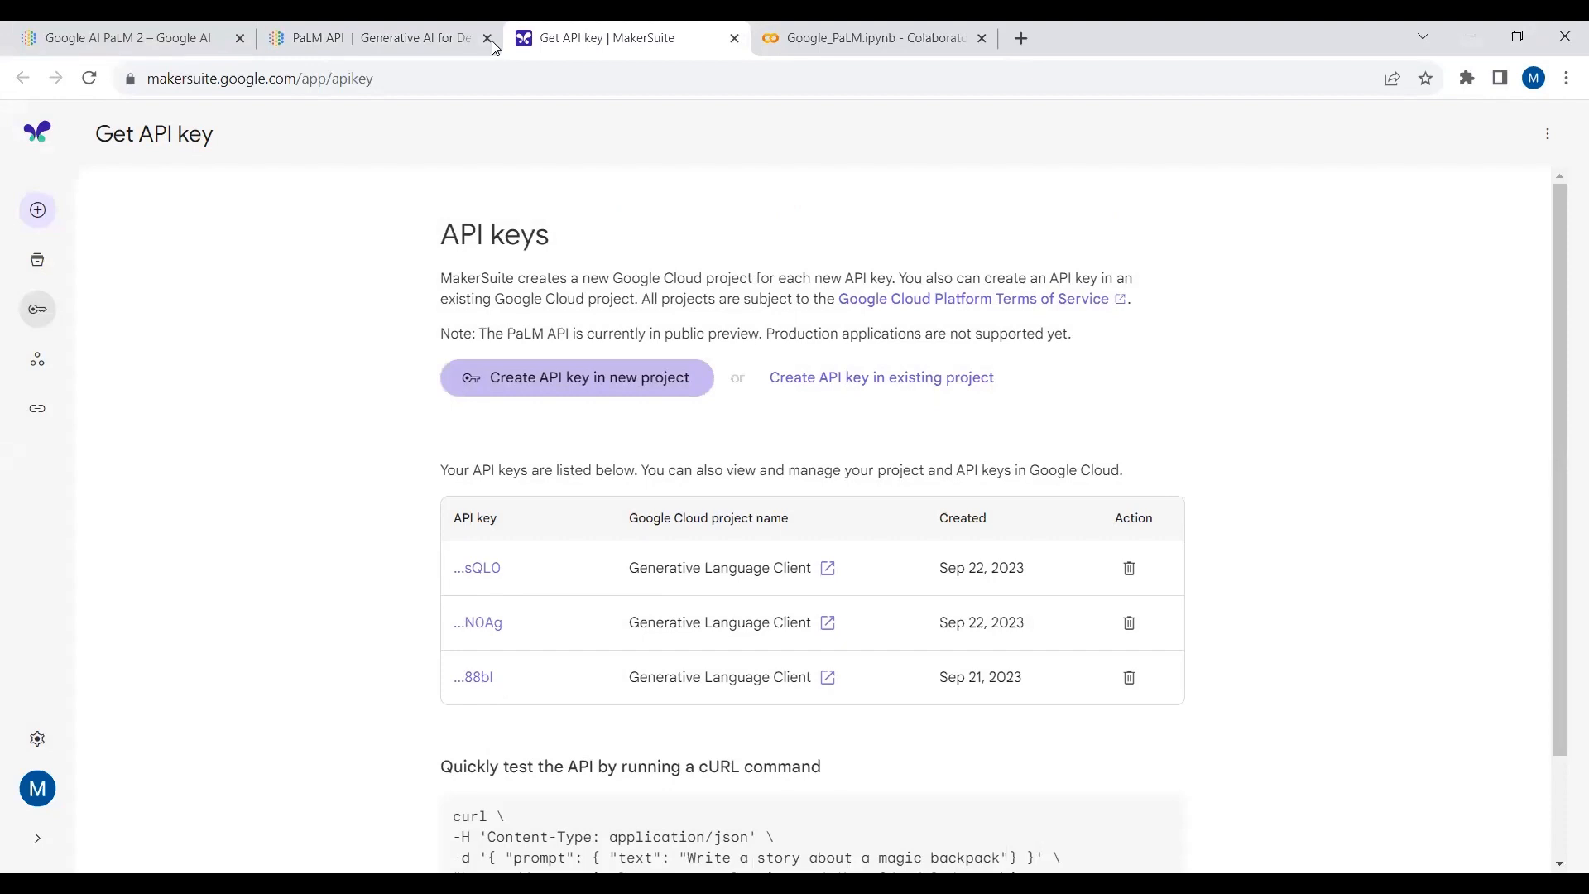
Close the PaLM web pages and rerun the Step 01 google-generativeai pip install cell
{"action": "left_click", "coordinate": [735, 37]}
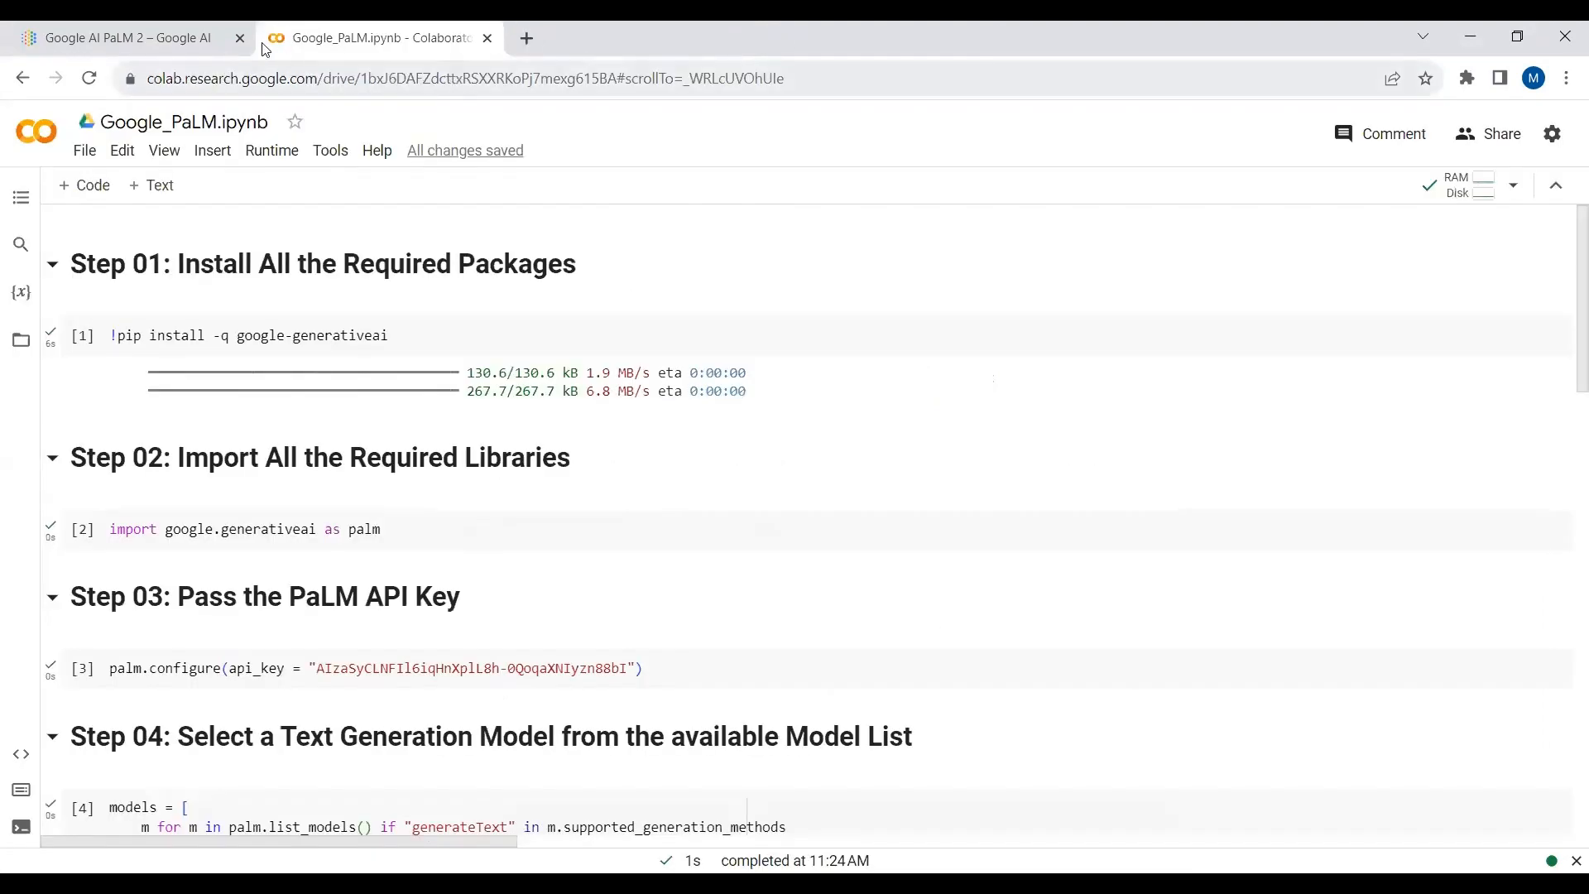
{"action": "left_click", "coordinate": [240, 38]}
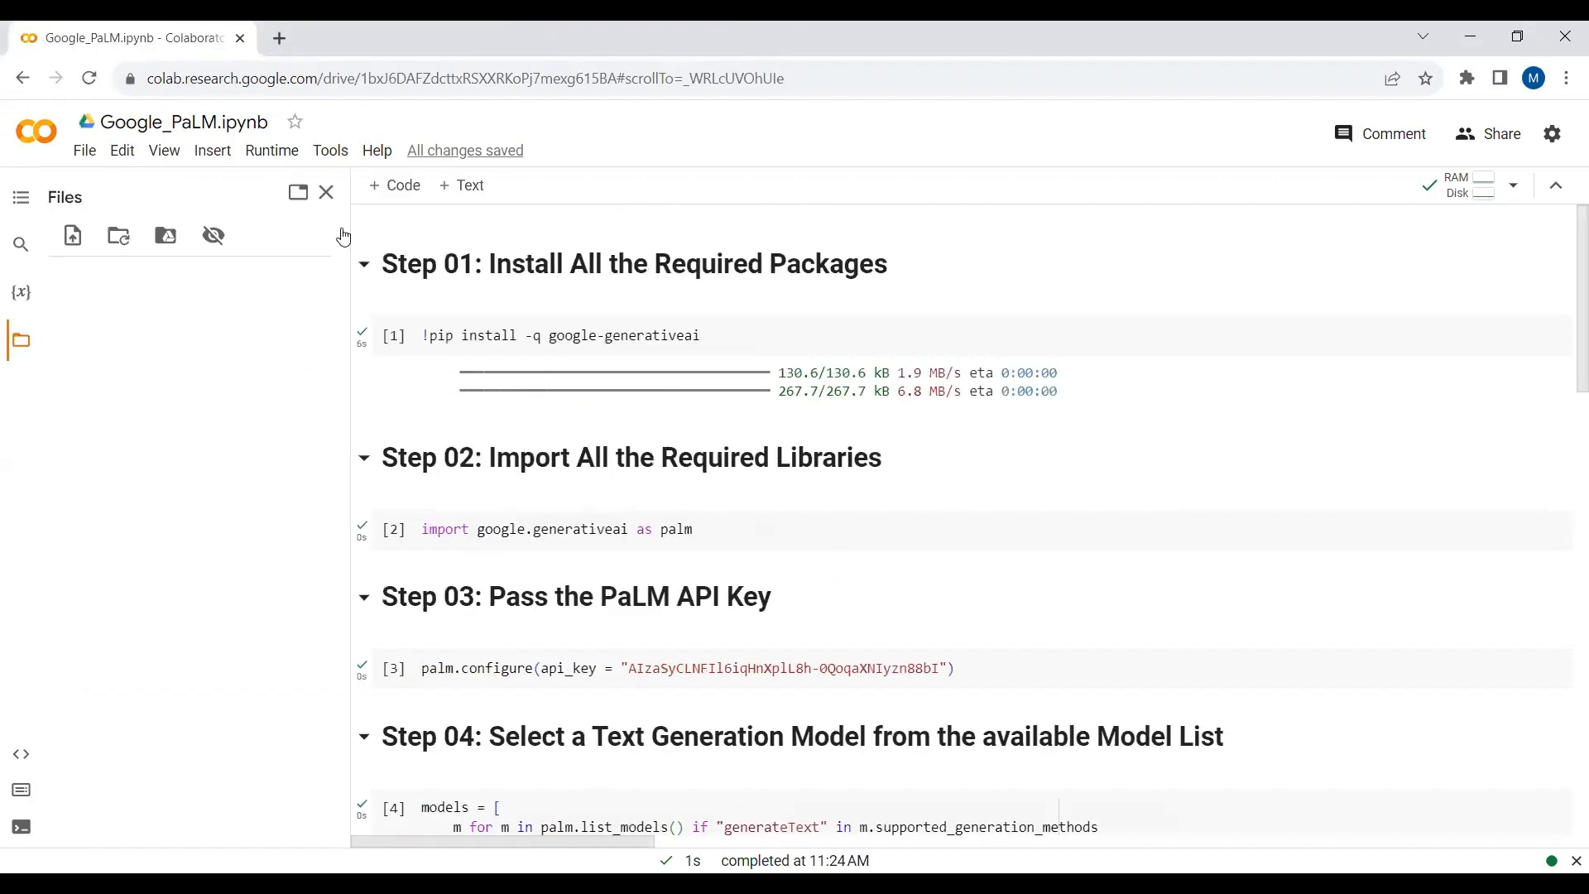
{"action": "mouse_move", "coordinate": [326, 157]}
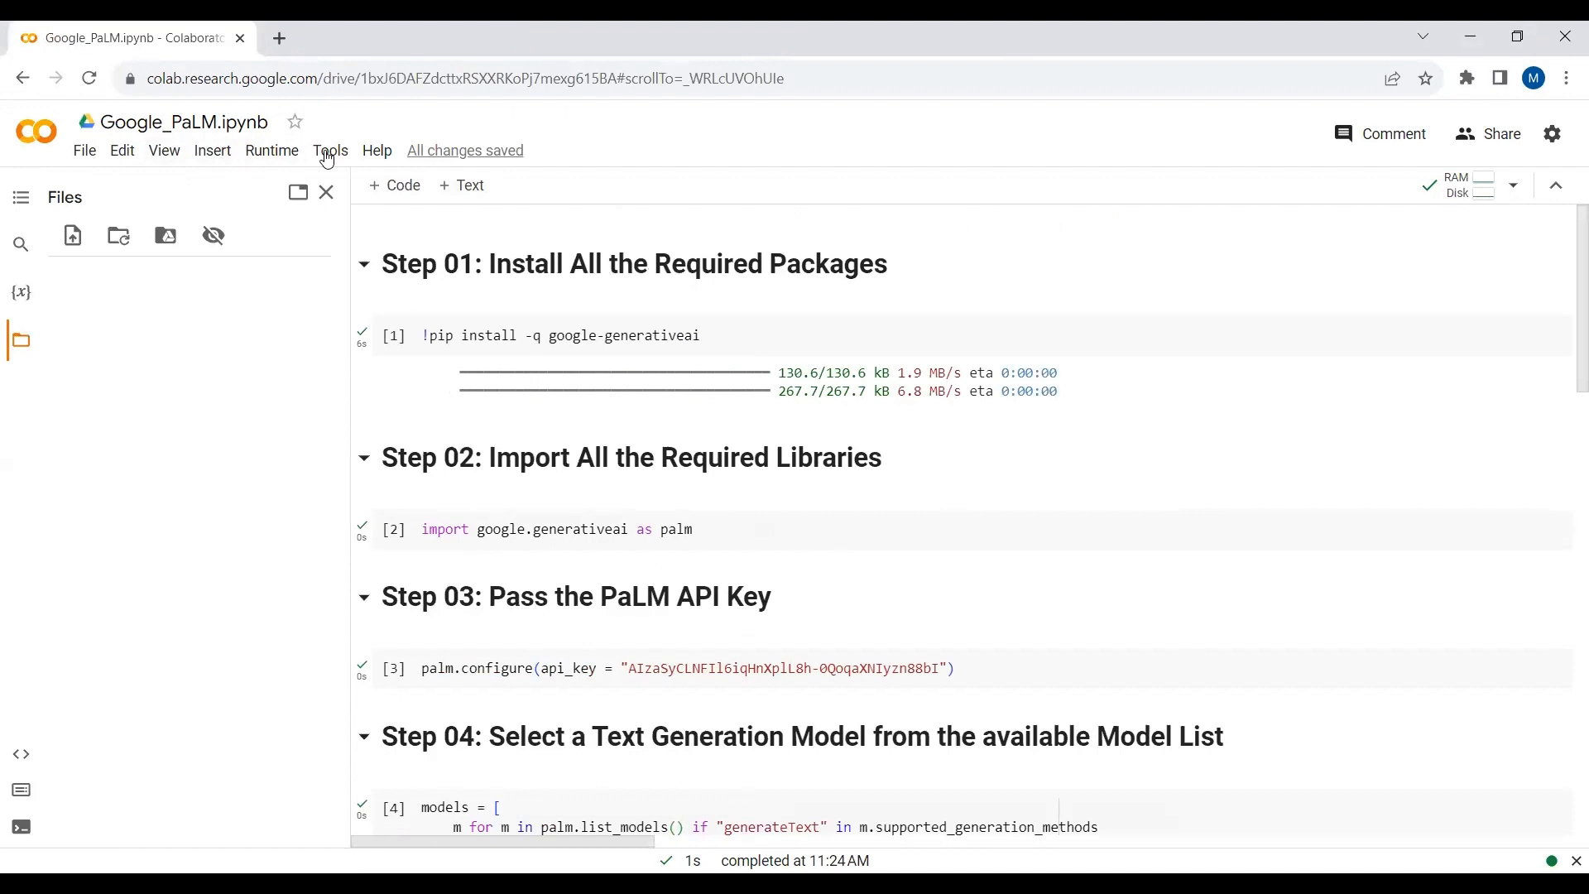
{"action": "scroll", "scroll_direction": "down", "scroll_amount": 3}
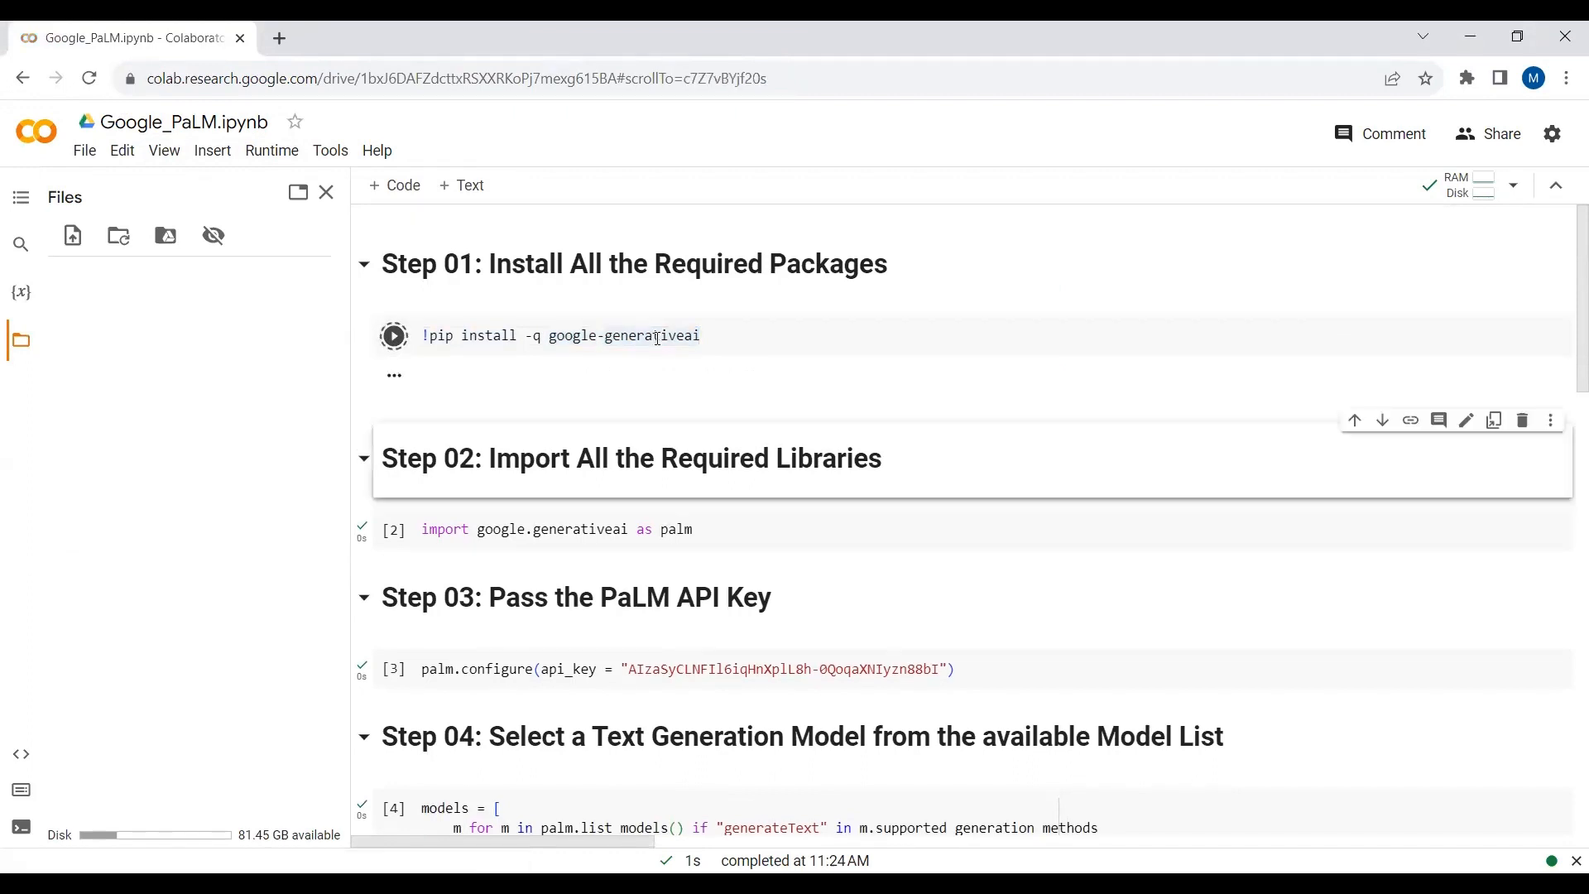
{"action": "scroll", "scroll_direction": "down", "scroll_amount": 3}
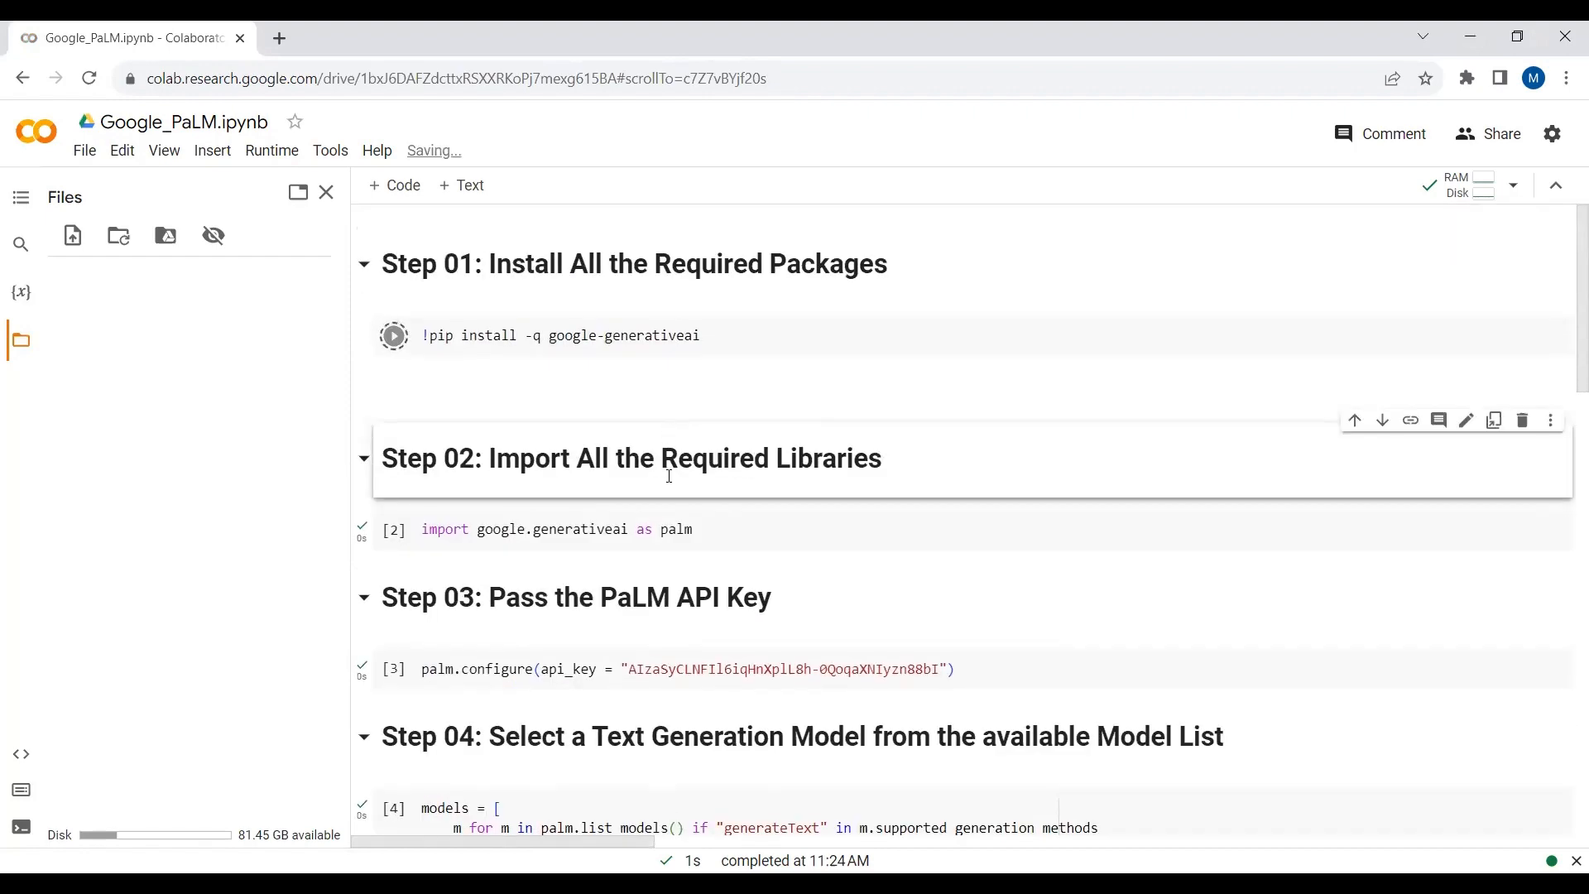
{"action": "left_click", "coordinate": [393, 528]}
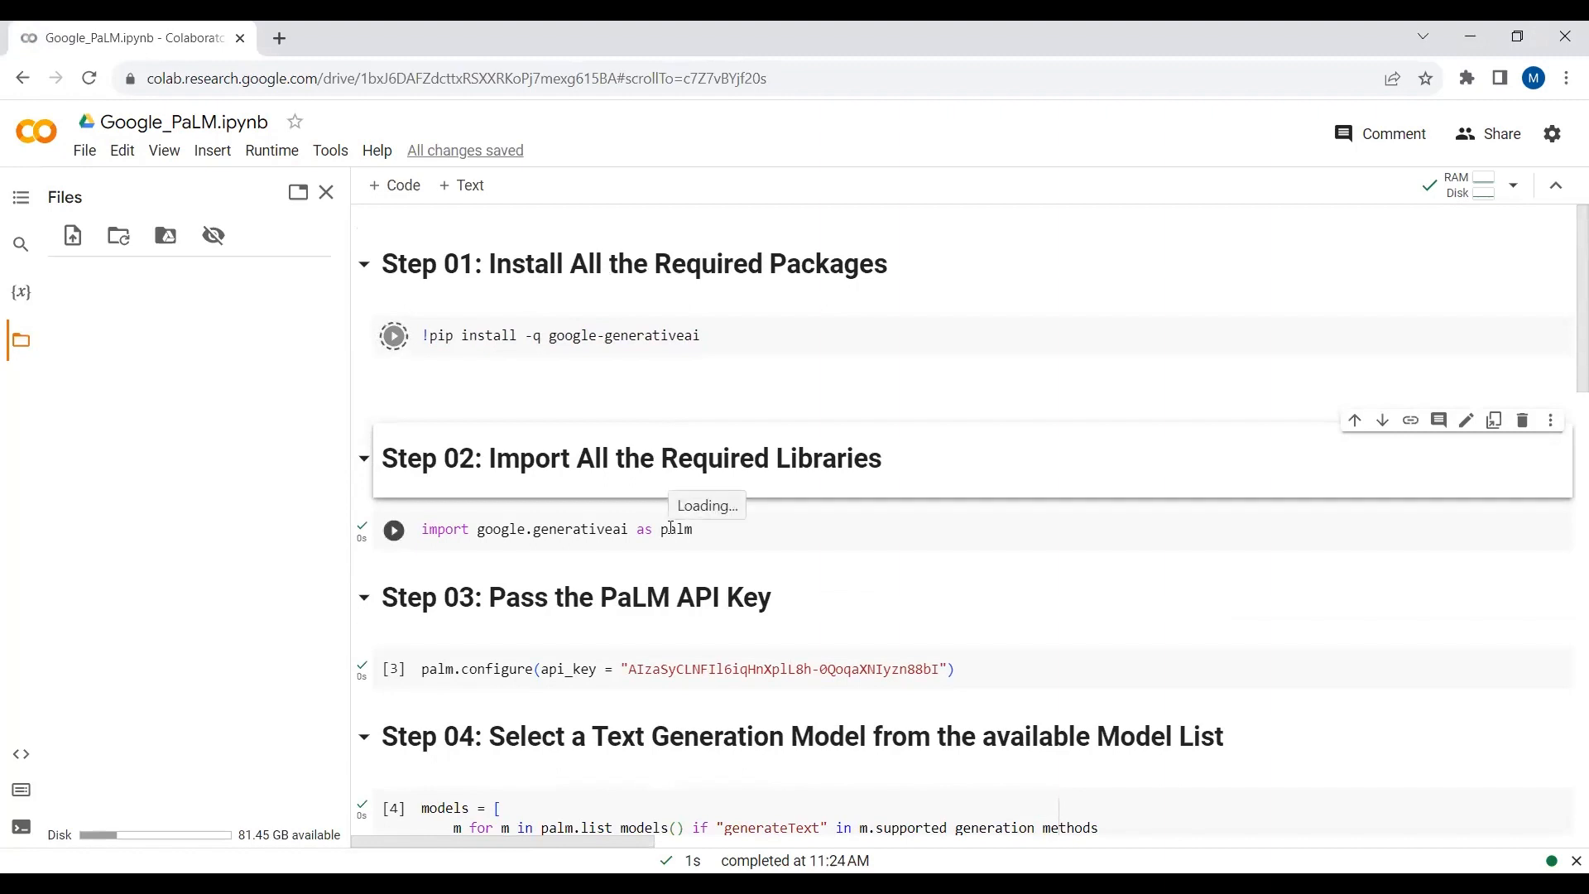
{"action": "left_click", "coordinate": [672, 528]}
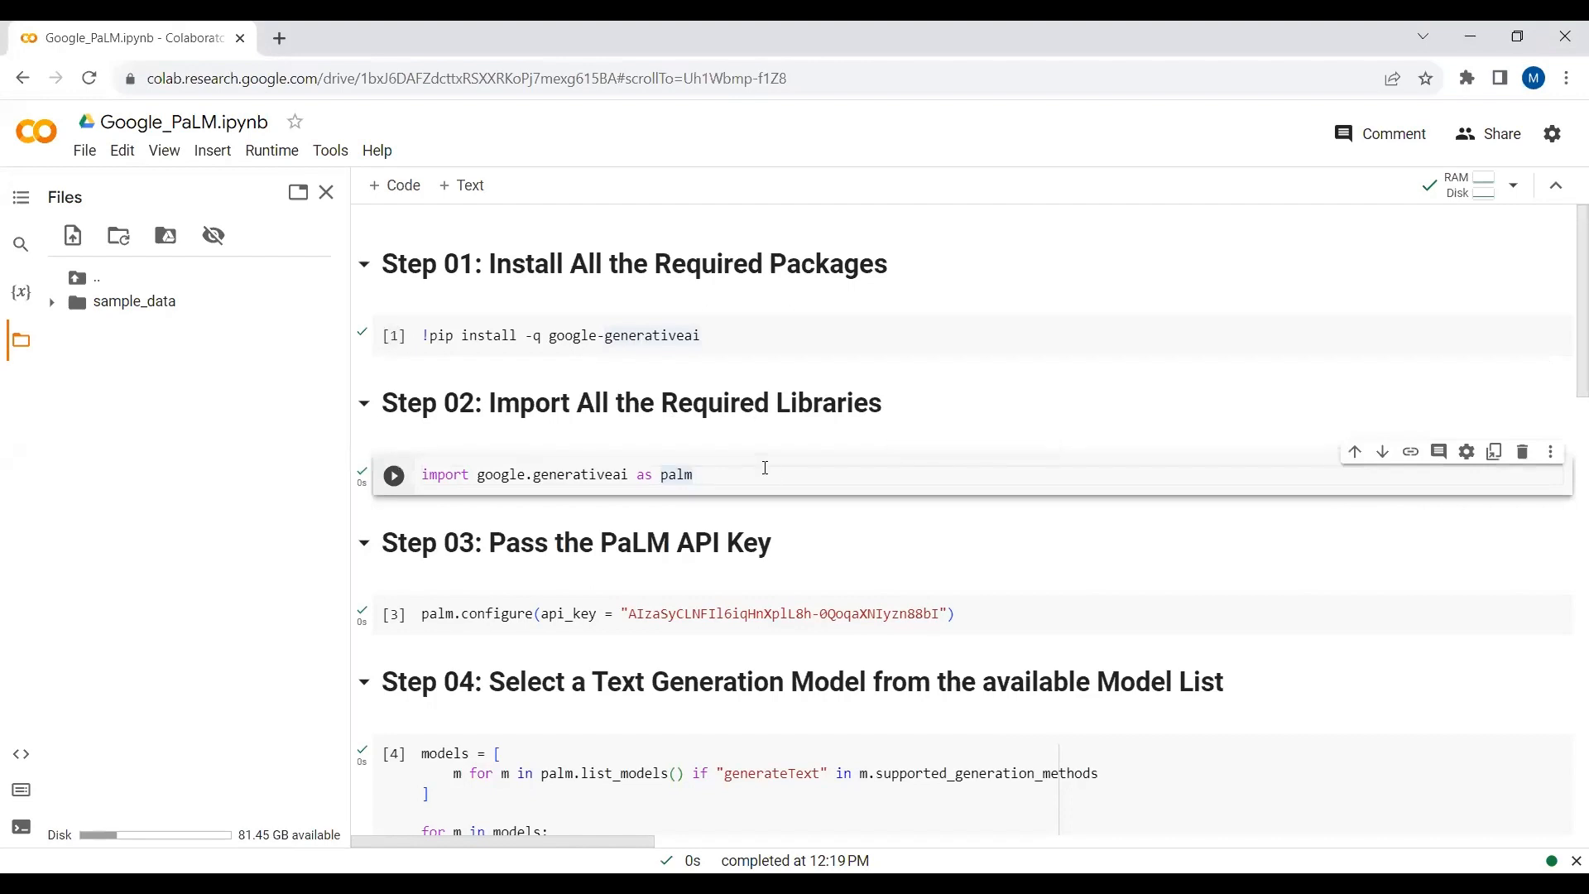
Run the import cell, check the API key string, and run palm.configure
{"action": "left_click", "coordinate": [393, 474]}
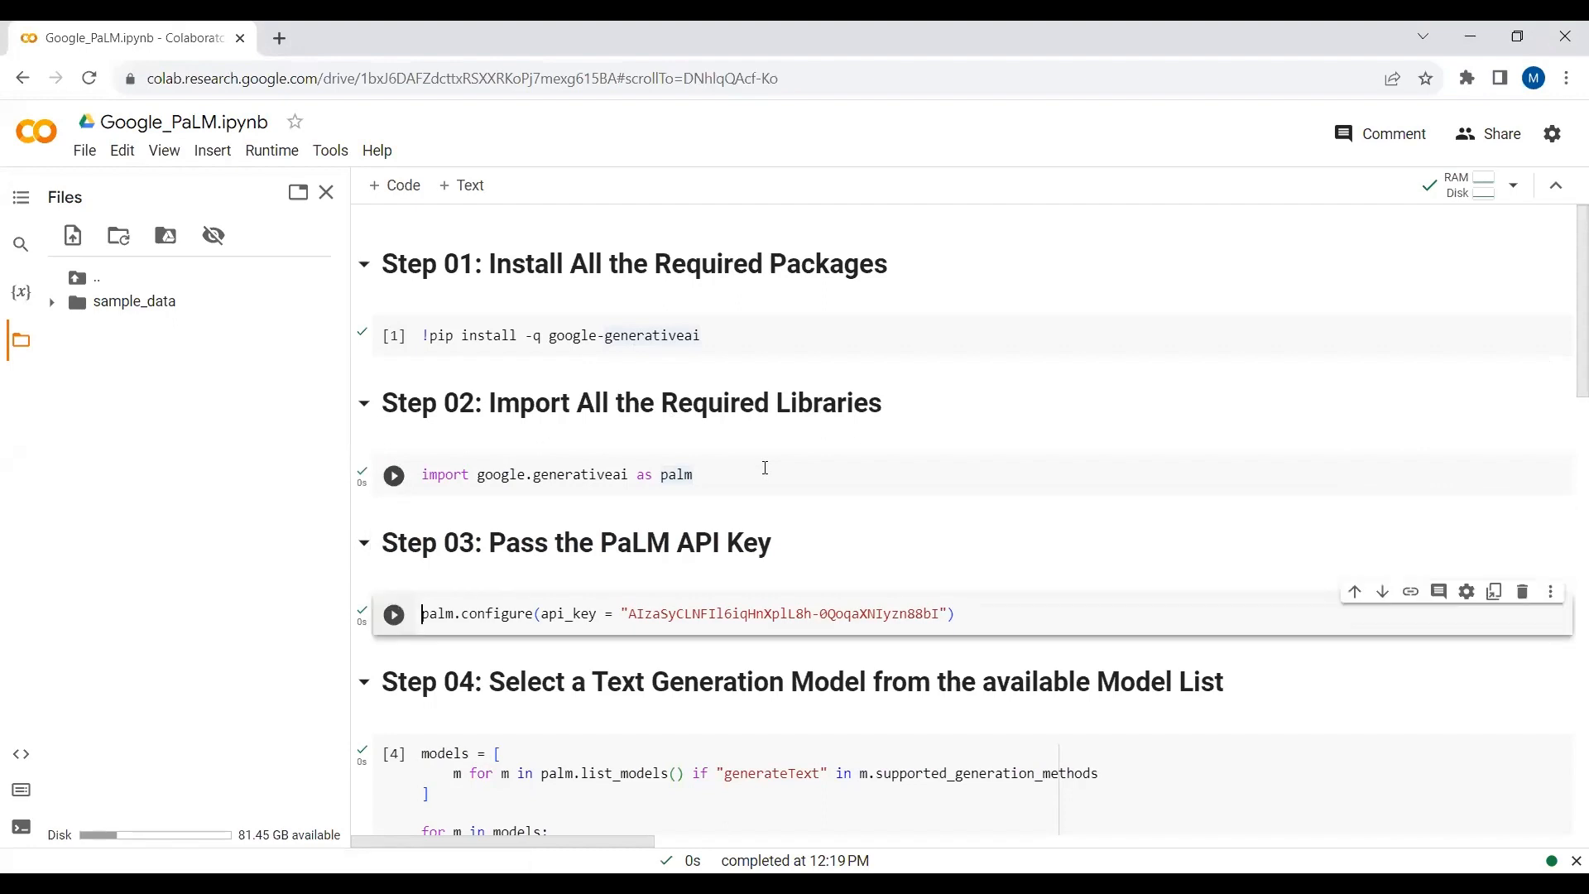
{"action": "double_click", "coordinate": [783, 613]}
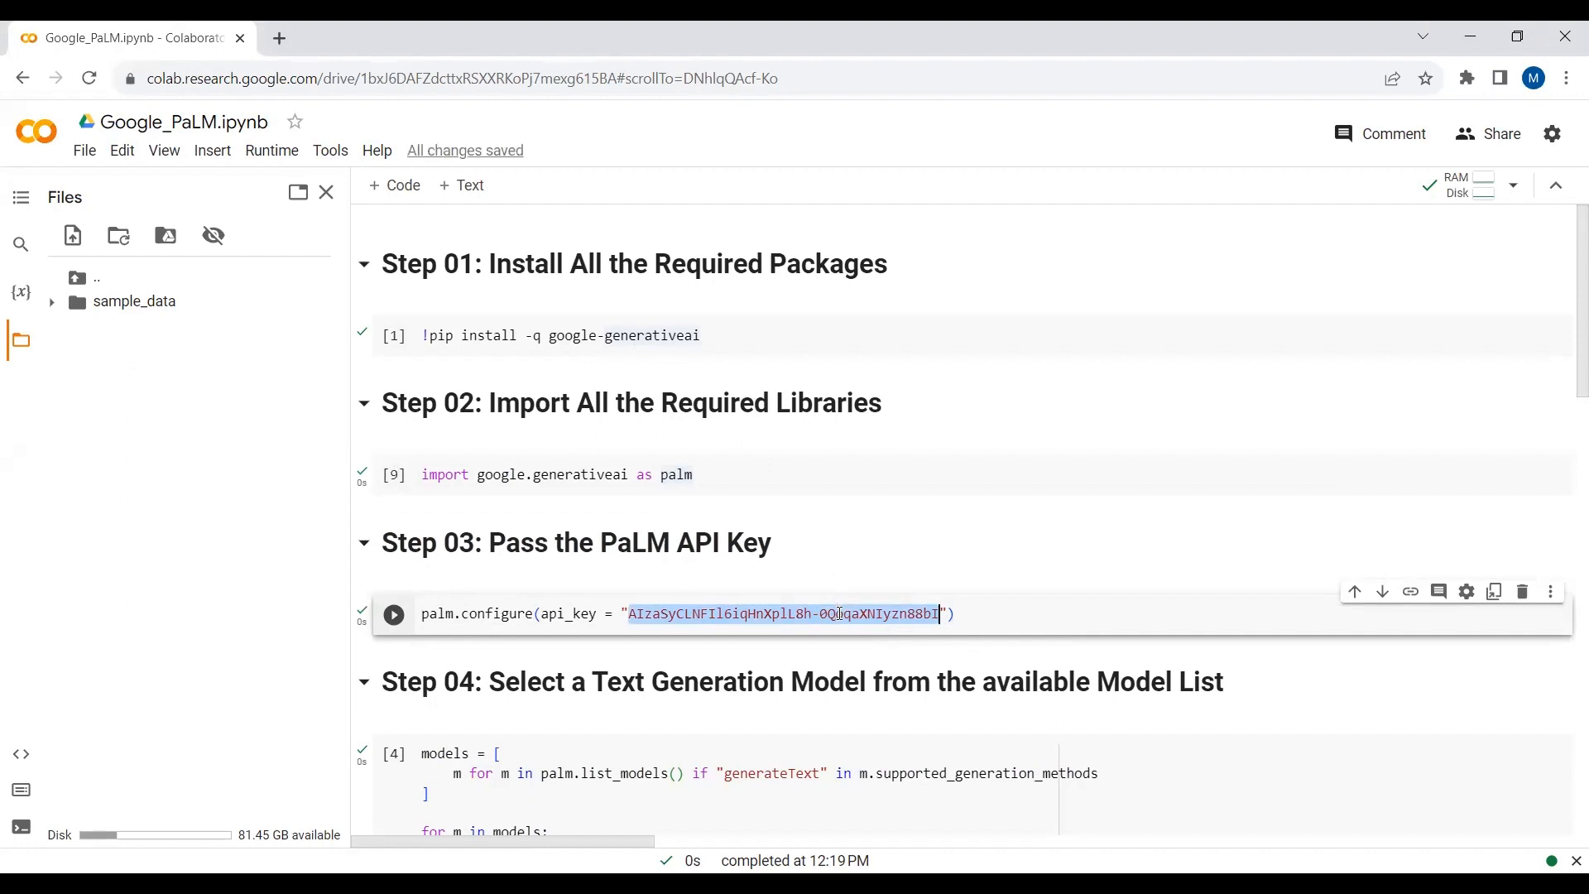
{"action": "left_click", "coordinate": [393, 613]}
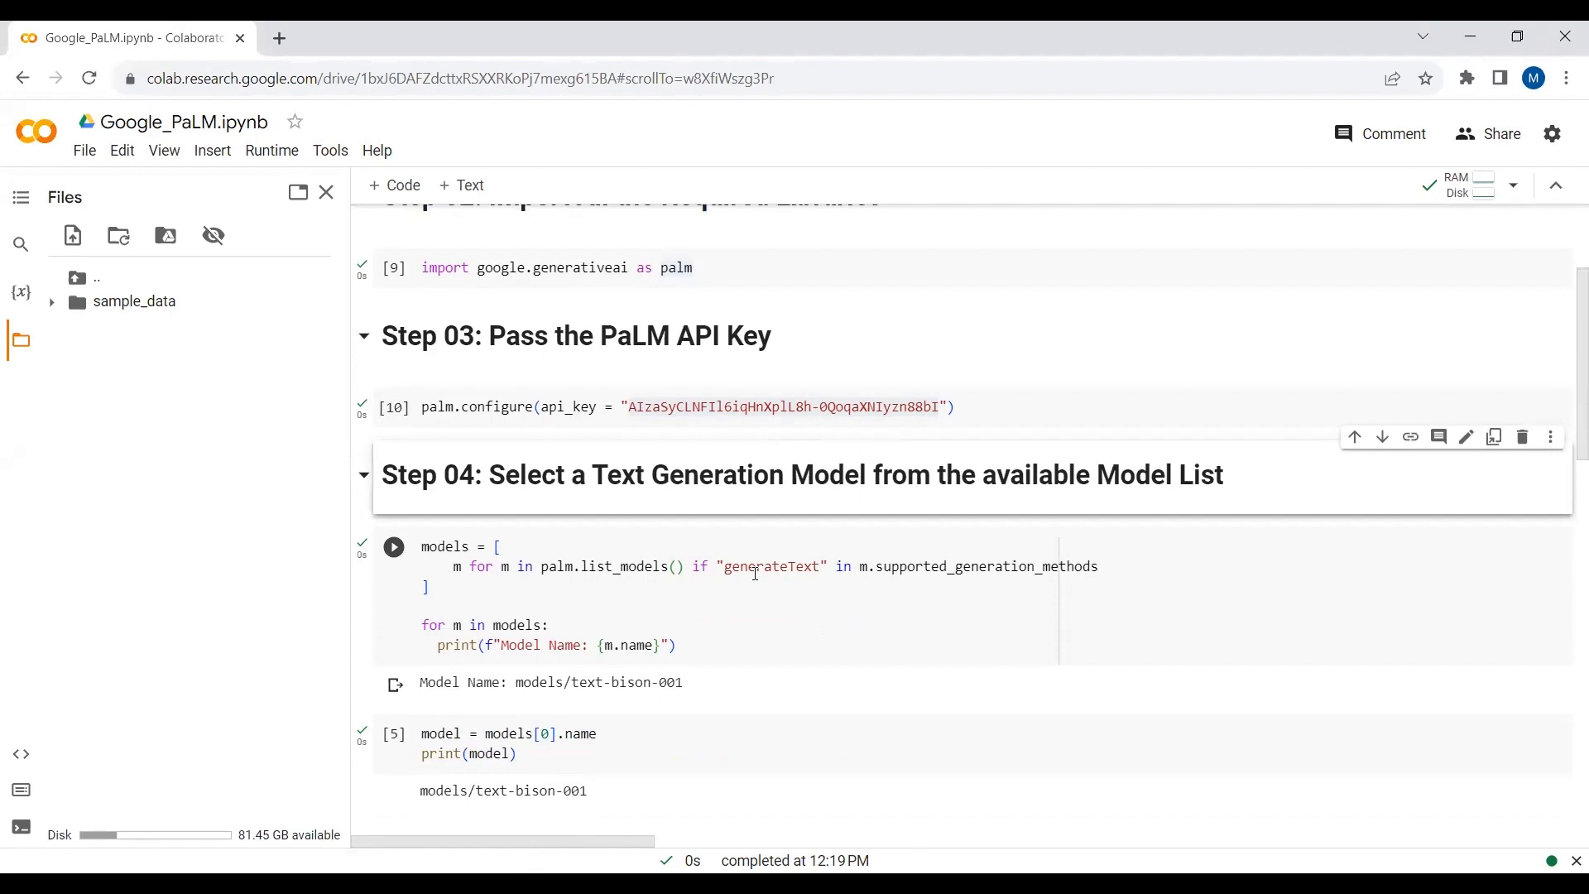
Inspect the generateText filter and the listed models/text-bison-001 model name
{"action": "double_click", "coordinate": [772, 565]}
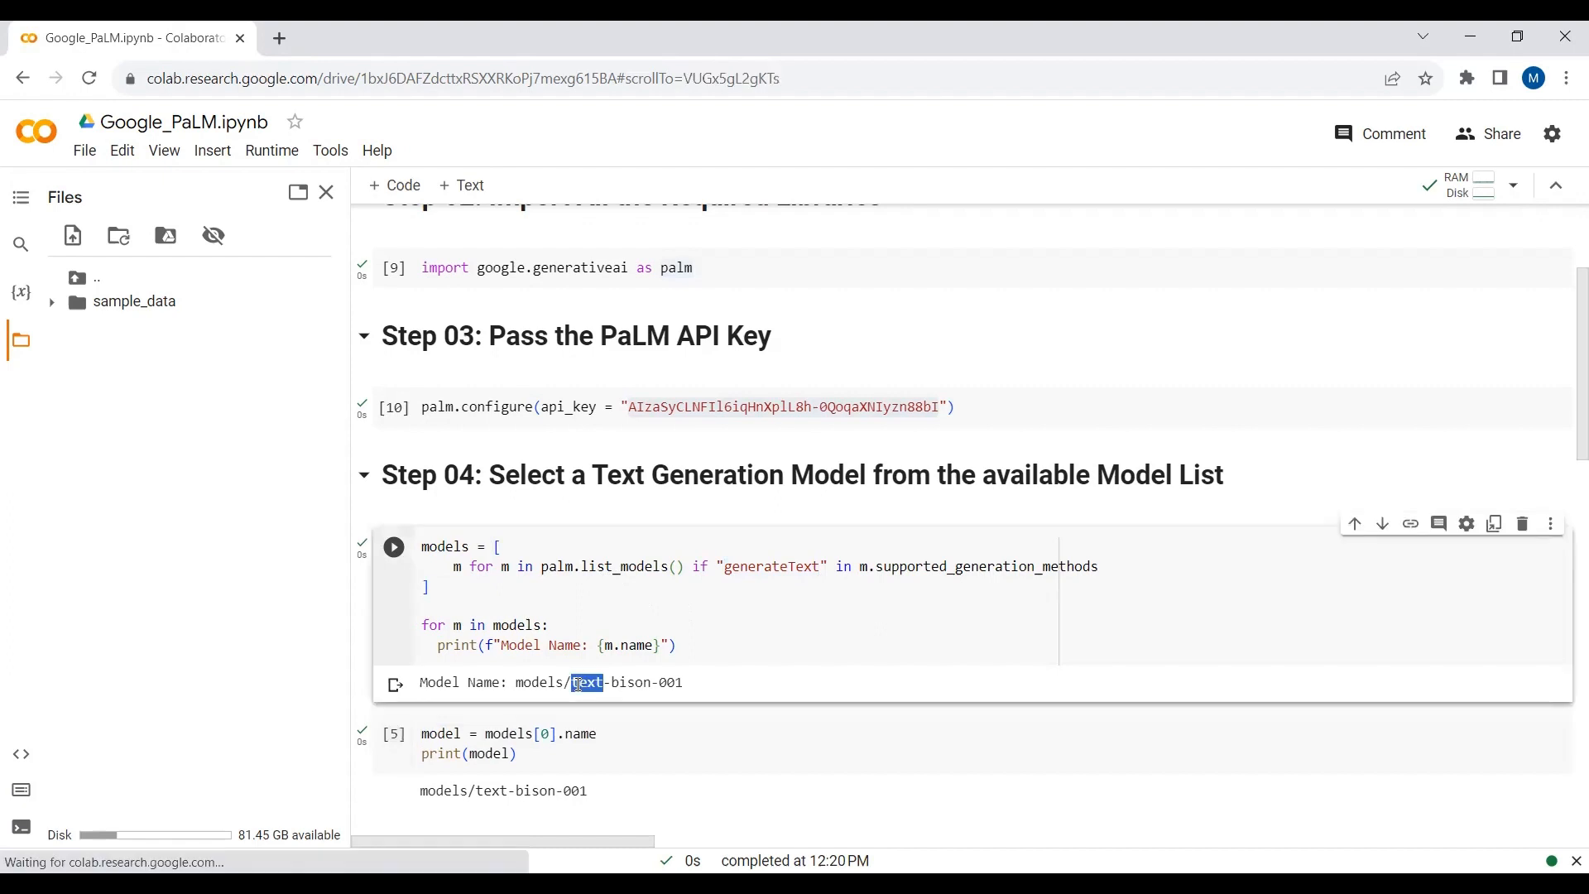
{"action": "double_click", "coordinate": [628, 682]}
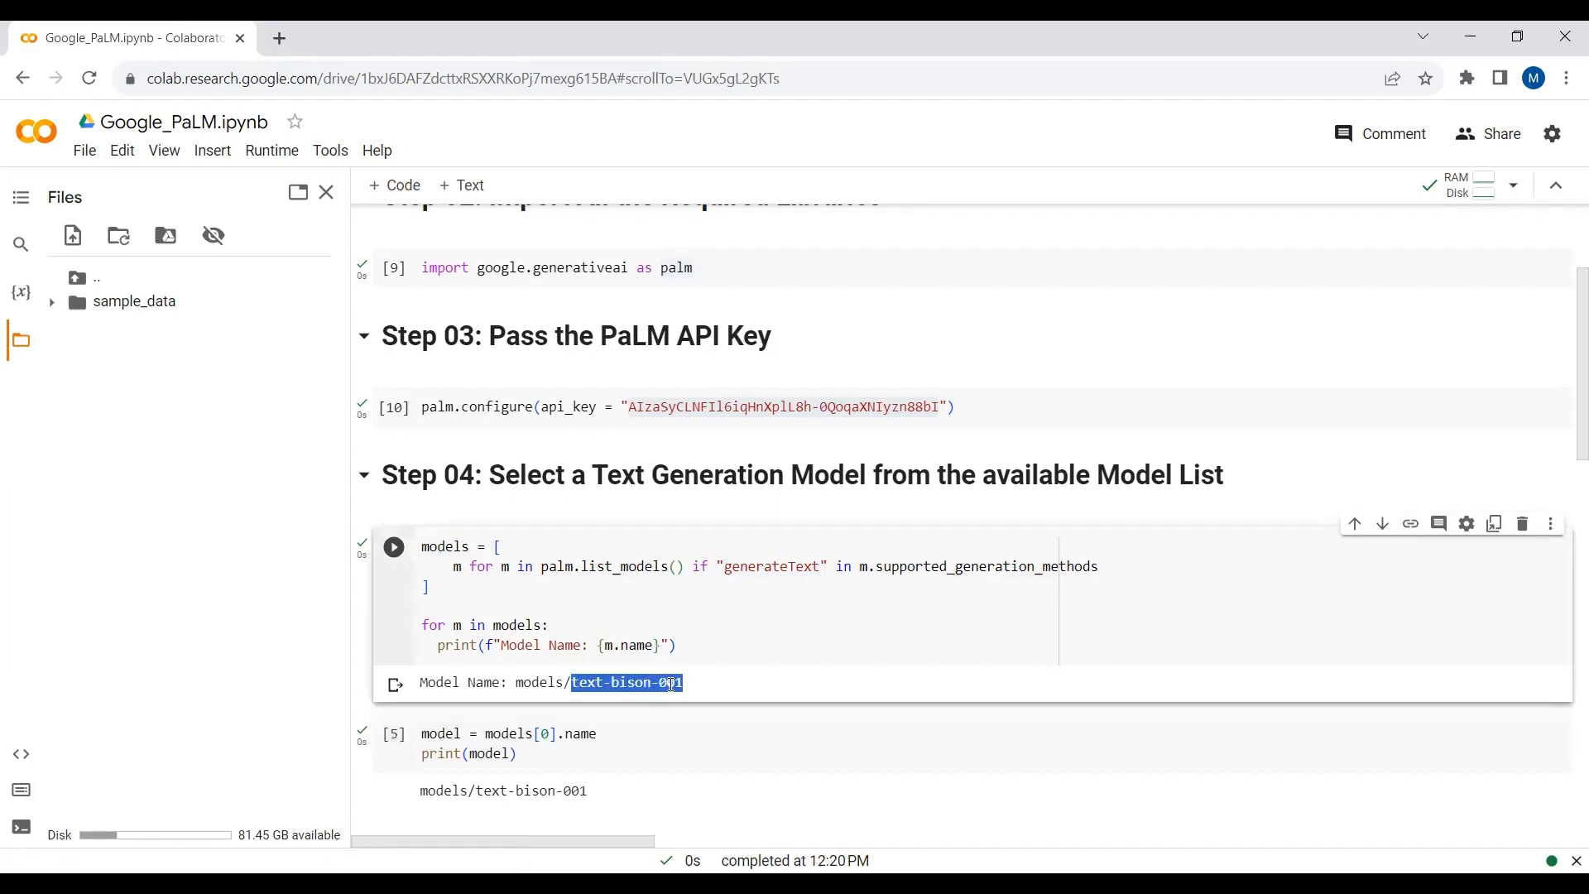
{"action": "mouse_move", "coordinate": [676, 700]}
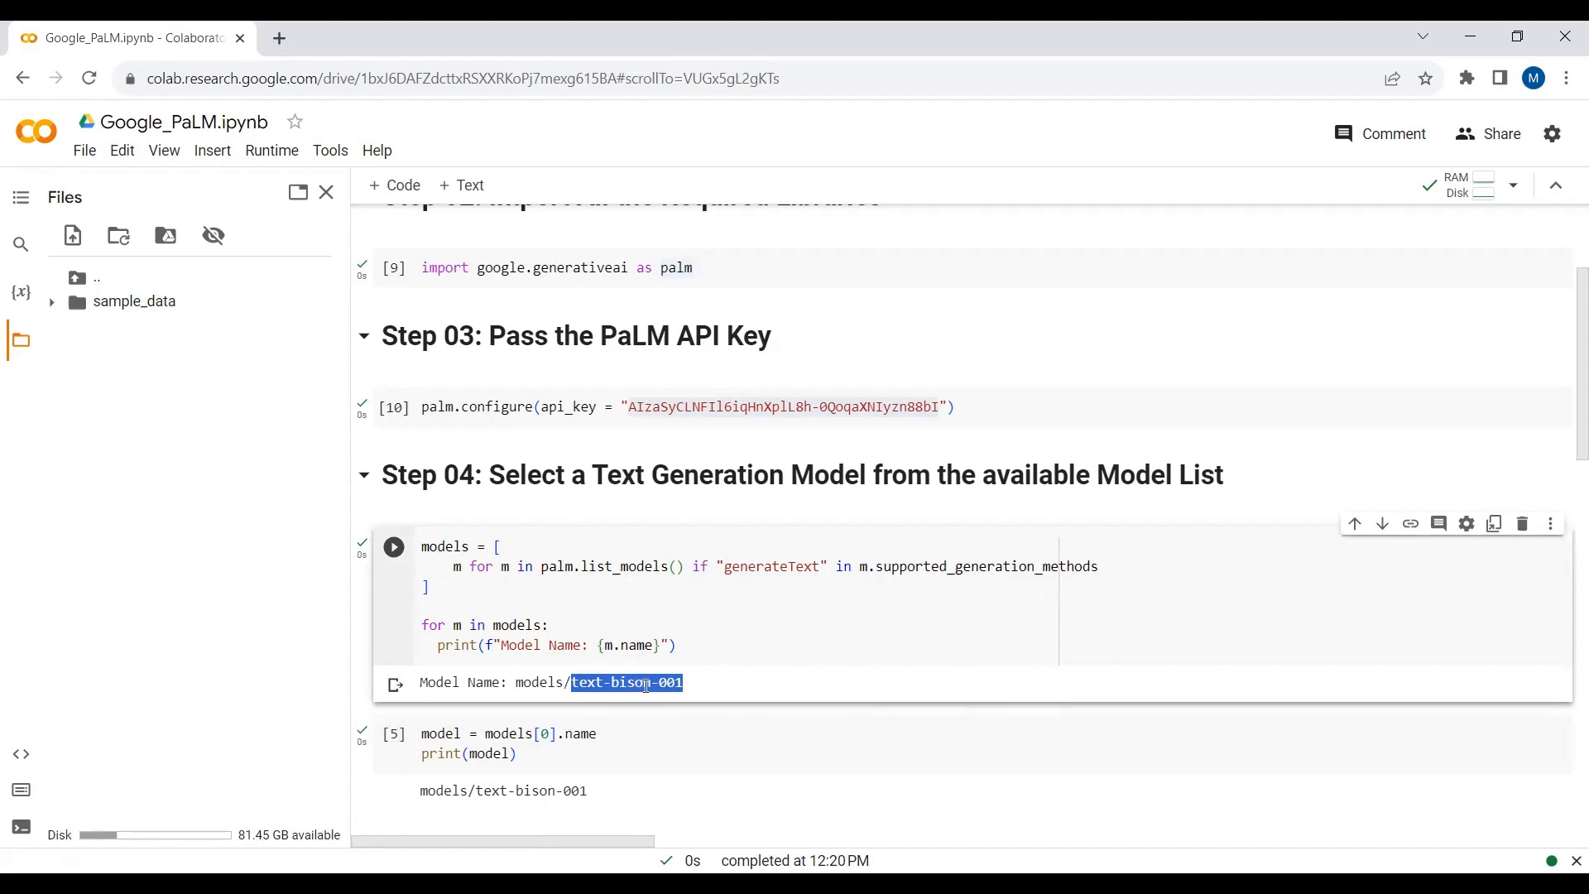
{"action": "mouse_move", "coordinate": [708, 693]}
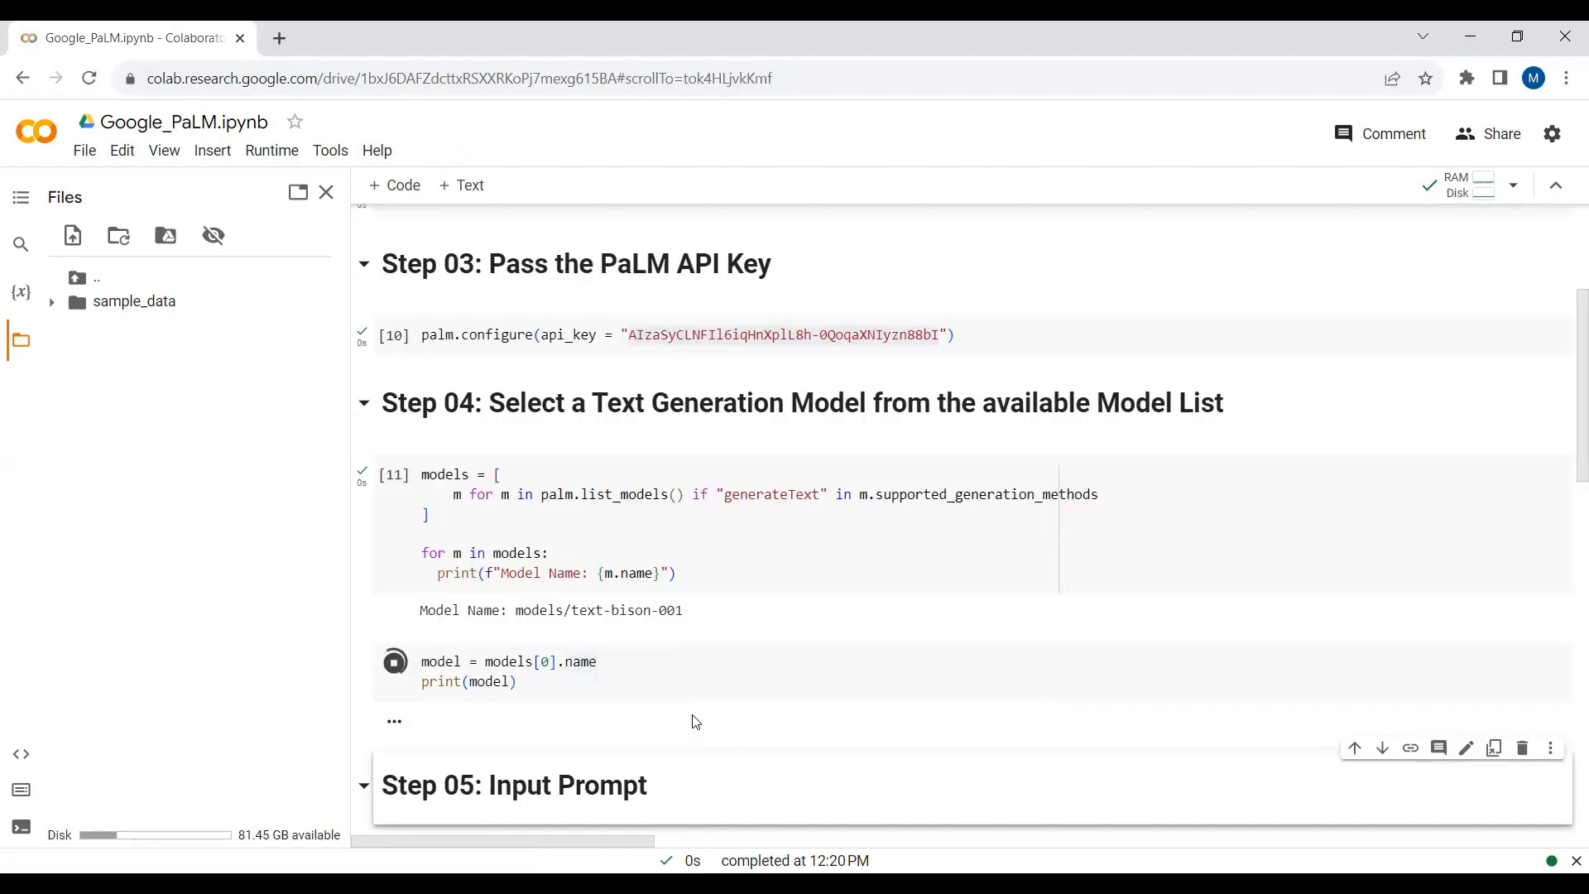
Review the Gutenberg example and Covid-19 paragraph in the prompt, then run the prompt cell
{"action": "left_click", "coordinate": [394, 662]}
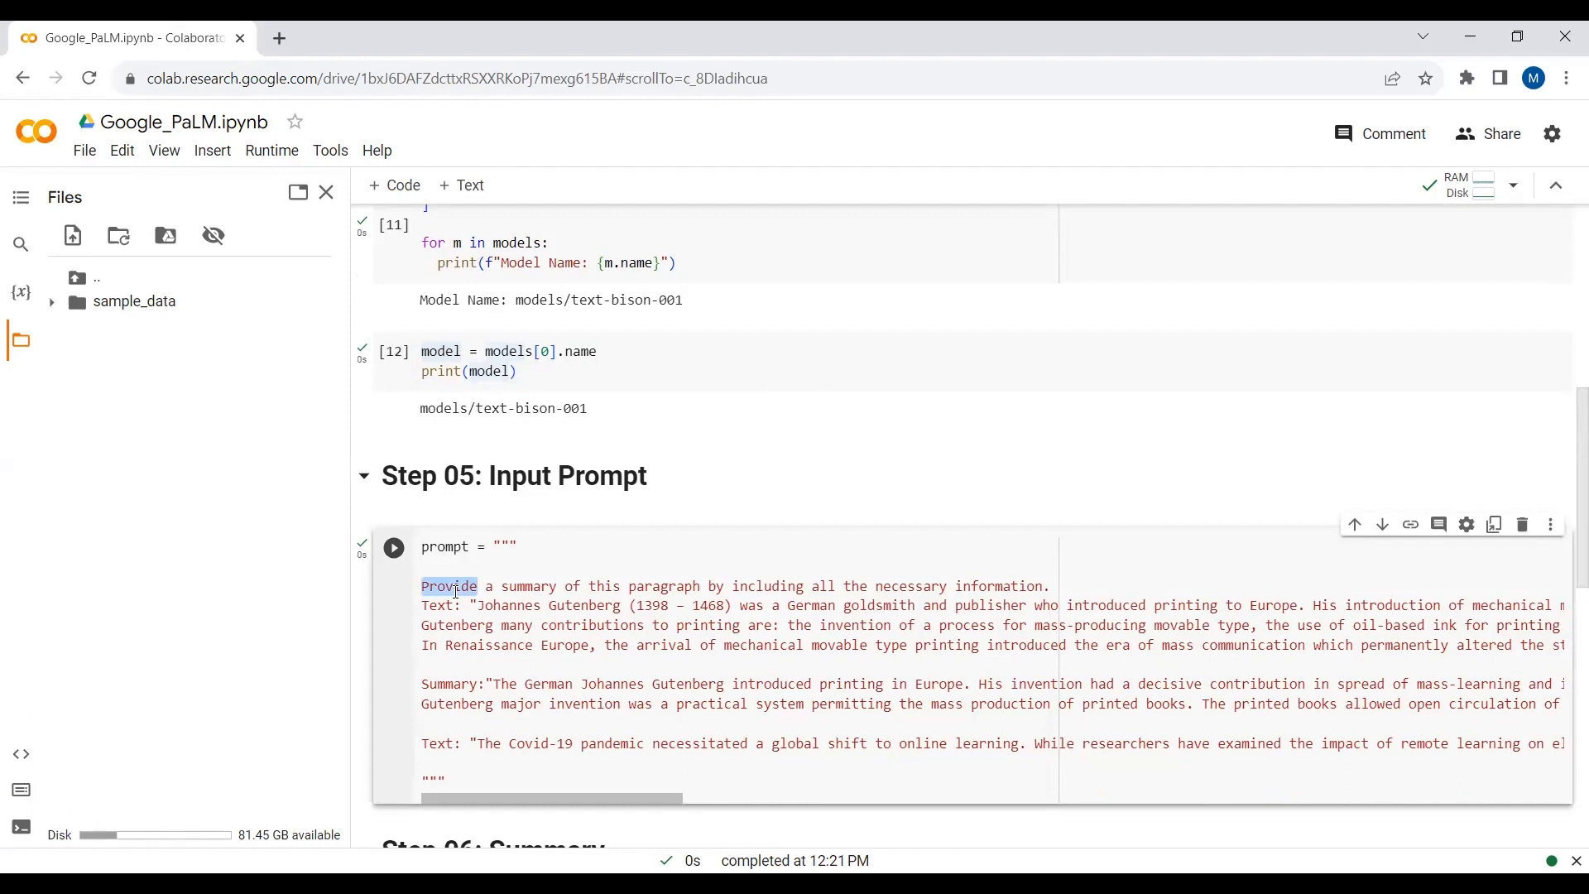
{"action": "left_click_drag", "start_coordinate": [477, 586], "coordinate": [1049, 586]}
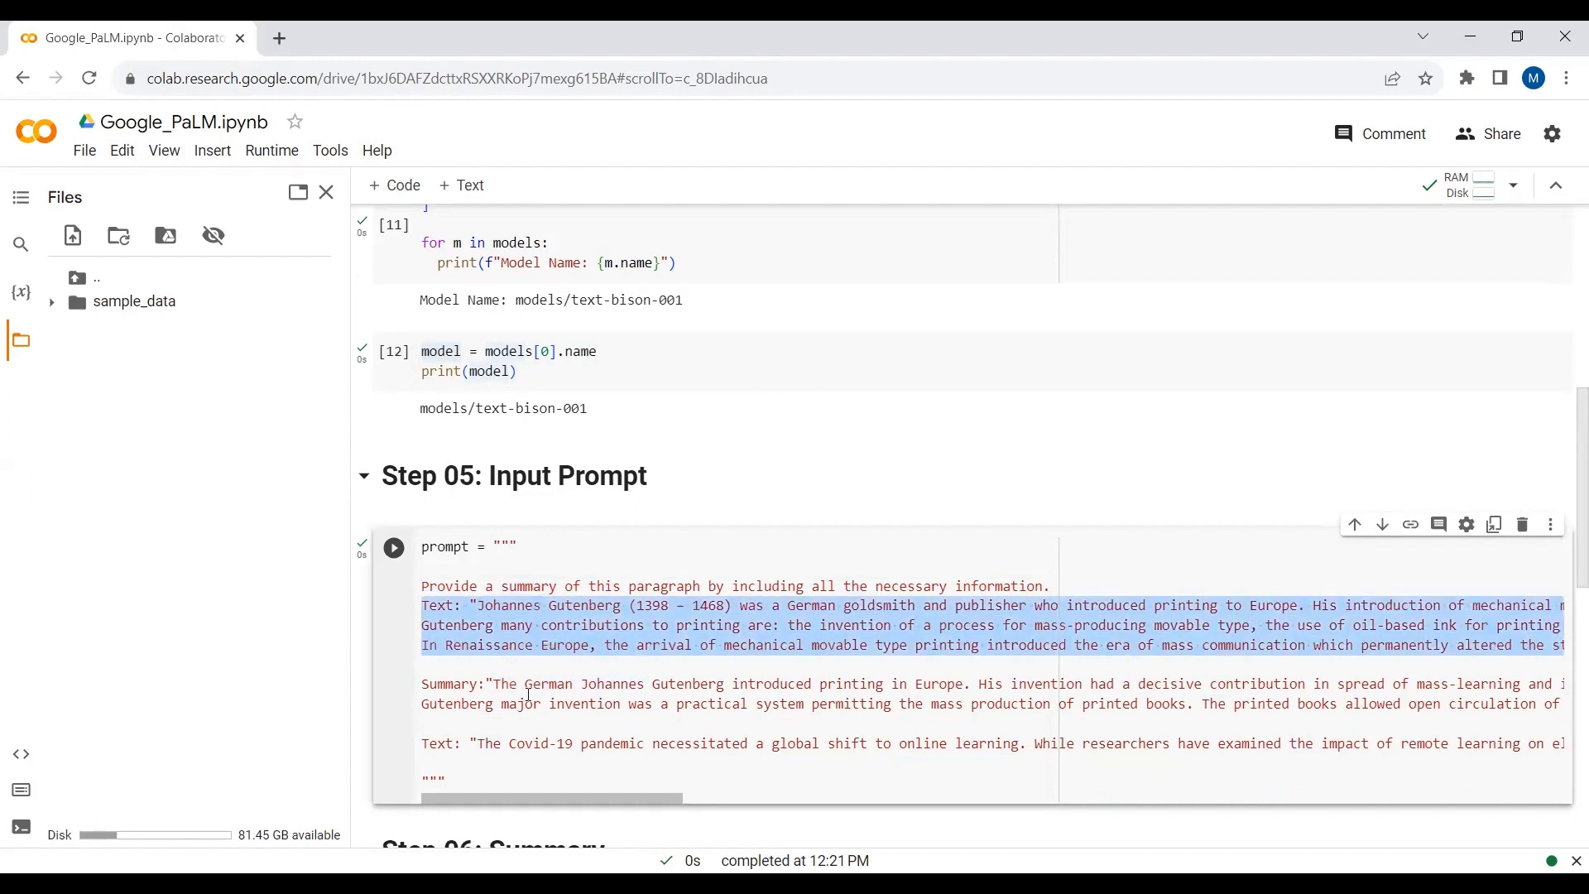
{"action": "double_click", "coordinate": [547, 683]}
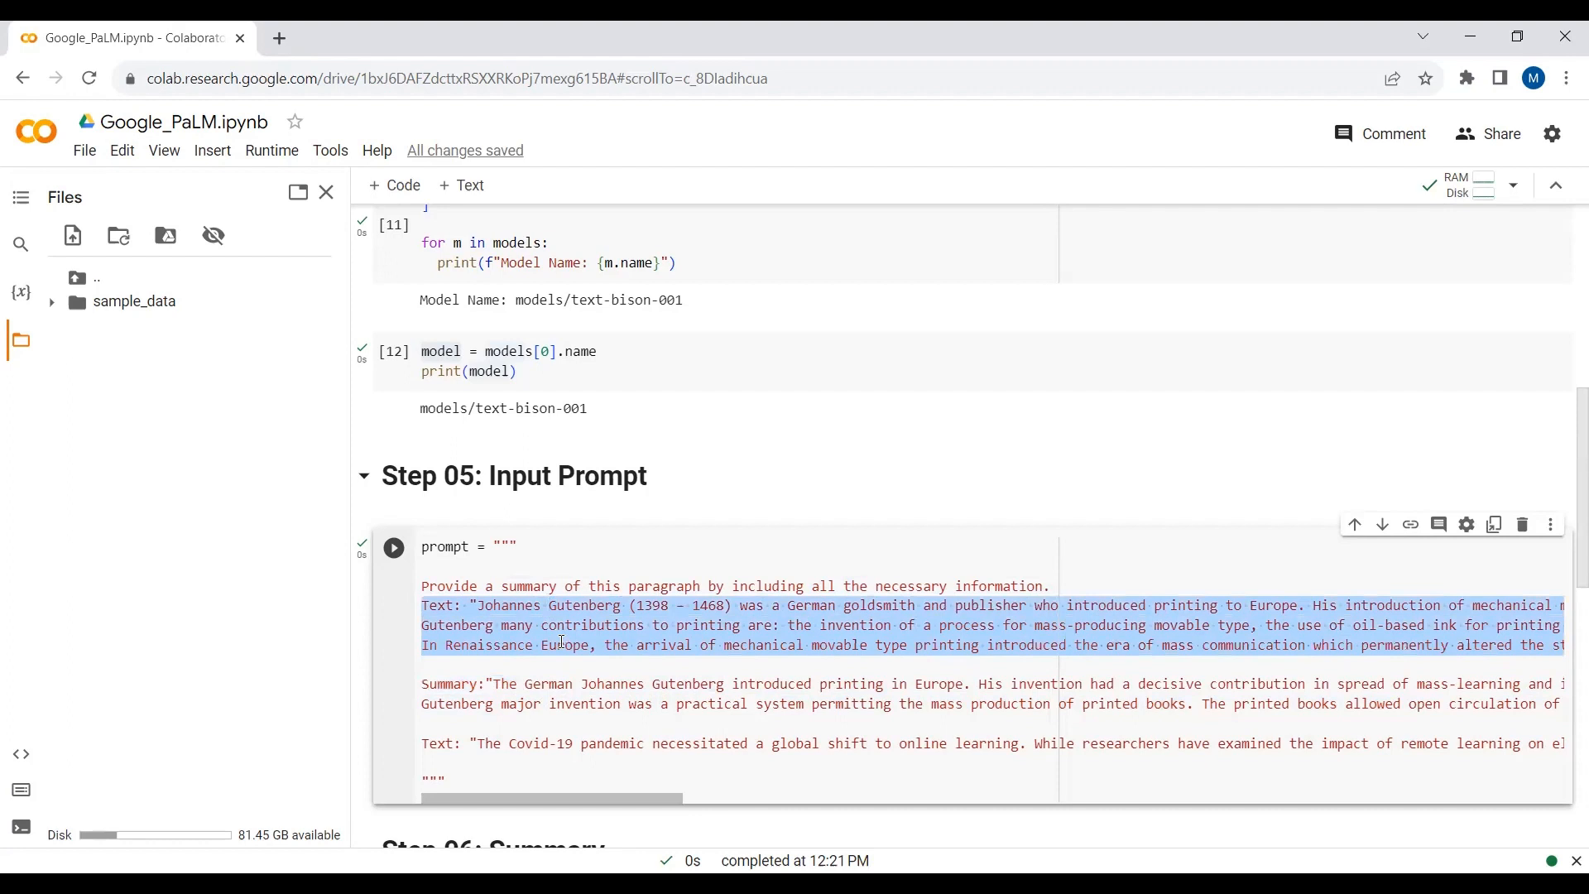
{"action": "double_click", "coordinate": [547, 683]}
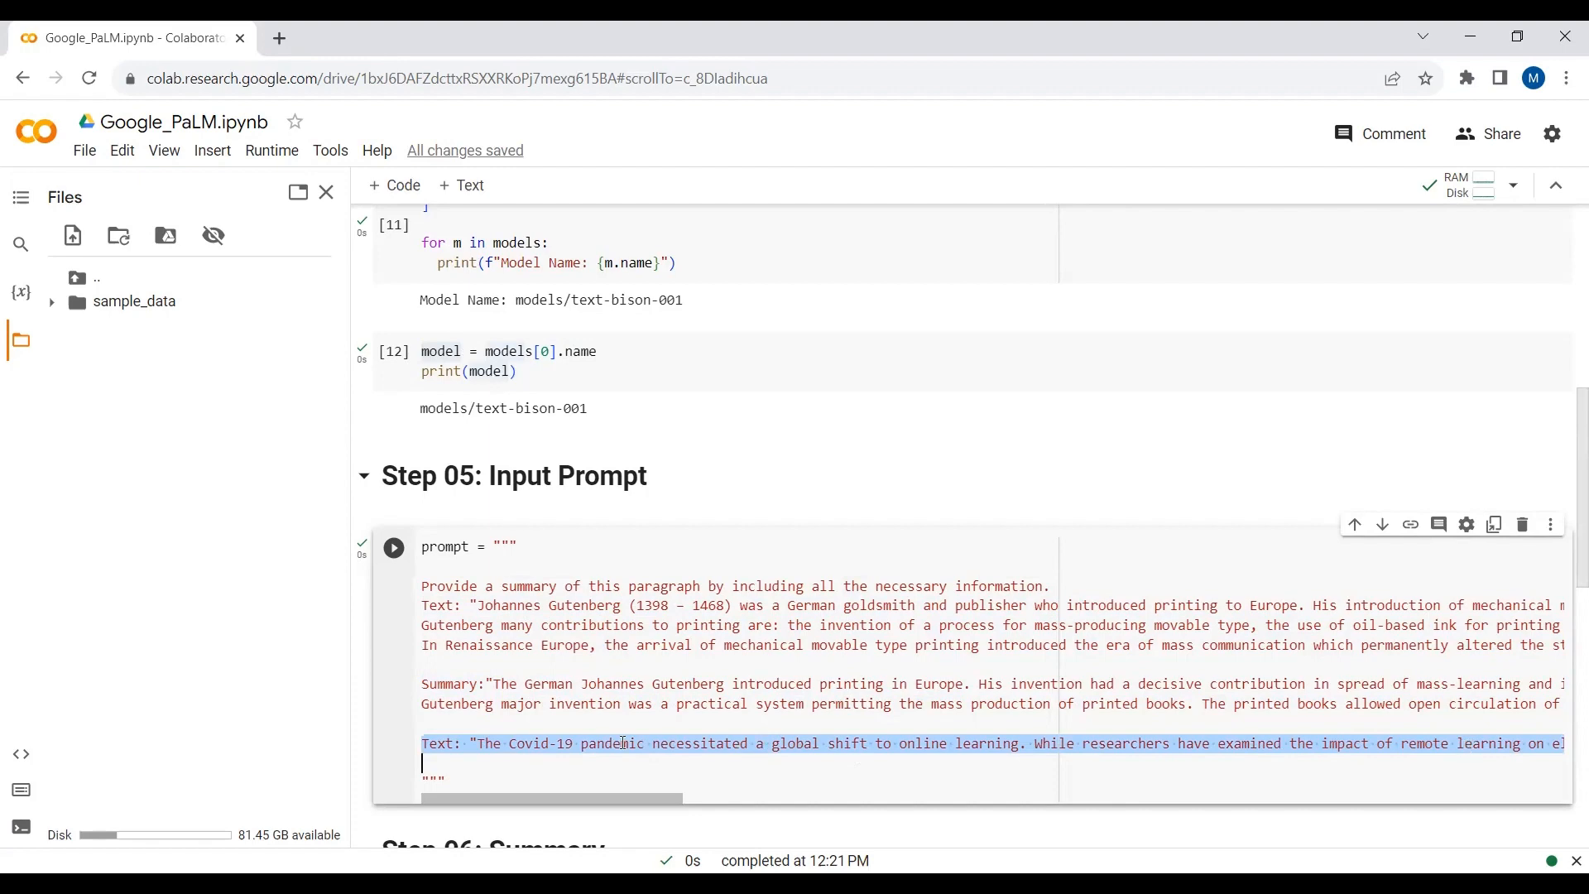
{"action": "scroll", "scroll_direction": "down", "scroll_amount": 3}
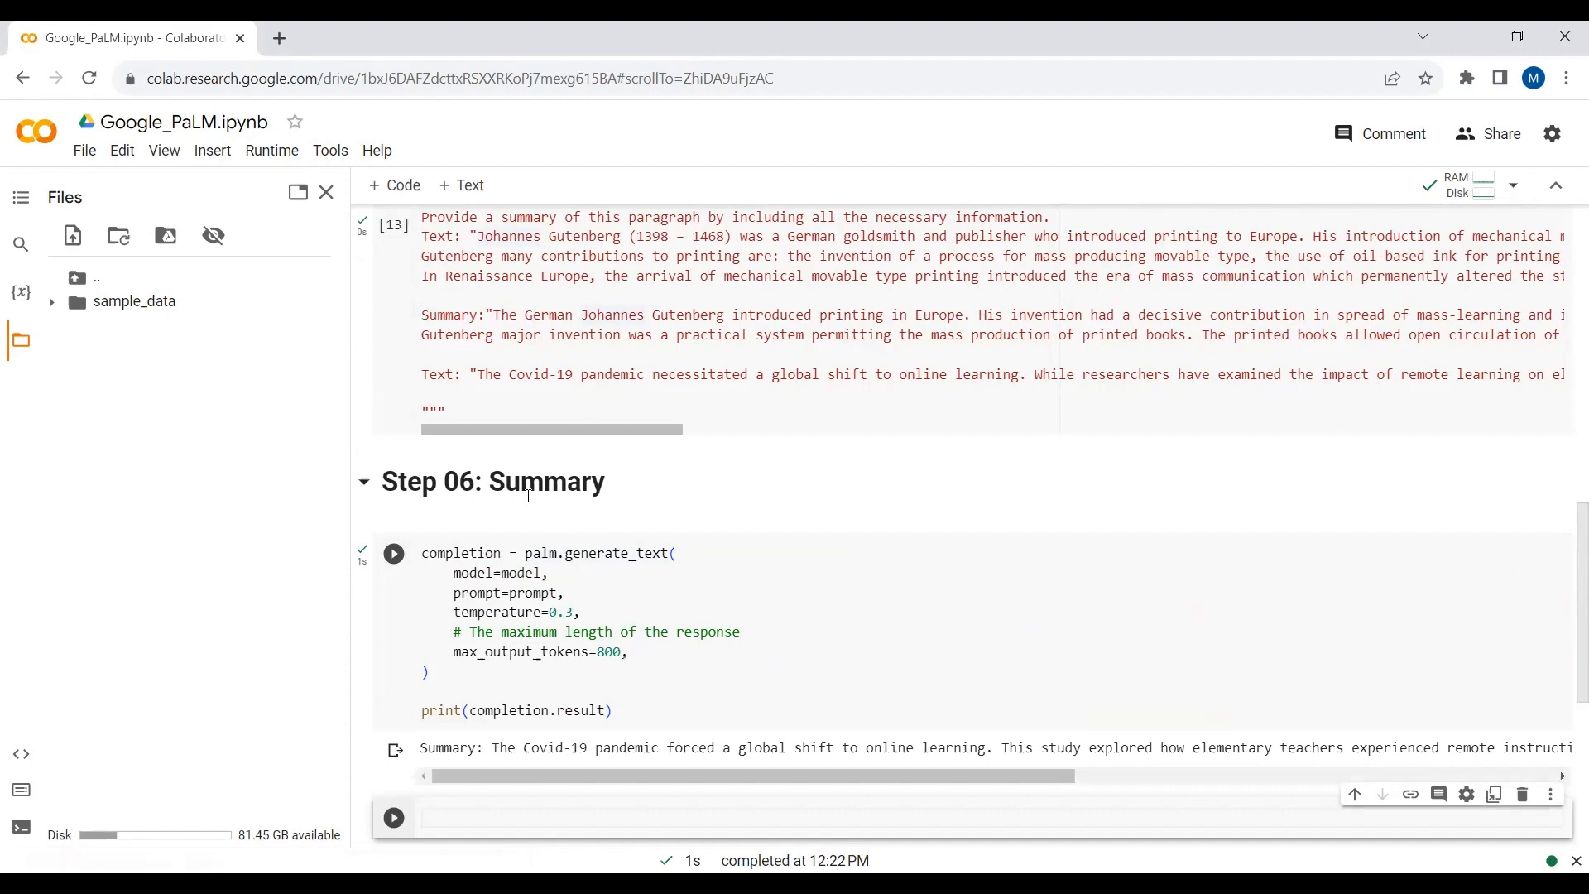
Review the generate_text prompt and temperature 0.3 arguments before rerunning the Step 06 cell
{"action": "double_click", "coordinate": [520, 572]}
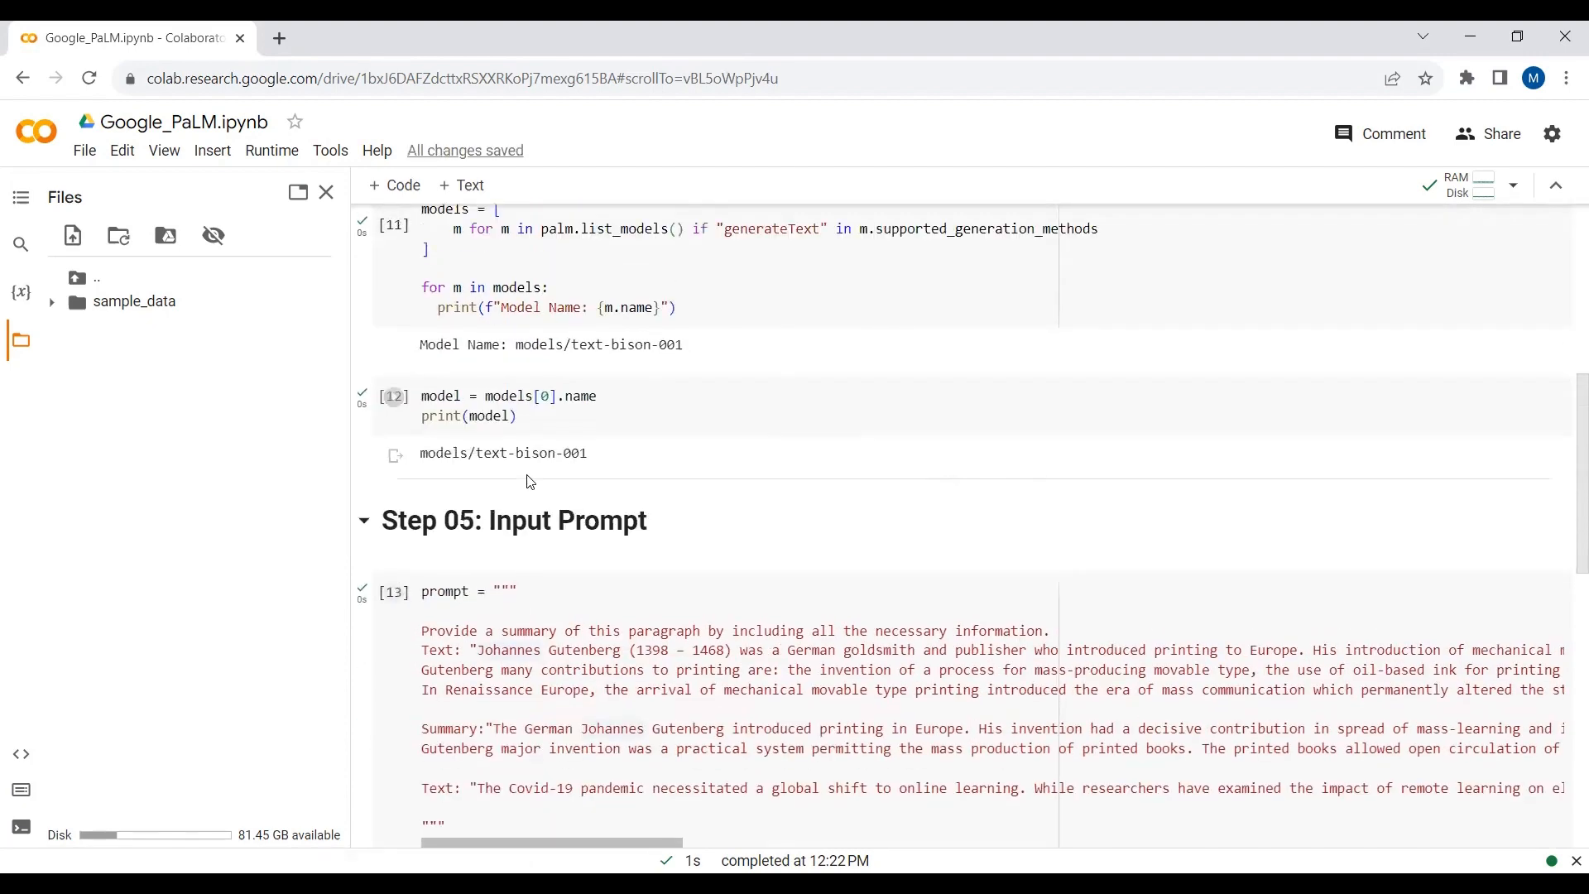
{"action": "scroll", "scroll_direction": "down", "scroll_amount": 3}
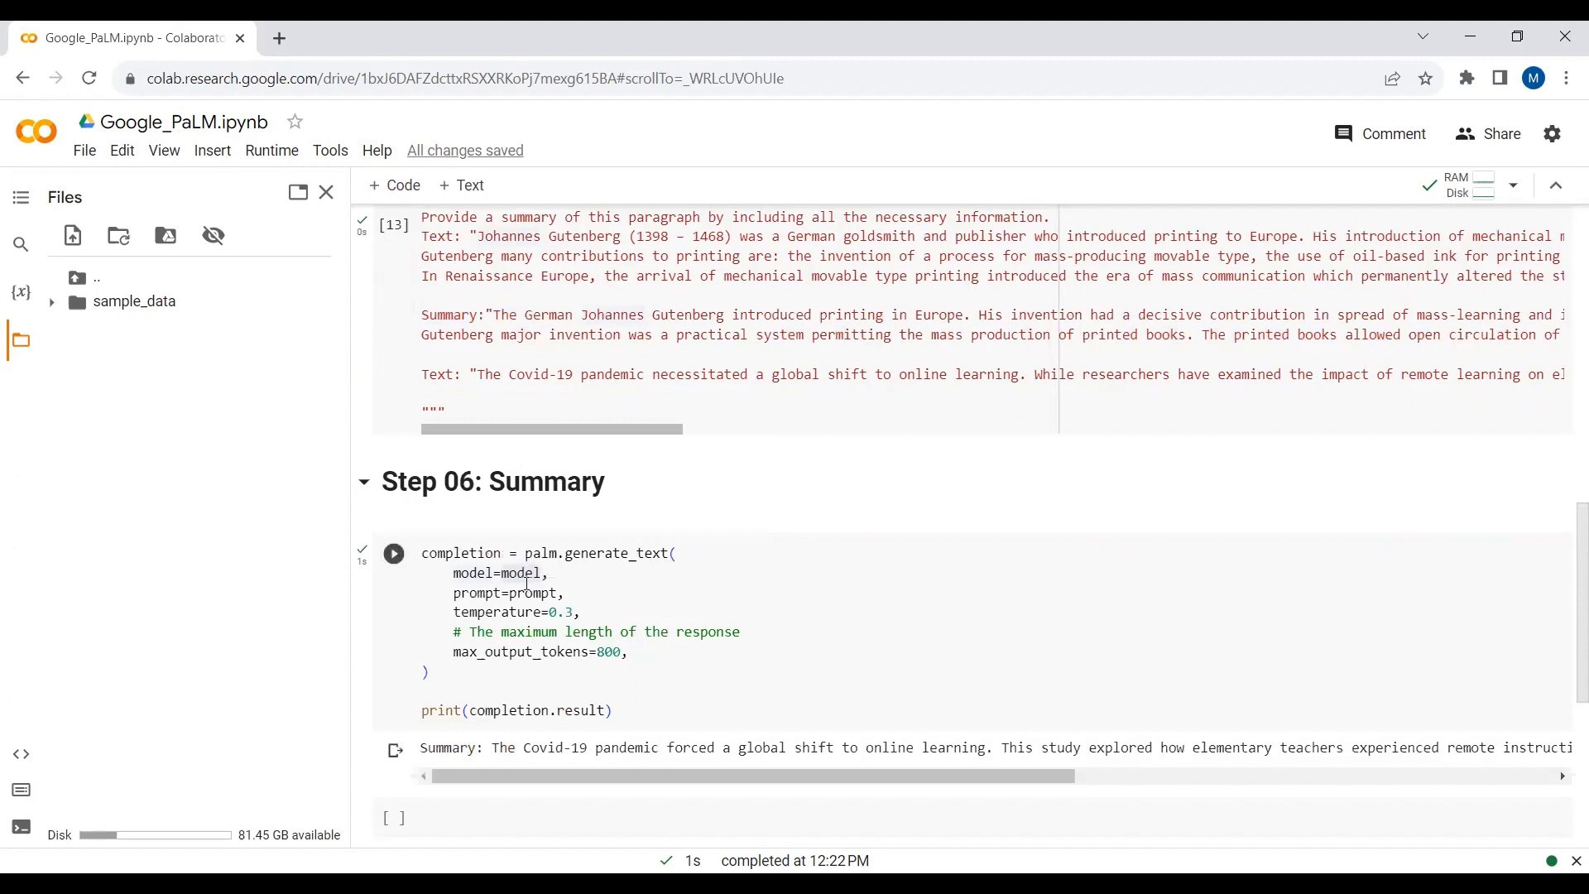
{"action": "double_click", "coordinate": [529, 592]}
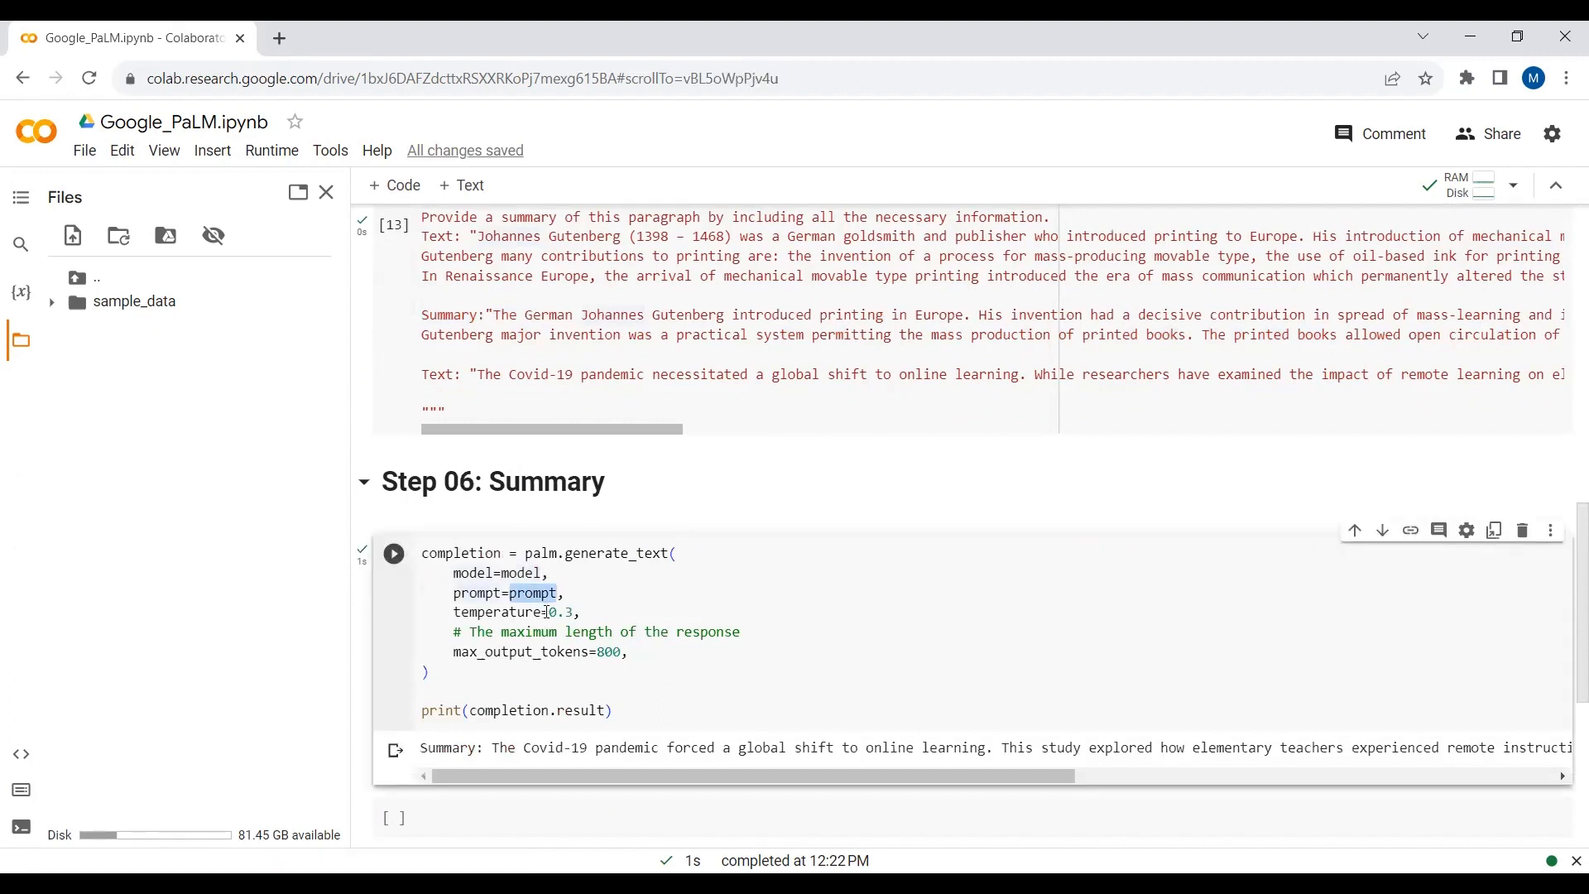
{"action": "mouse_move", "coordinate": [500, 611]}
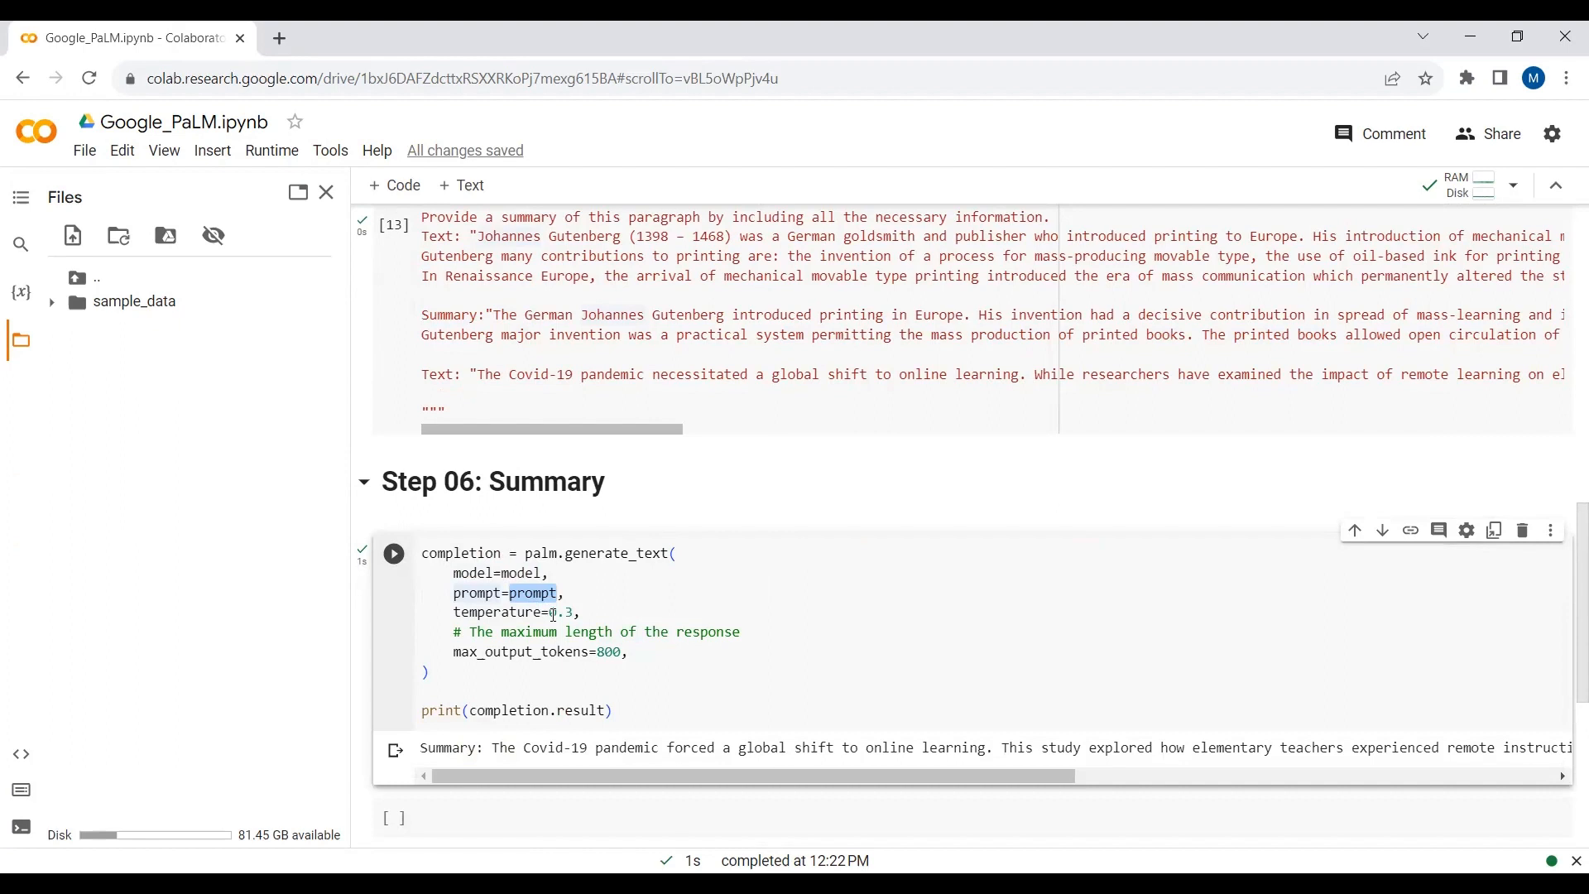
{"action": "double_click", "coordinate": [609, 652]}
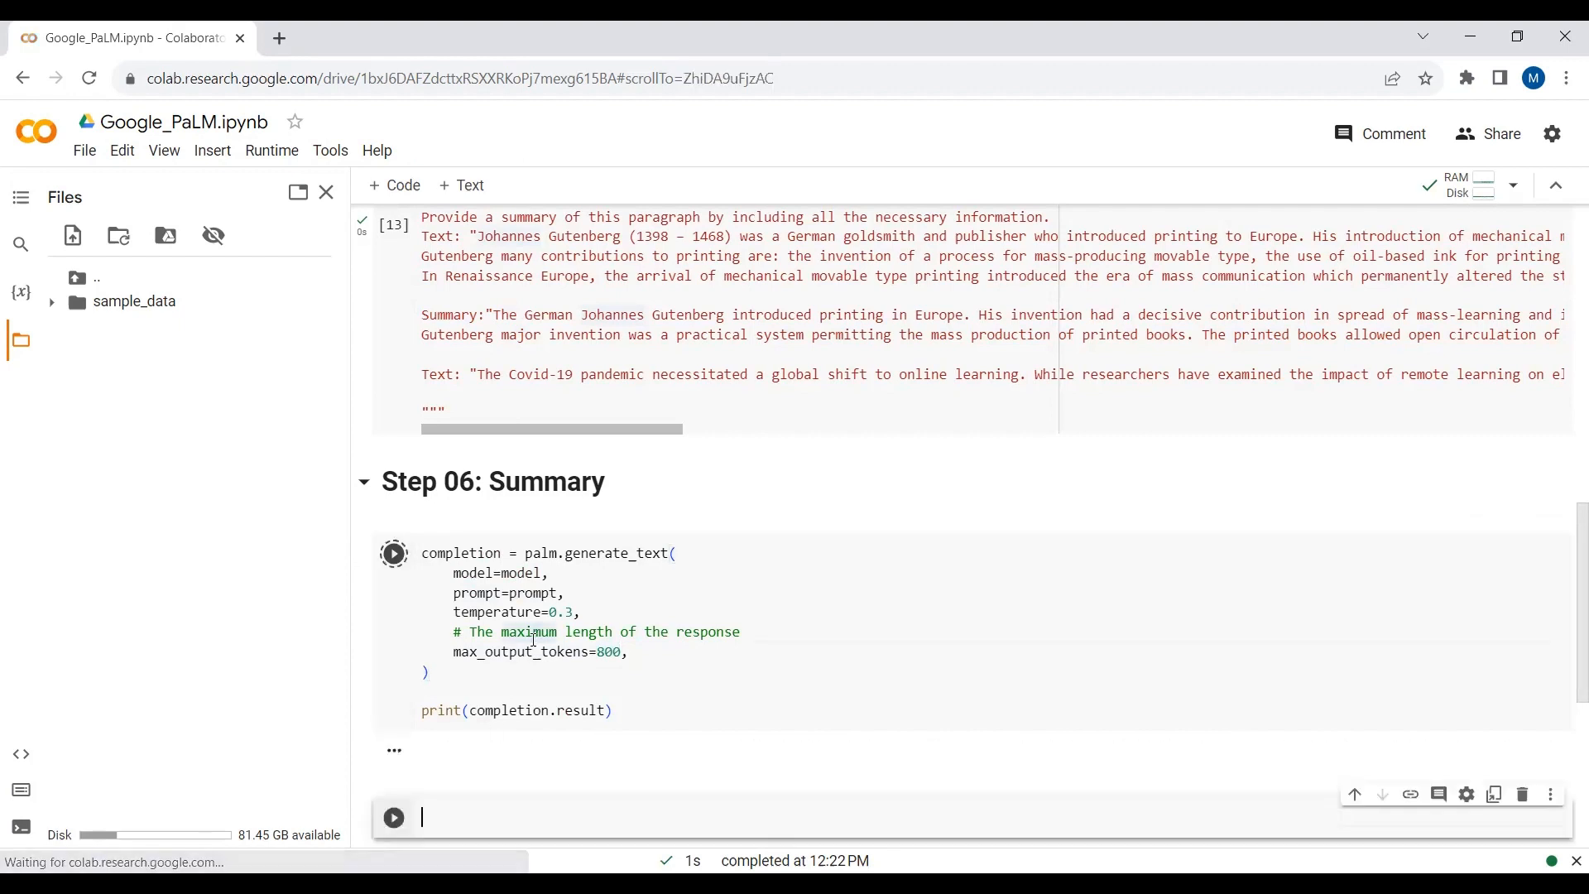
Scroll sideways through the elementary-teachers Covid-19 summary, then scroll back to the notebook top
{"action": "left_click", "coordinate": [393, 552]}
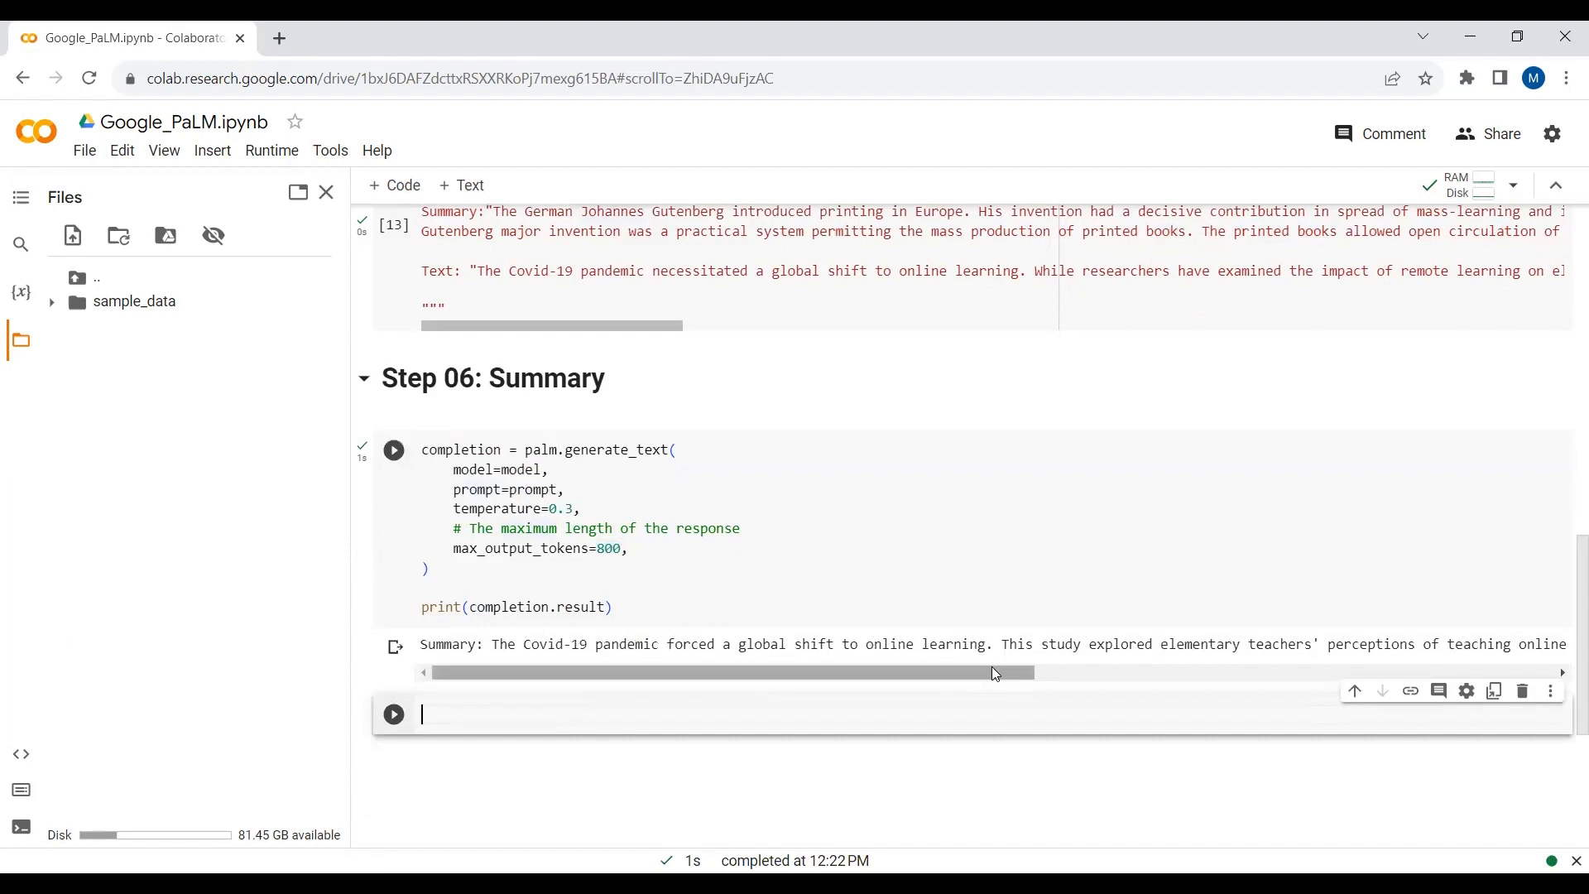
{"action": "mouse_move", "coordinate": [993, 677]}
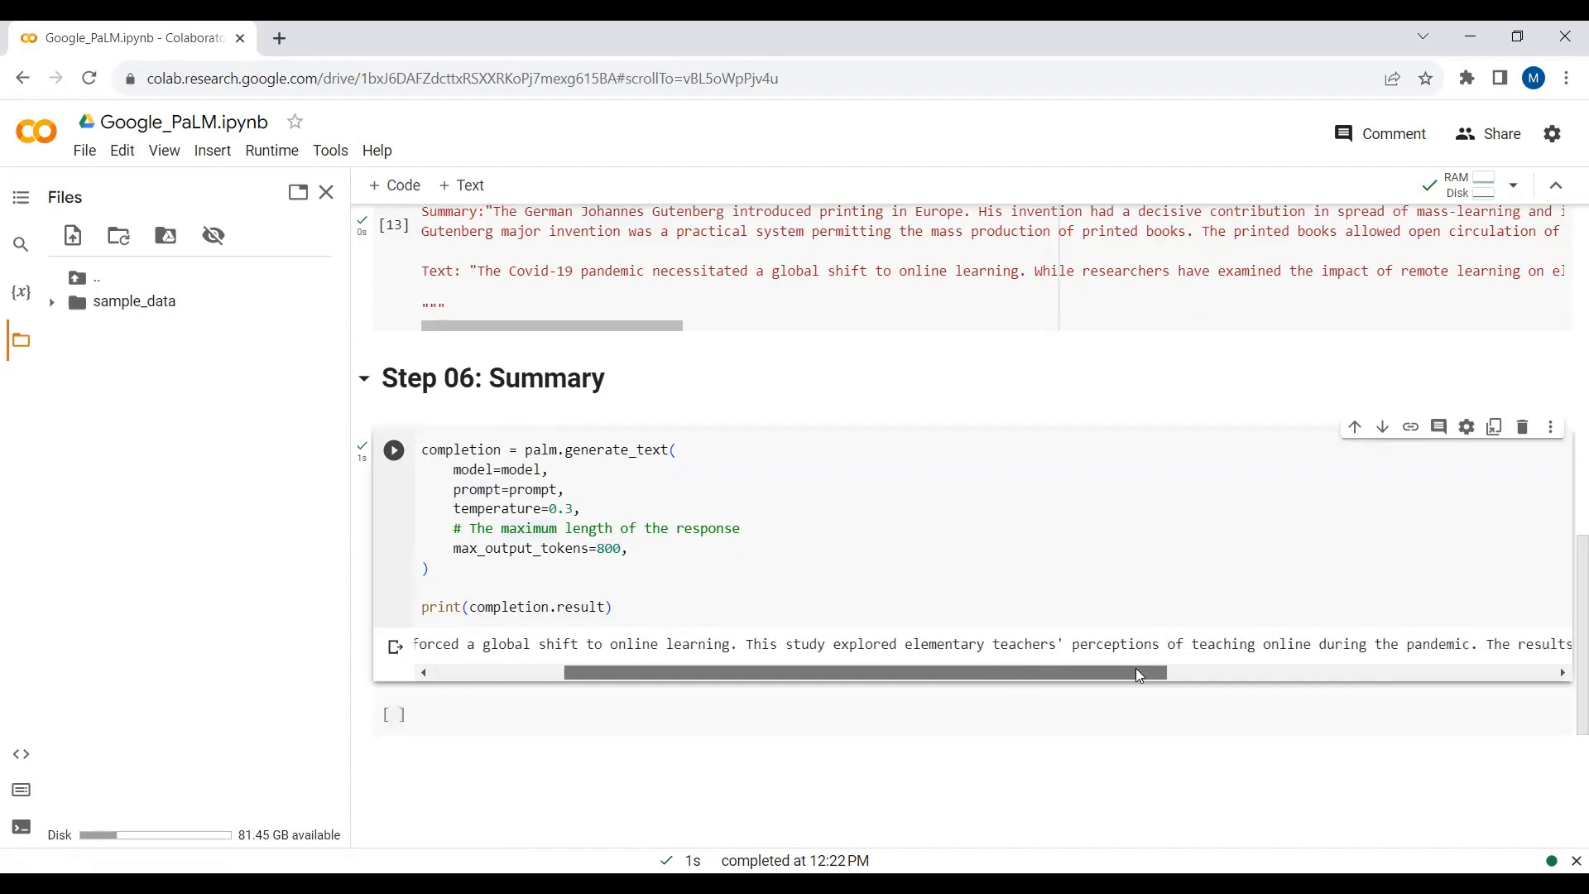
{"action": "left_click_drag", "start_coordinate": [1134, 672], "coordinate": [1308, 672]}
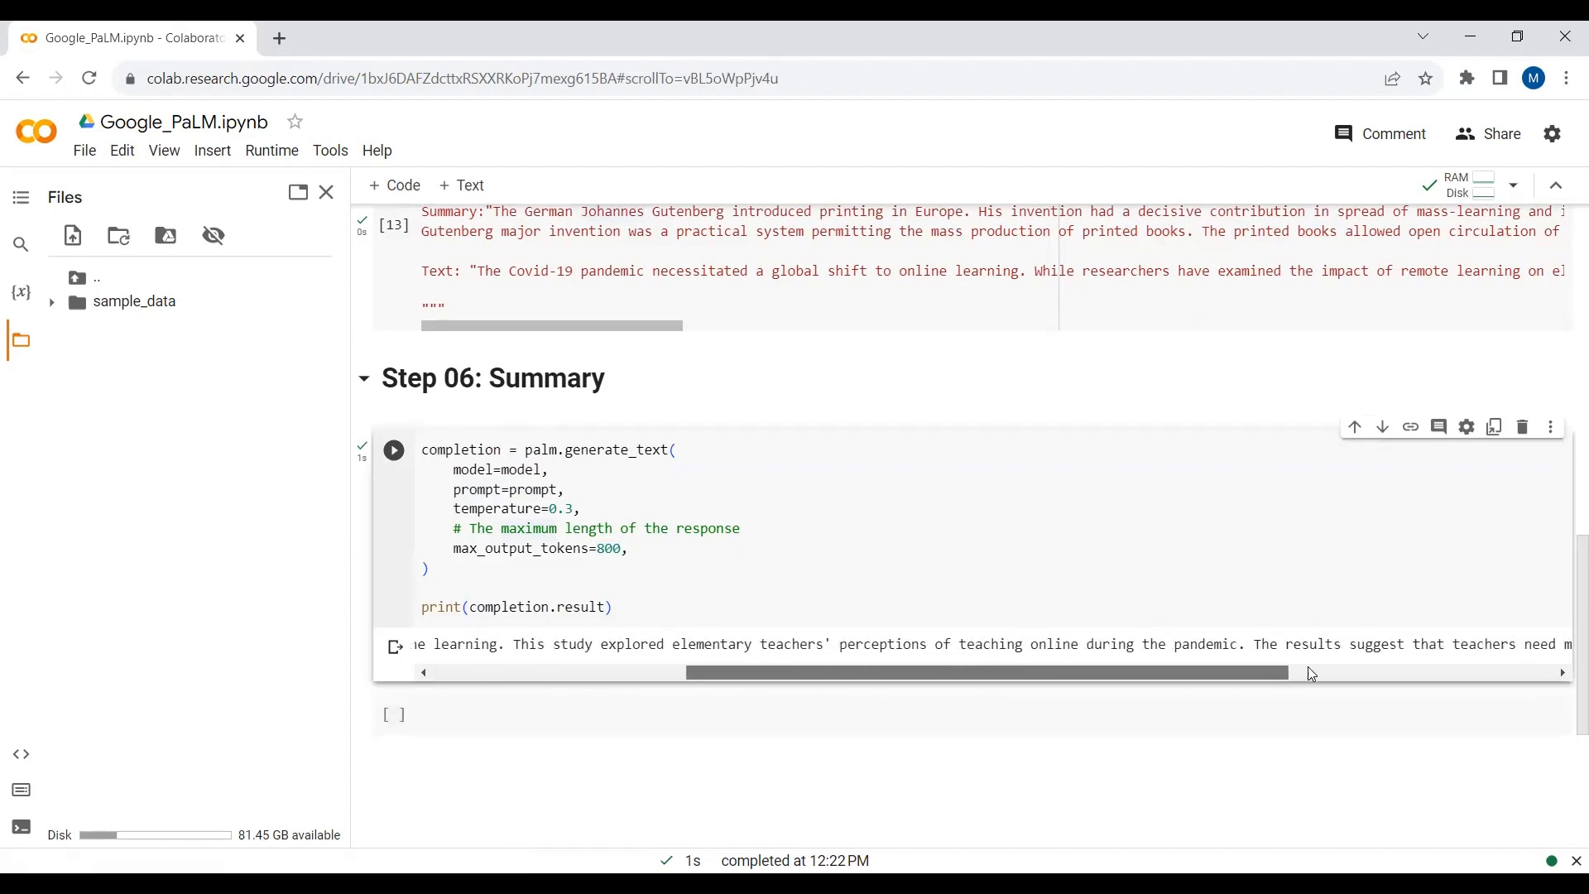
{"action": "left_click_drag", "start_coordinate": [1307, 672], "coordinate": [1074, 681]}
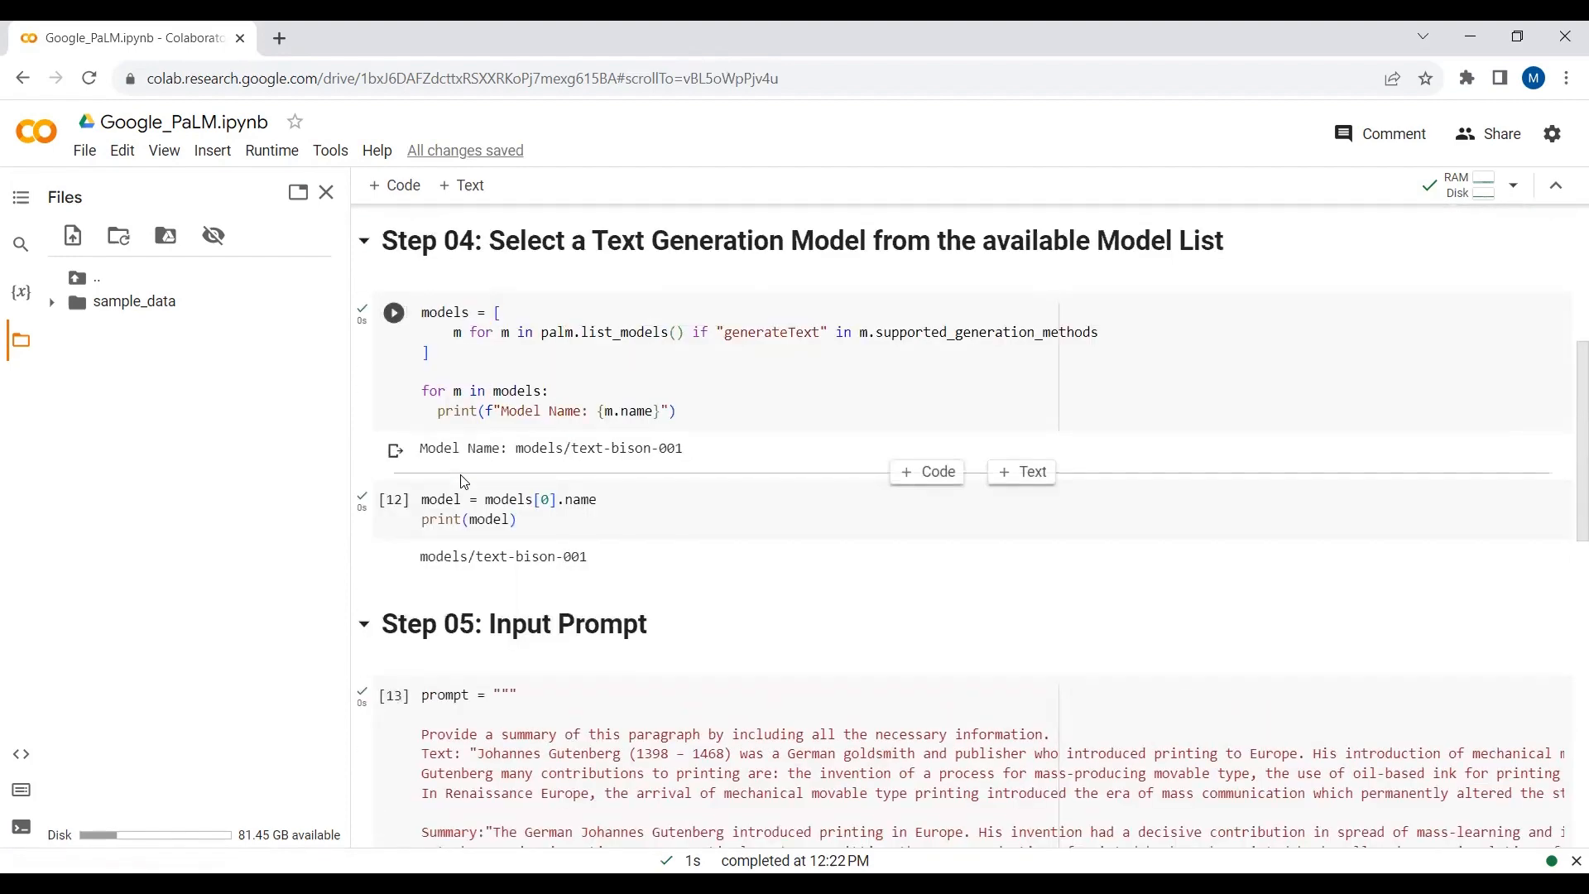
{"action": "scroll", "scroll_direction": "up", "scroll_amount": 3}
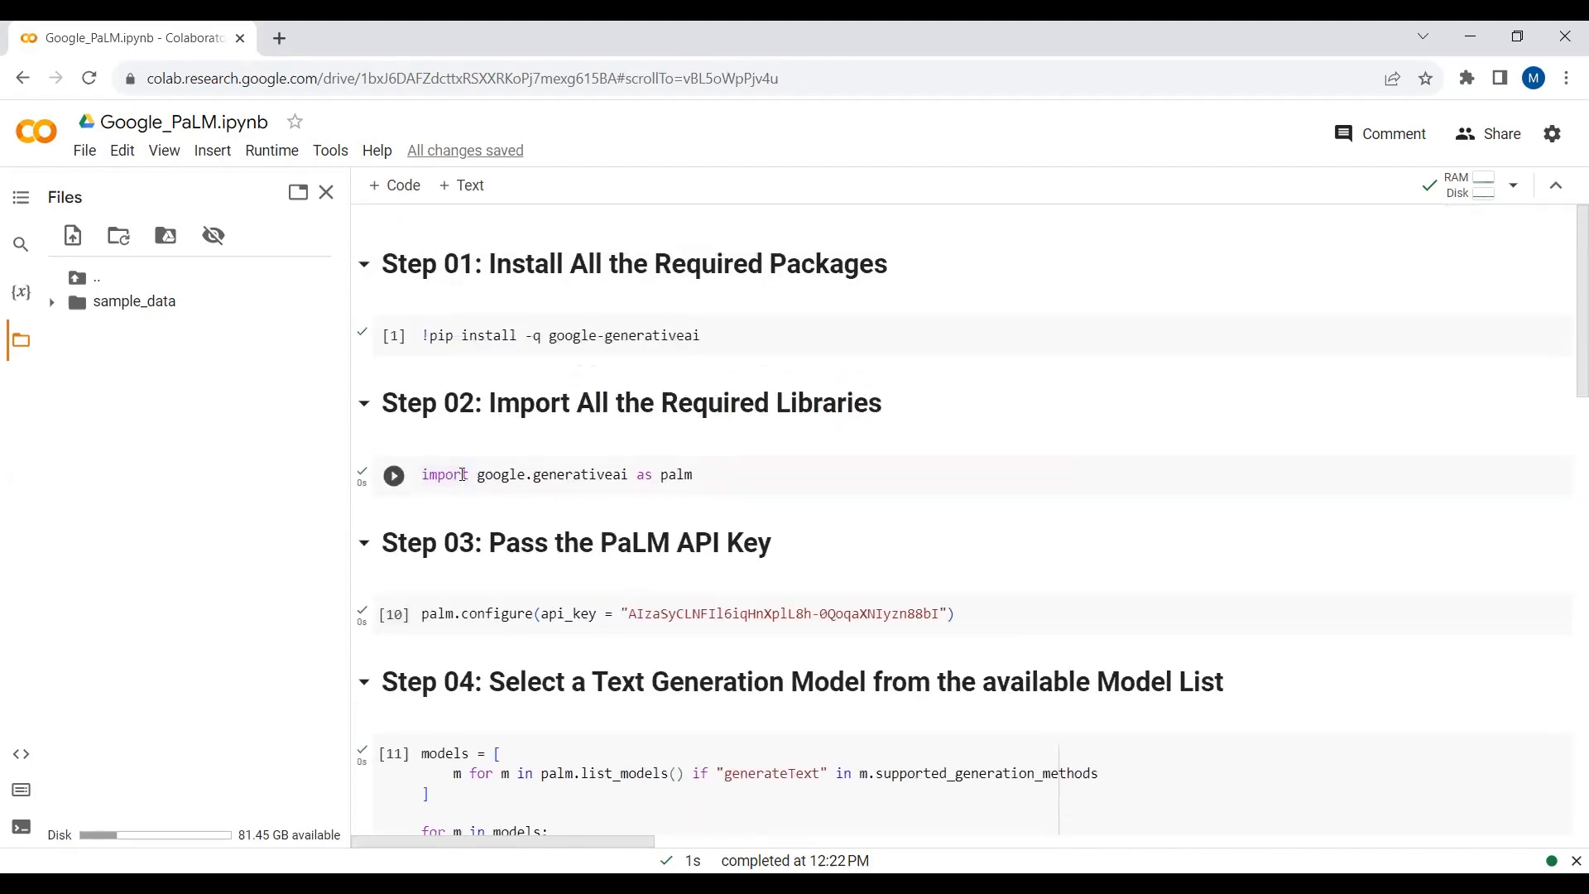